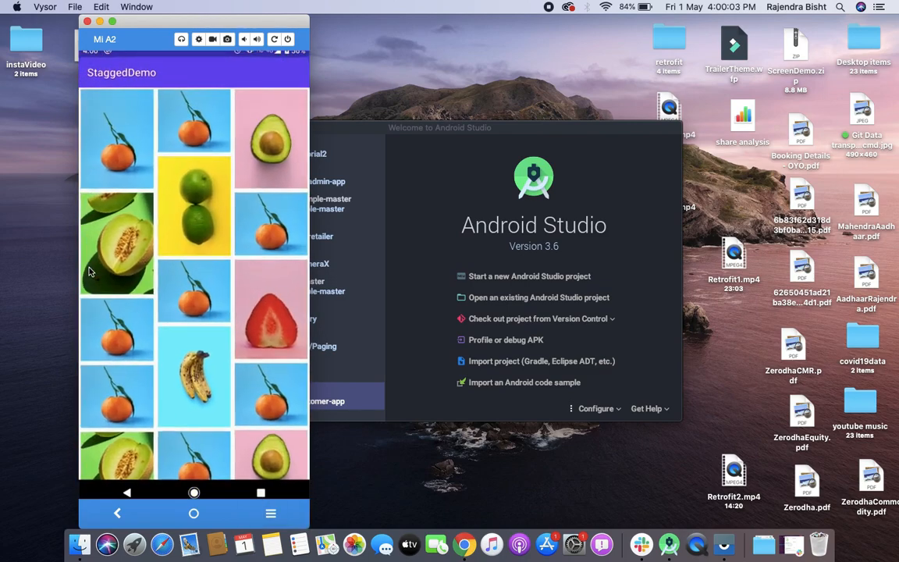
mouse_move(185, 411)
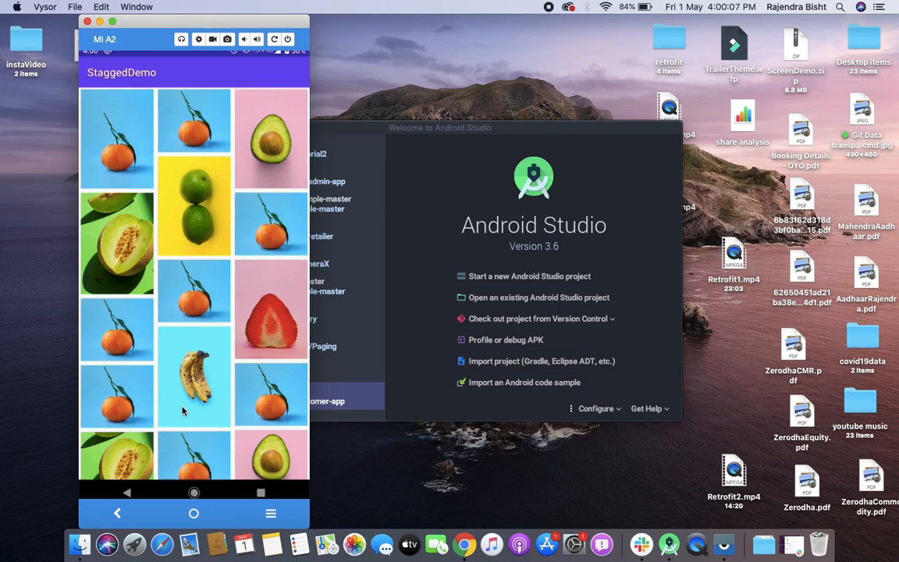
mouse_move(187, 184)
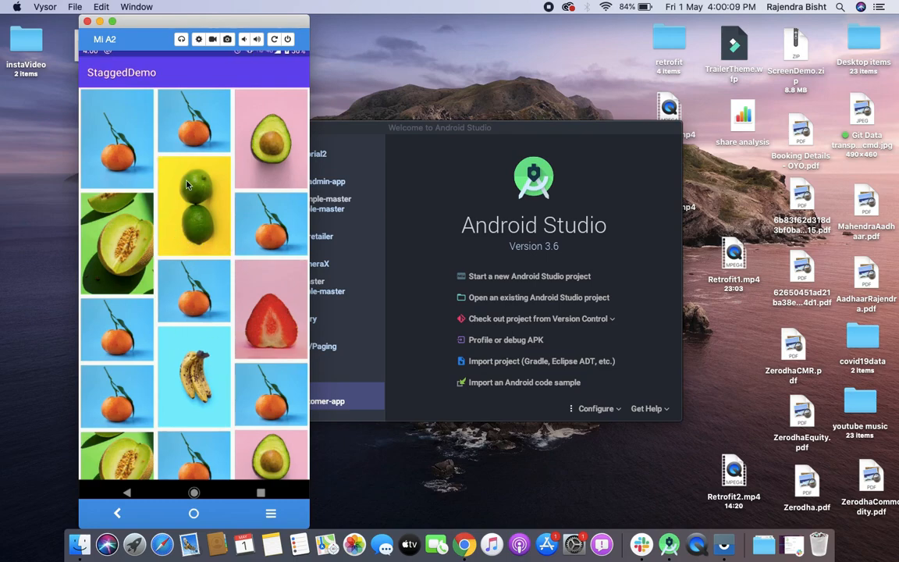
mouse_move(225, 323)
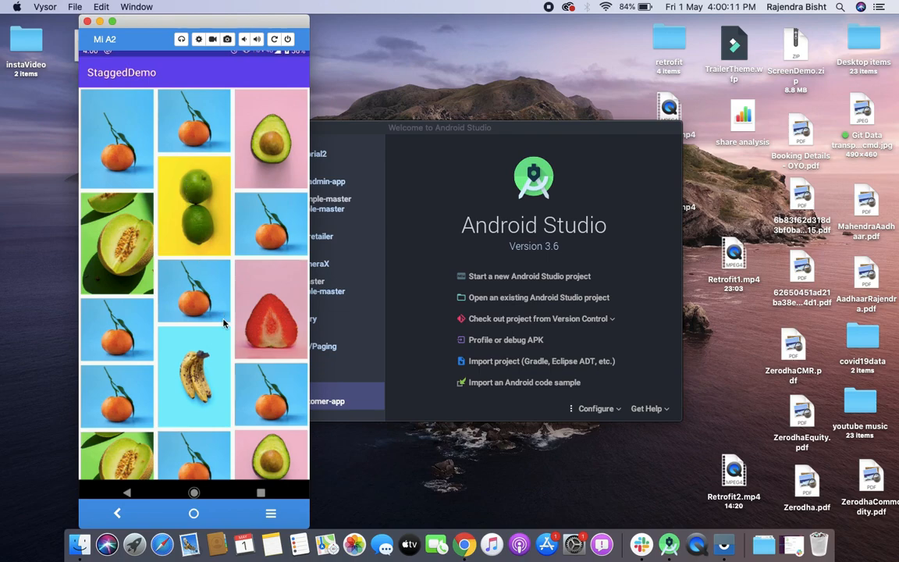
Scroll the finished staggered fruit-image grid in the mirrored demo app.
scroll(up, 3)
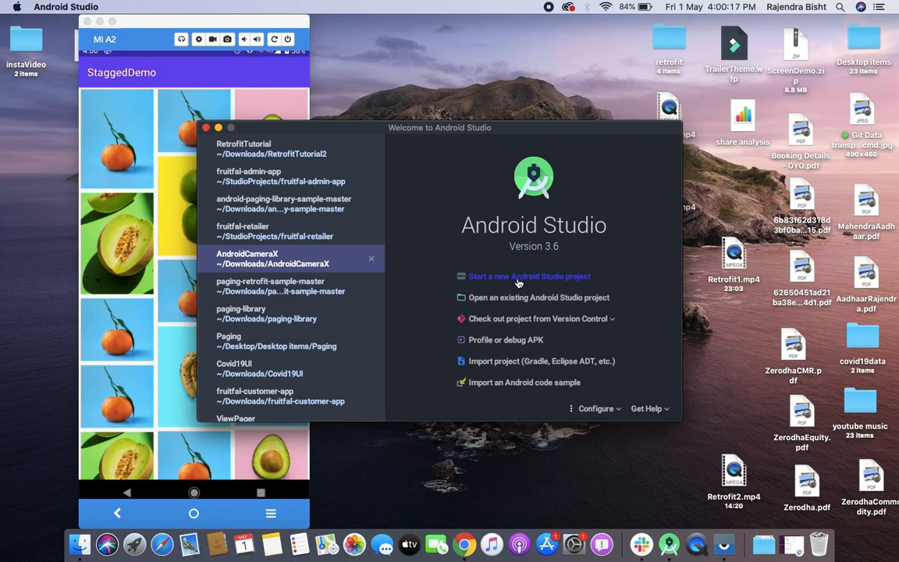
Create a new Empty Activity Java project named Stagged.
click(527, 276)
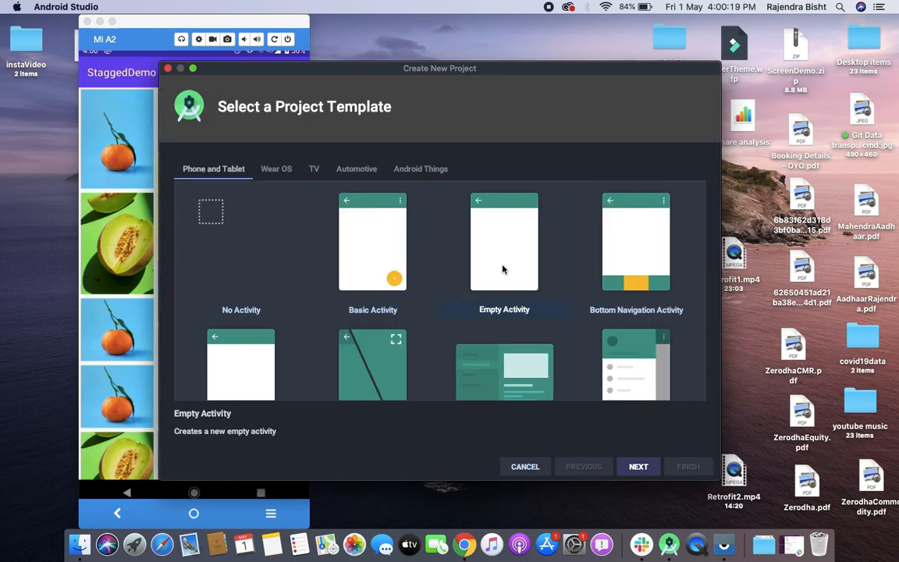
click(636, 465)
text(Stagge)
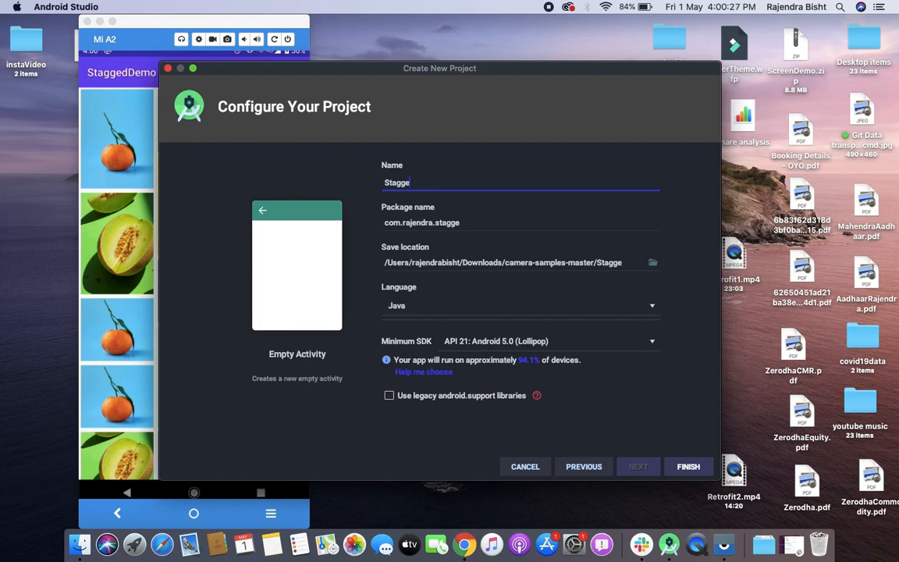
text(d)
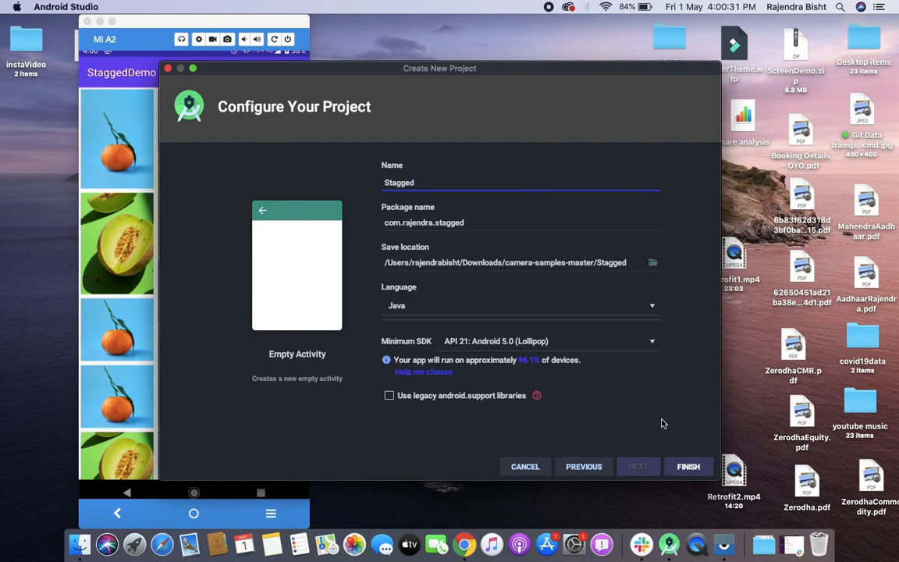
click(687, 464)
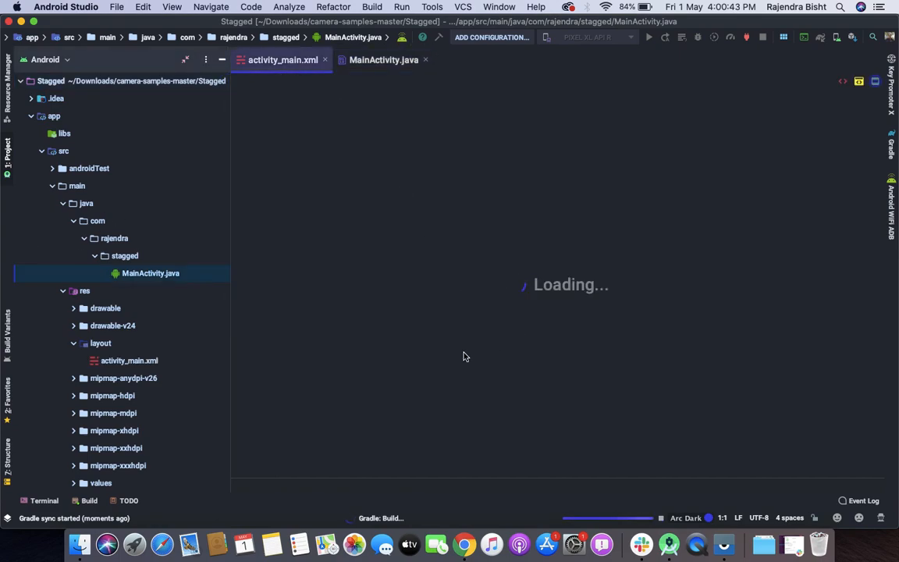
mouse_move(481, 340)
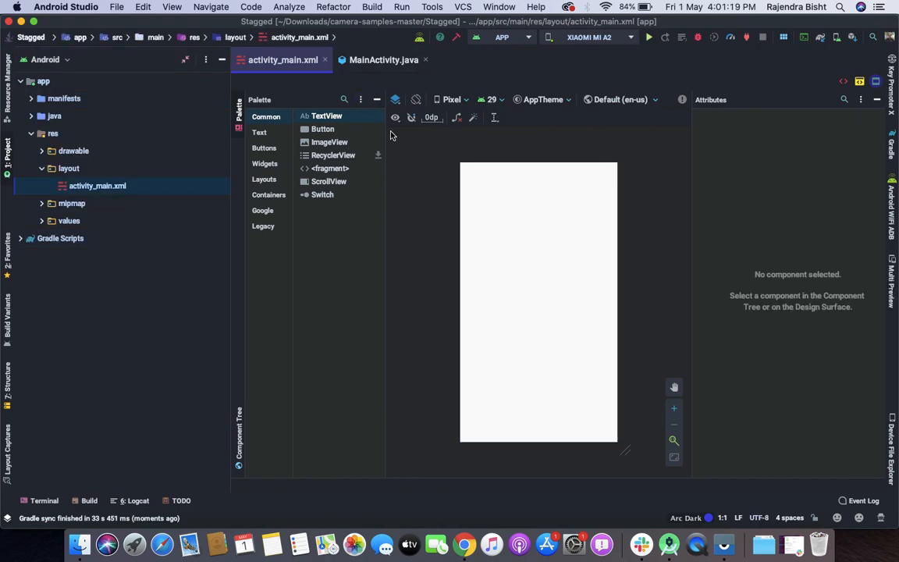
mouse_move(340, 159)
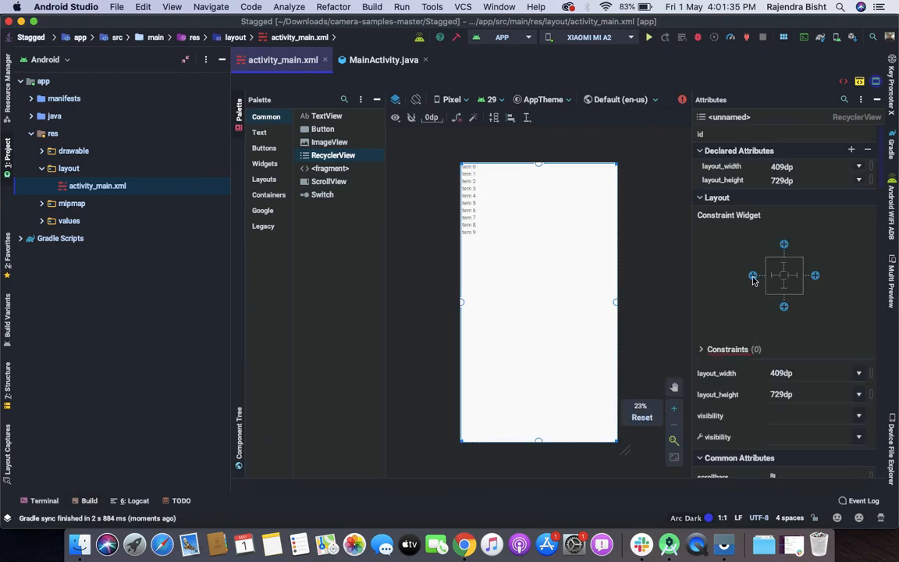
Constrain the RecyclerView to the parent on all sides with 0 margins and id recycler.
click(752, 275)
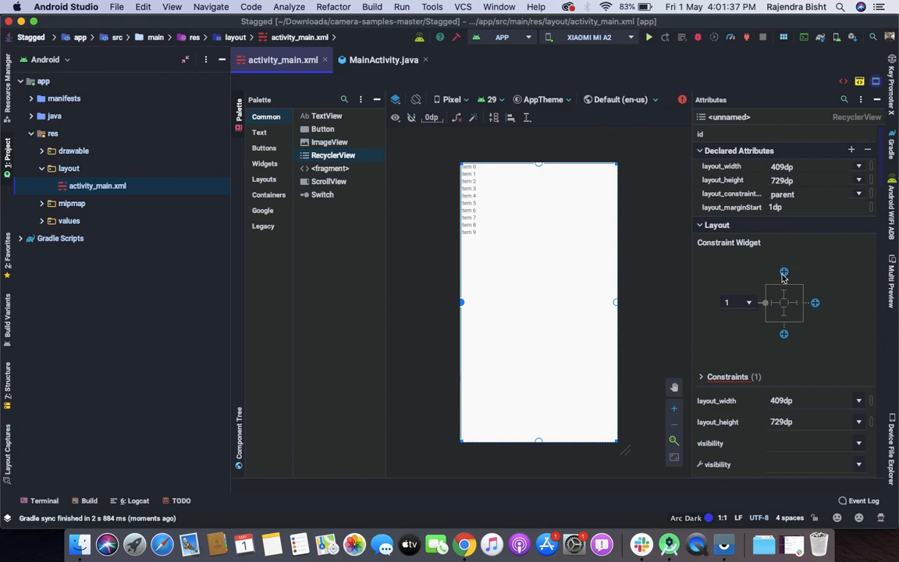
click(783, 271)
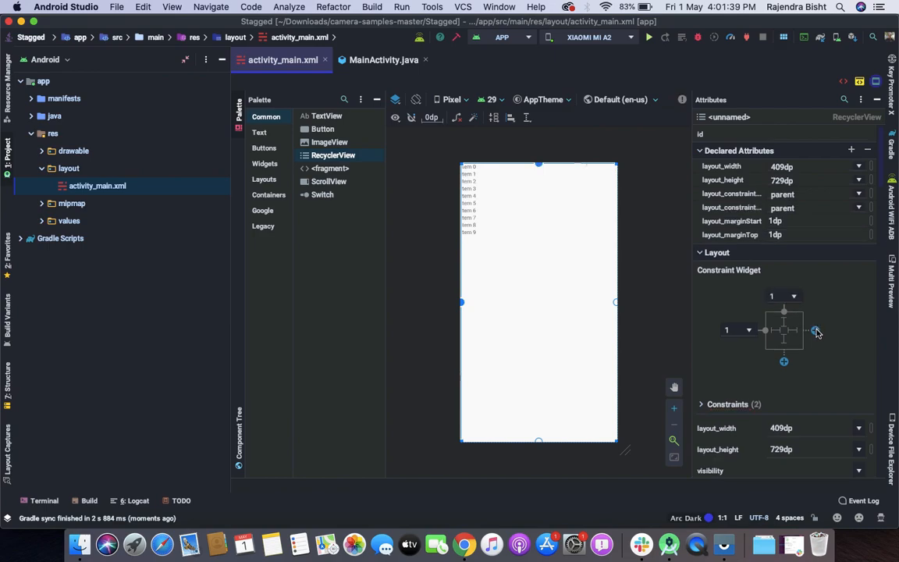
click(814, 331)
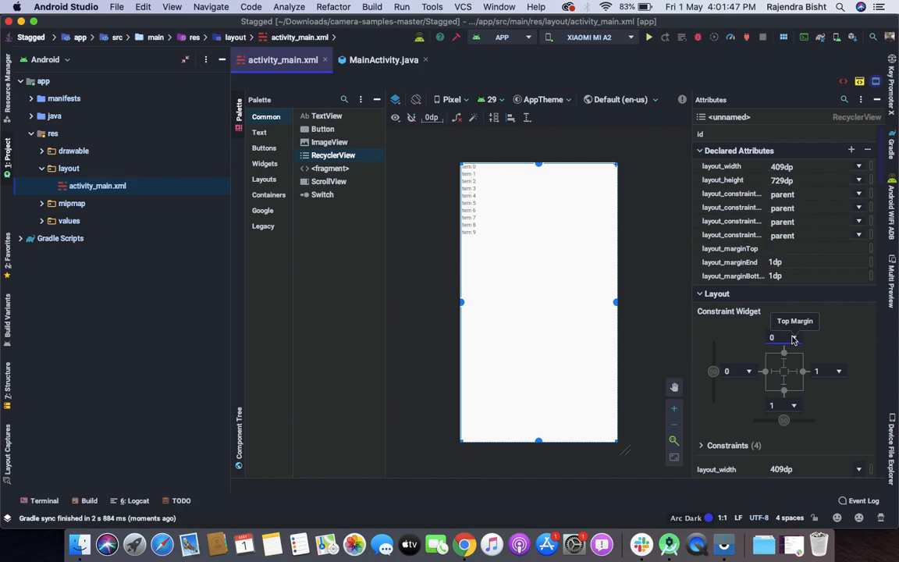
click(783, 405)
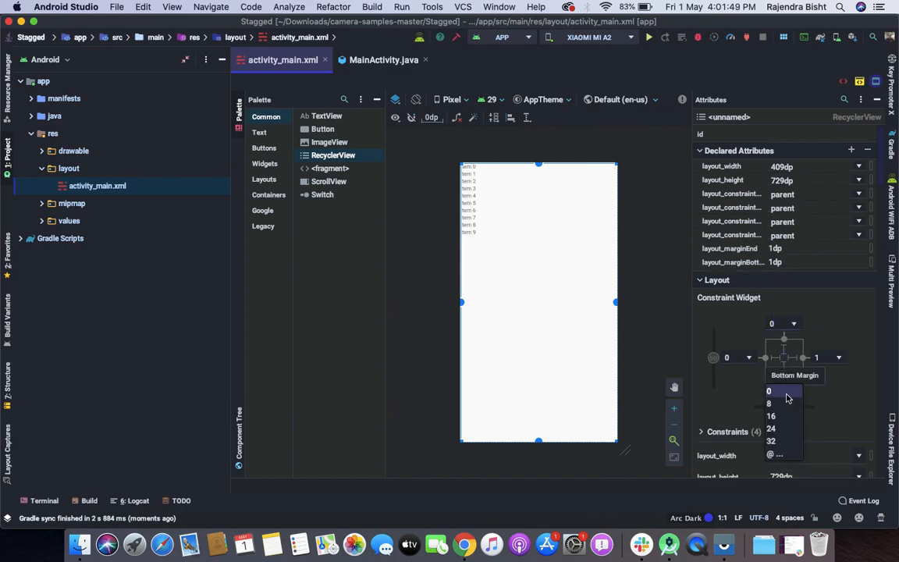
click(769, 390)
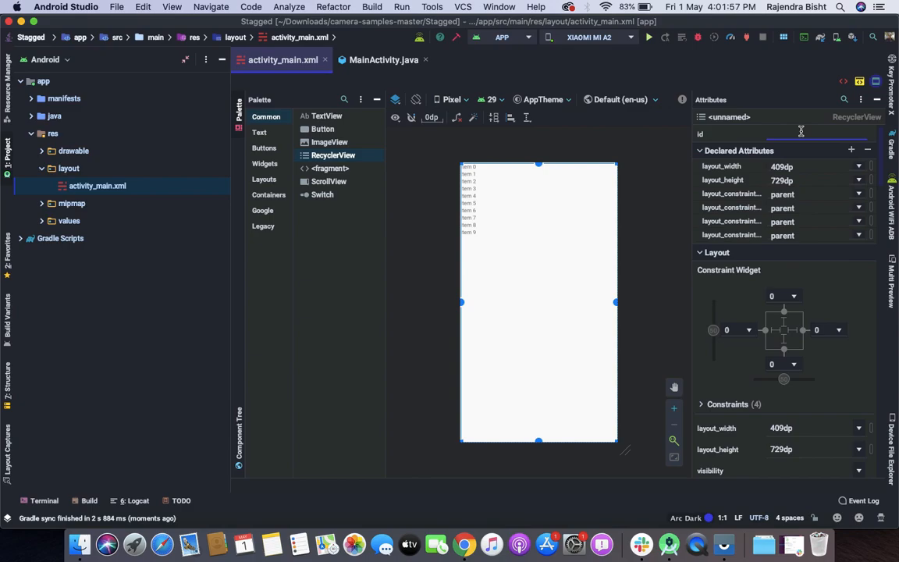
text(recycler)
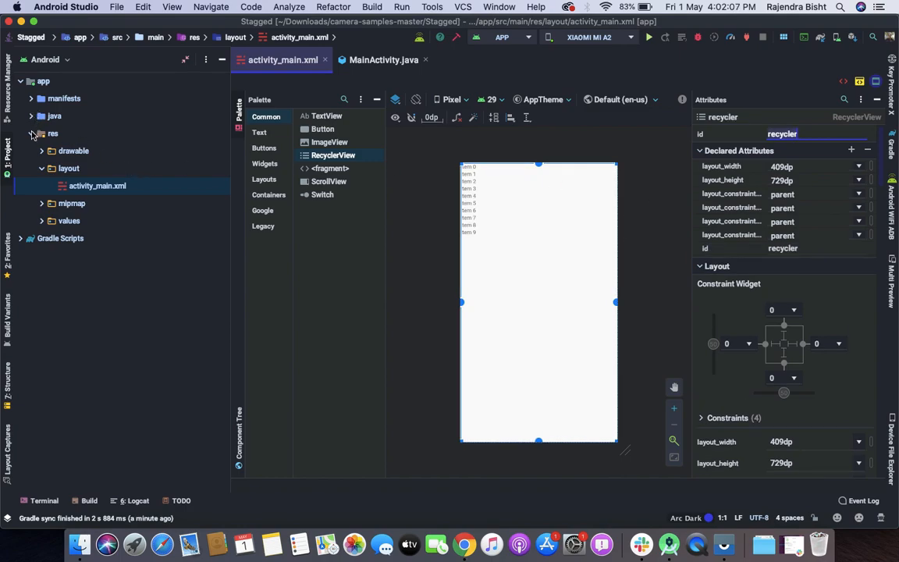
Start a new Java class in the com.rajendra.stagged package.
click(44, 134)
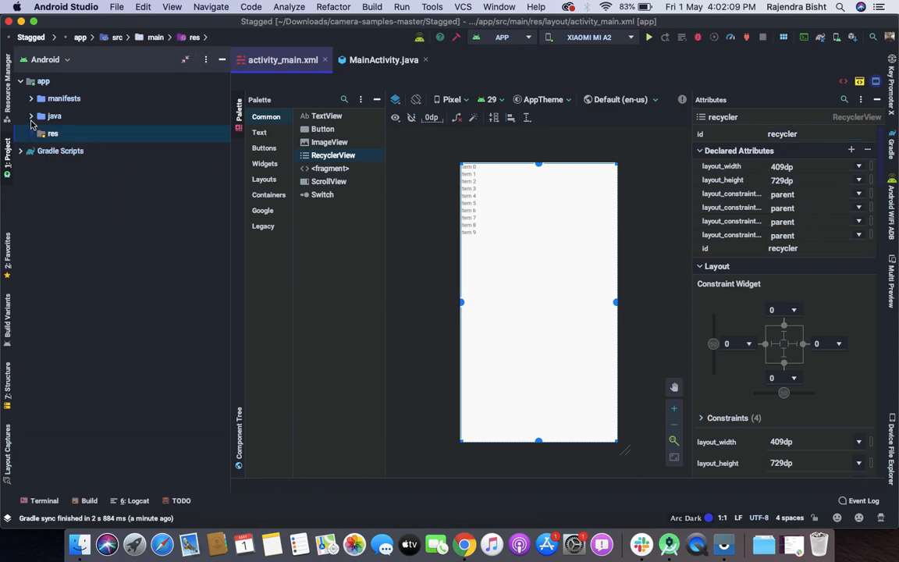
click(32, 116)
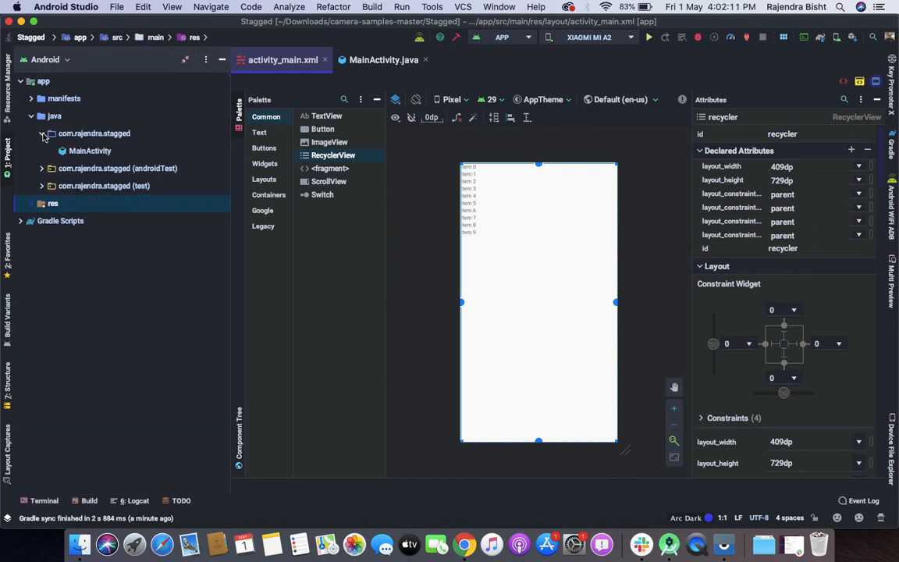
click(94, 135)
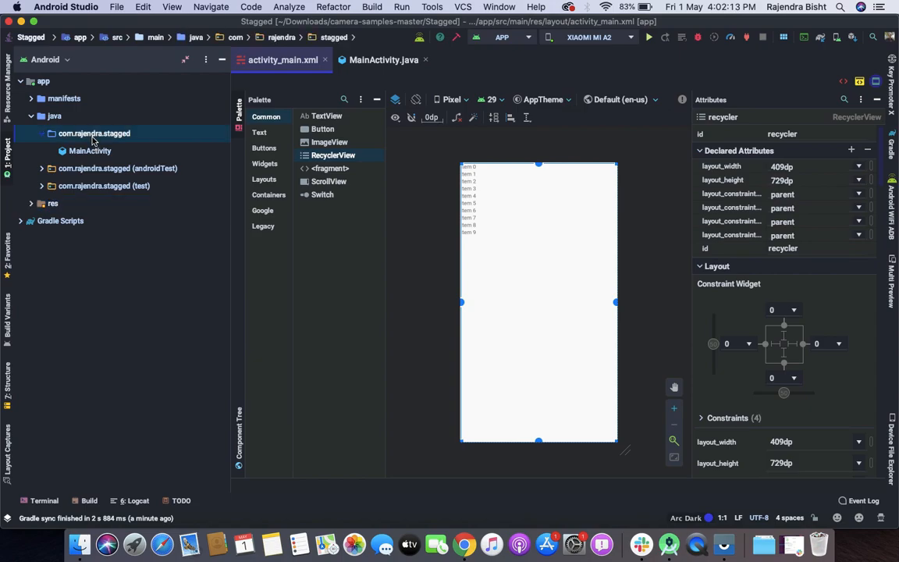
right_click(94, 134)
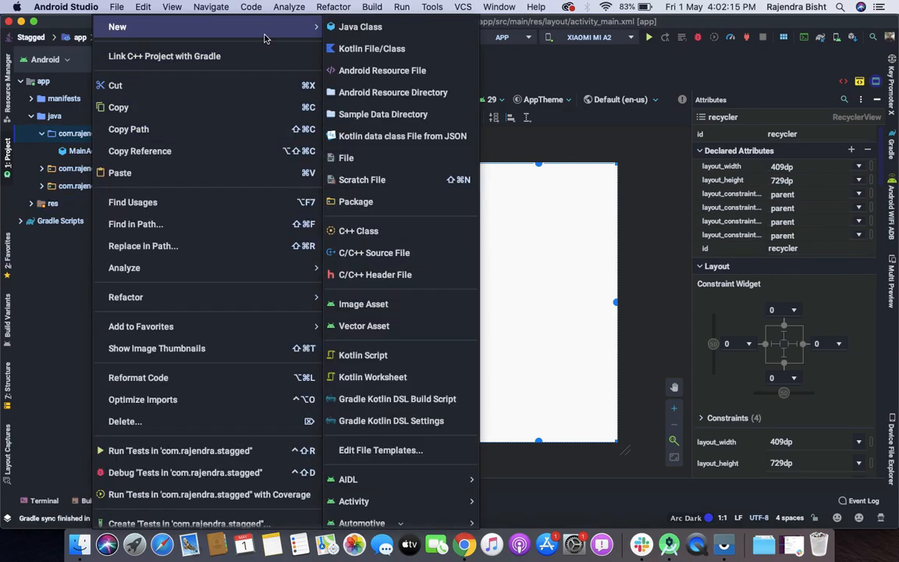
click(361, 26)
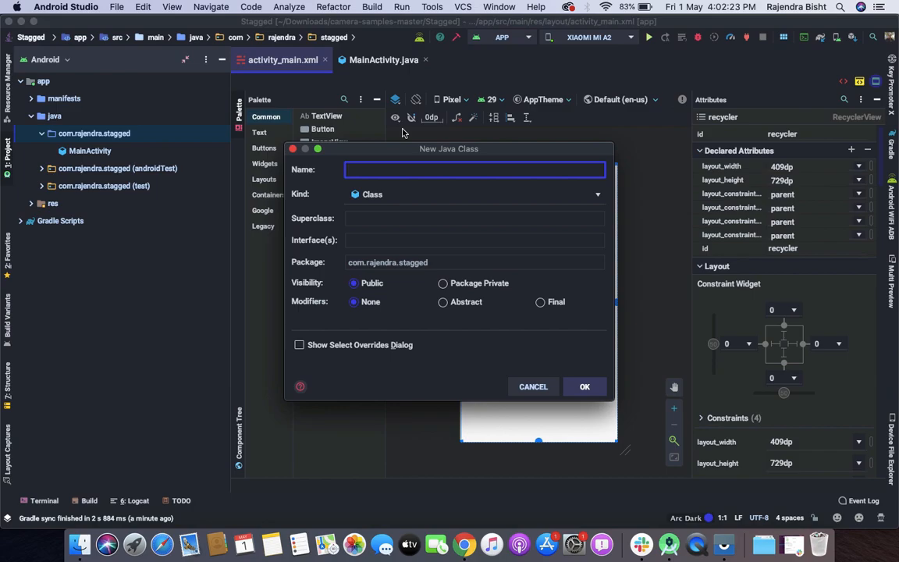
Name the new class Data and confirm its creation.
text(data)
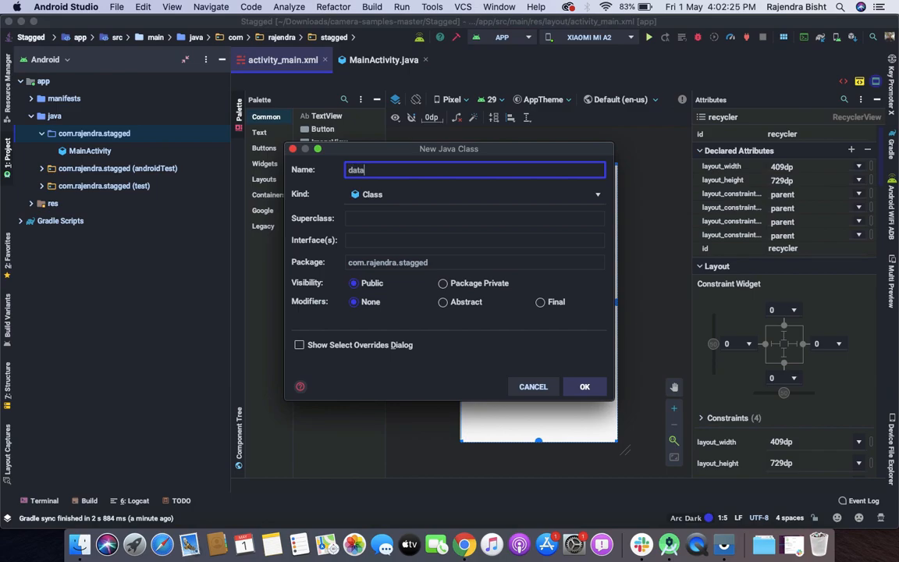
text(Data)
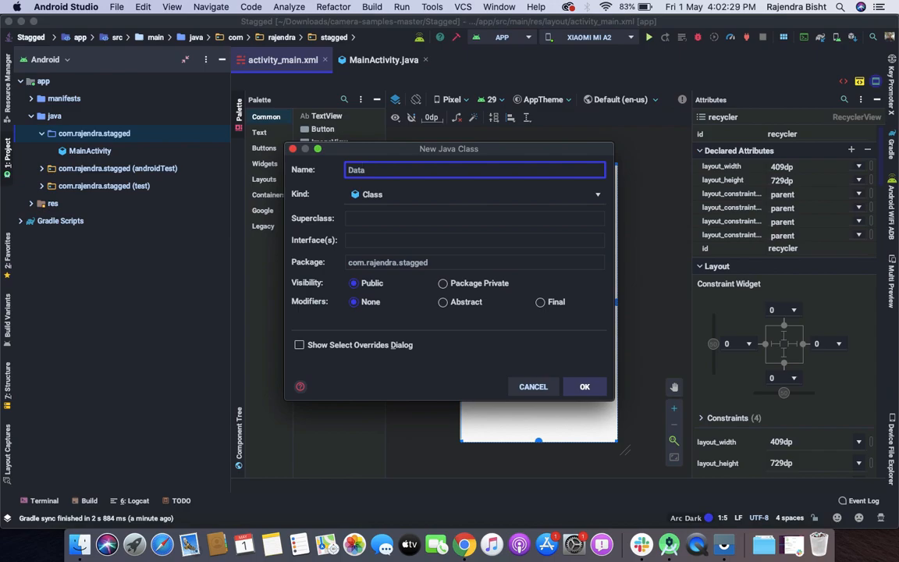
click(583, 387)
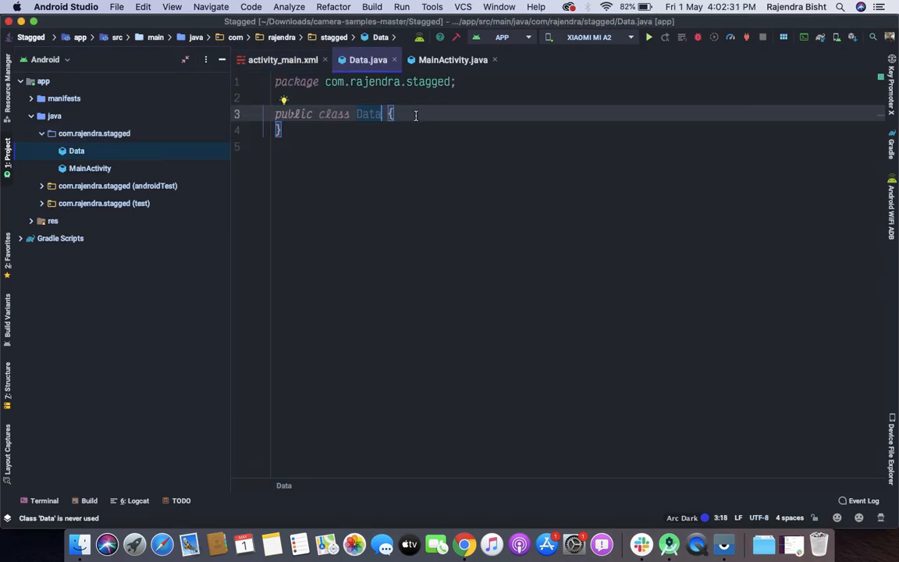
Declare an Integer imageResources field inside the Data class body.
key(enter)
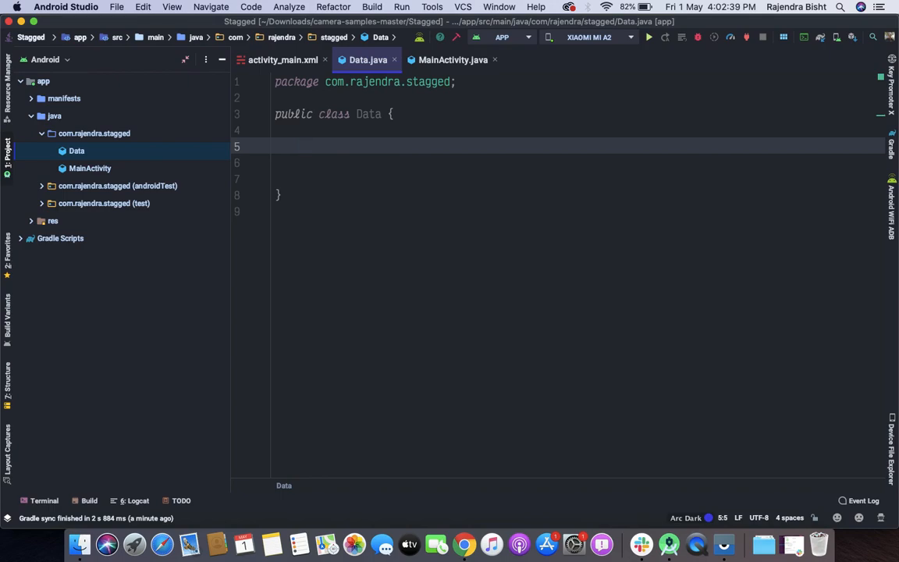
text(int)
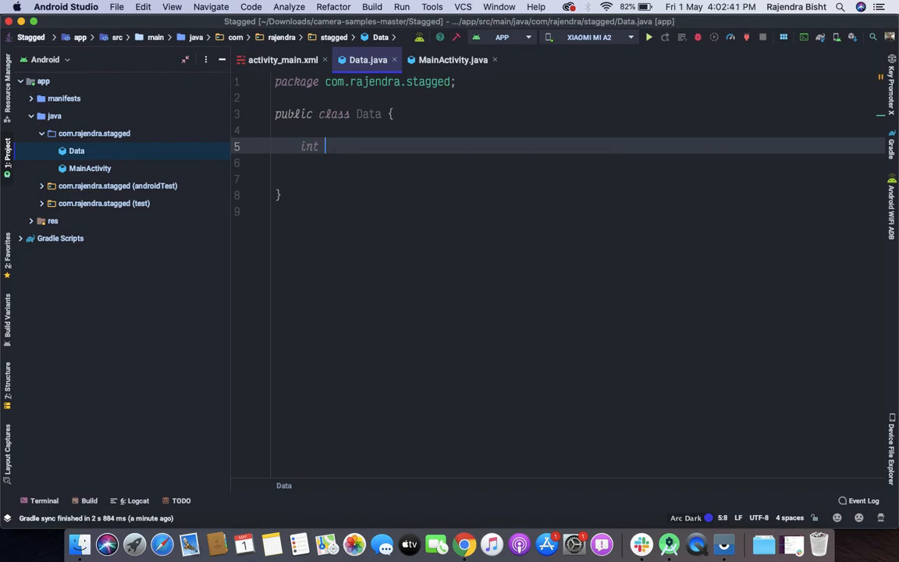
key(backspace)
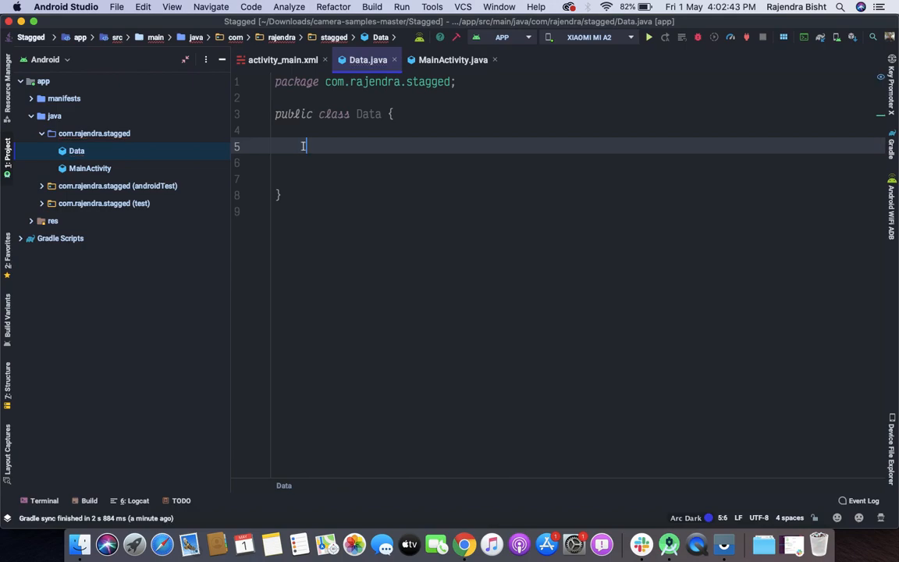
text(Integer)
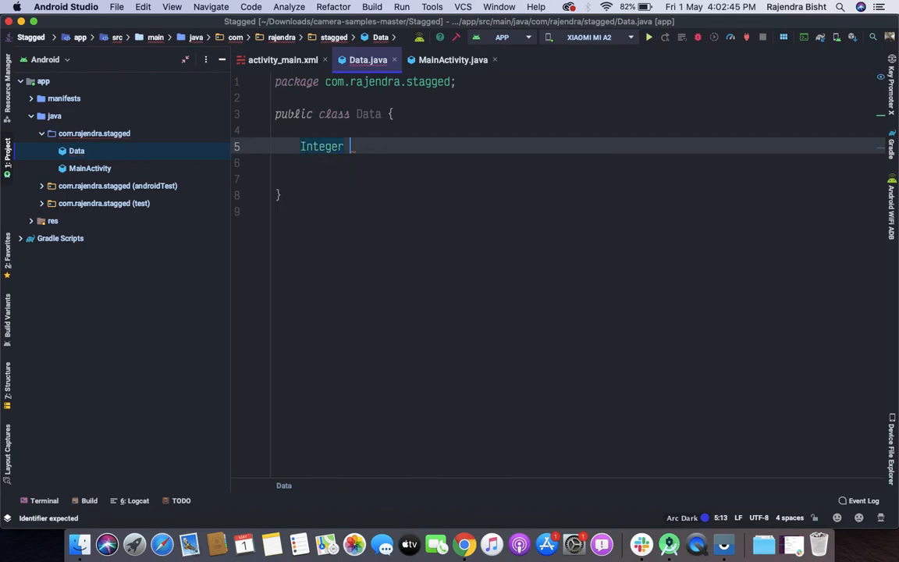
text(image)
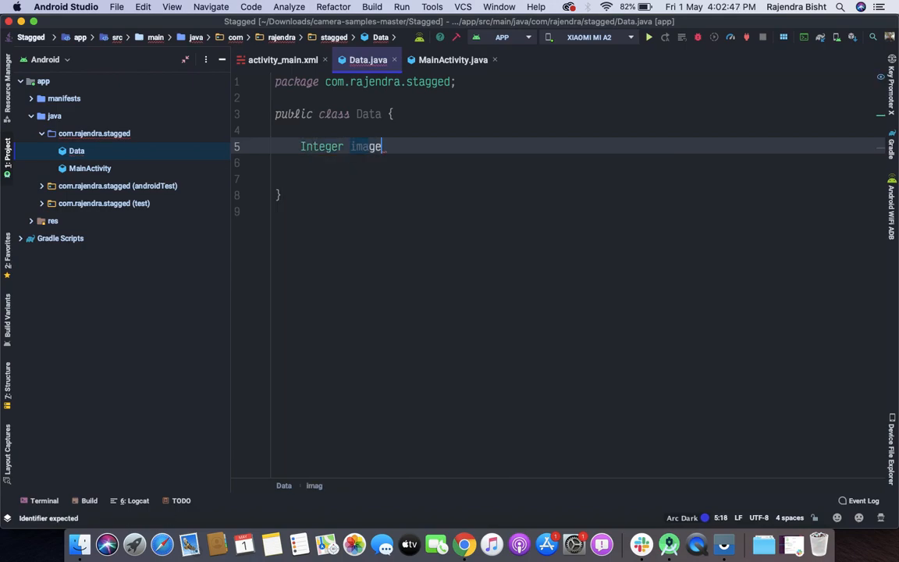
text(Res)
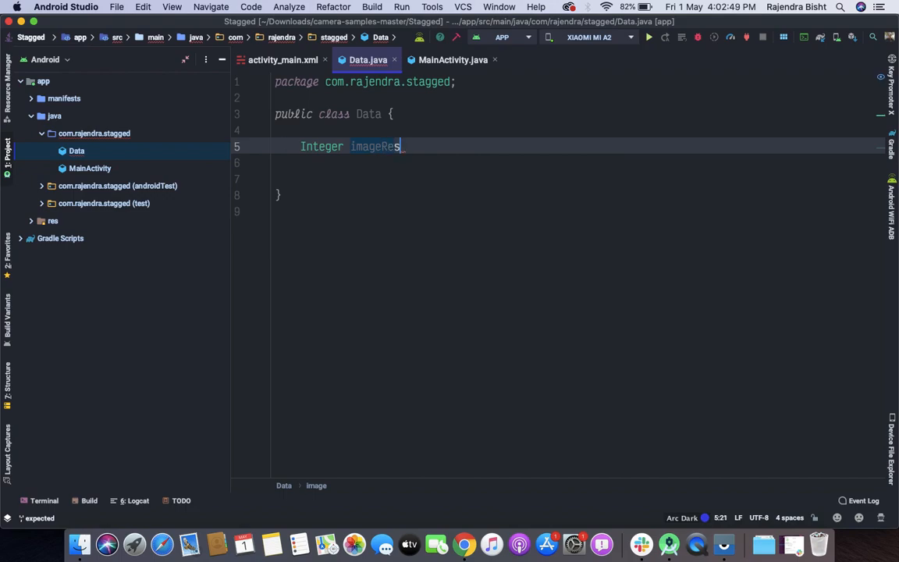
text(ource)
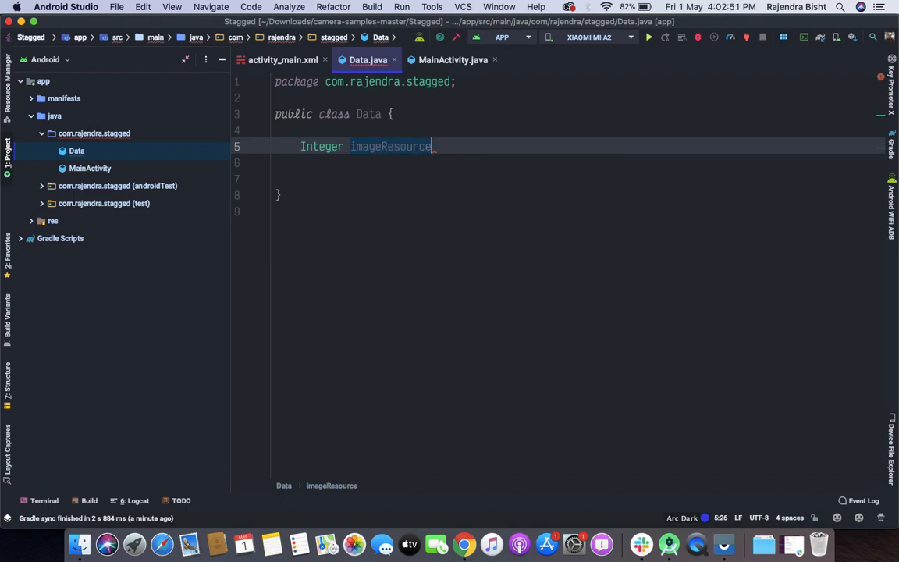
text(s)
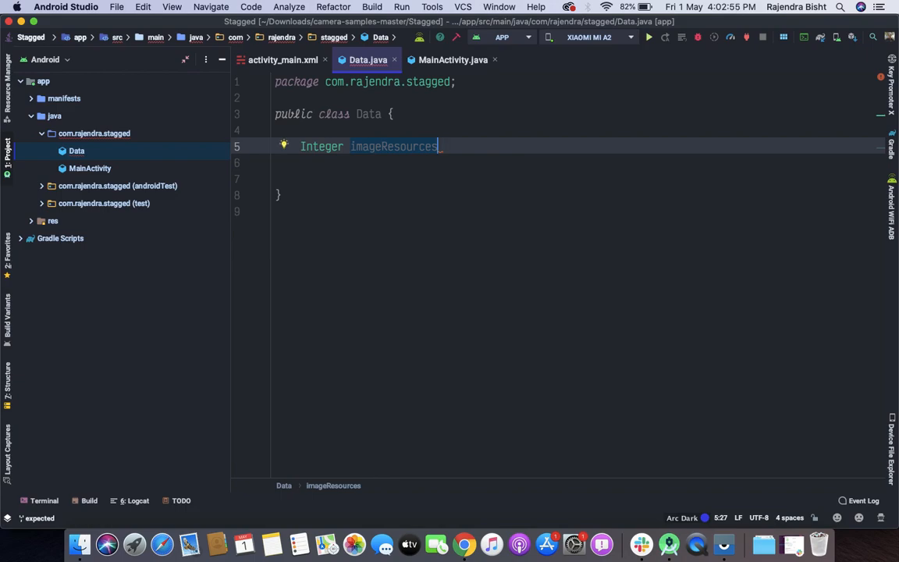
text(;)
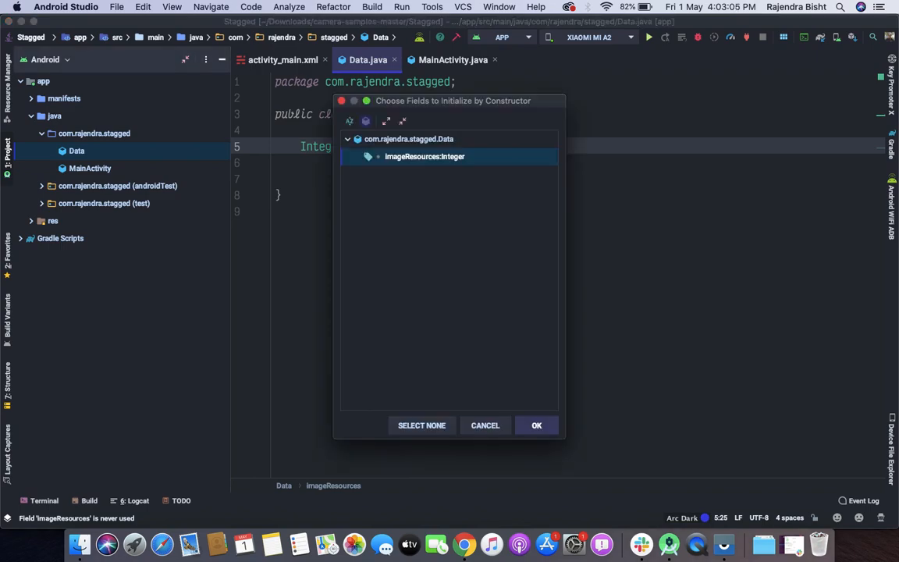
Generate the imageResources constructor plus its getter and setter in Data.
click(537, 425)
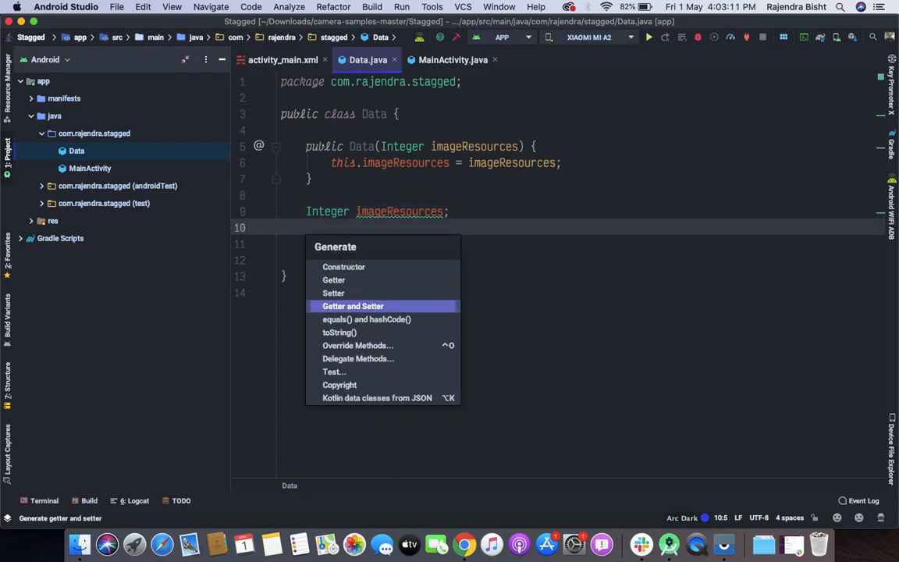
click(352, 304)
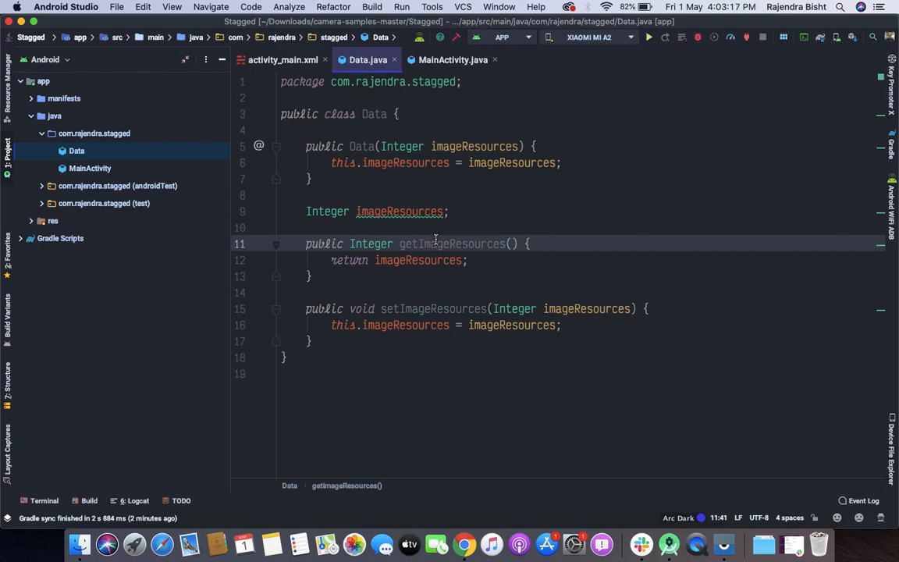
double_click(399, 211)
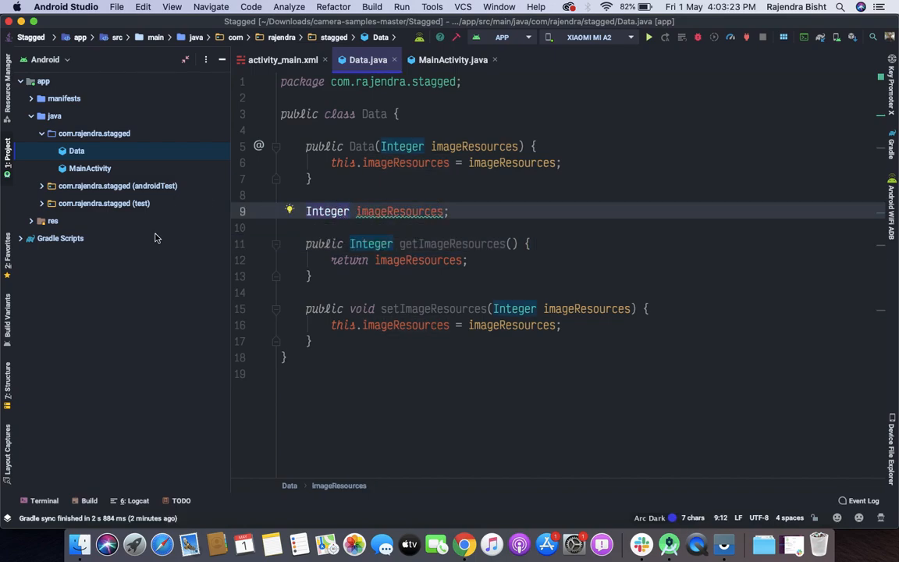
mouse_move(133, 176)
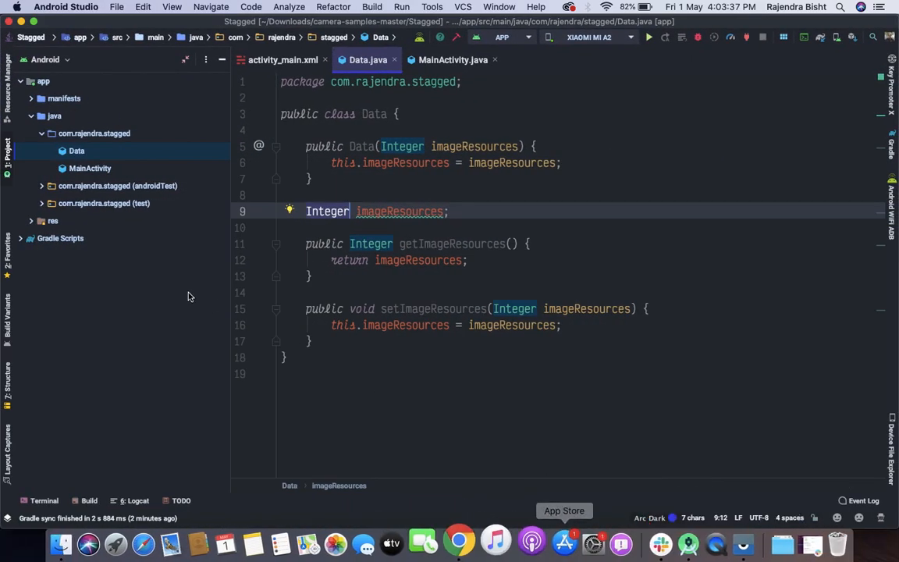
Paste the lettered jpg images into the drawable-v24 resources folder.
click(53, 219)
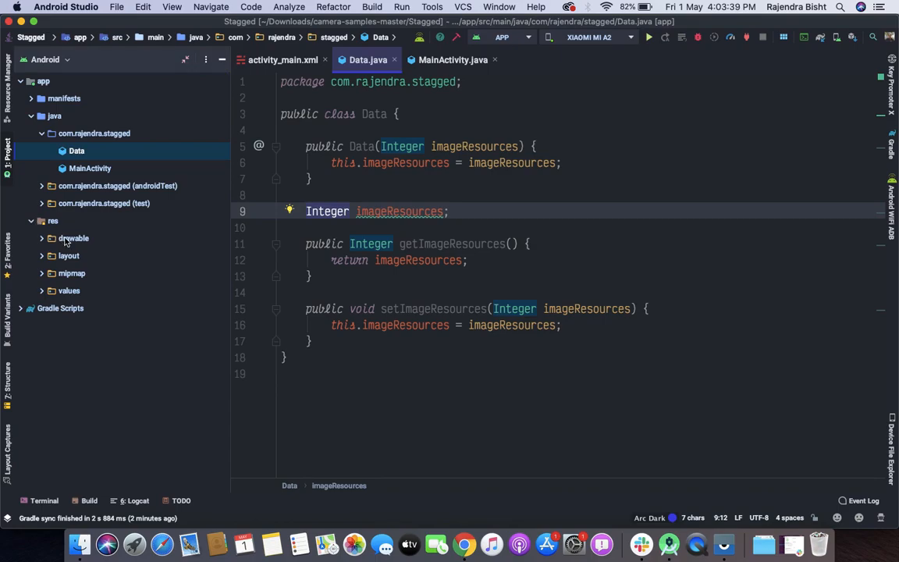
right_click(73, 237)
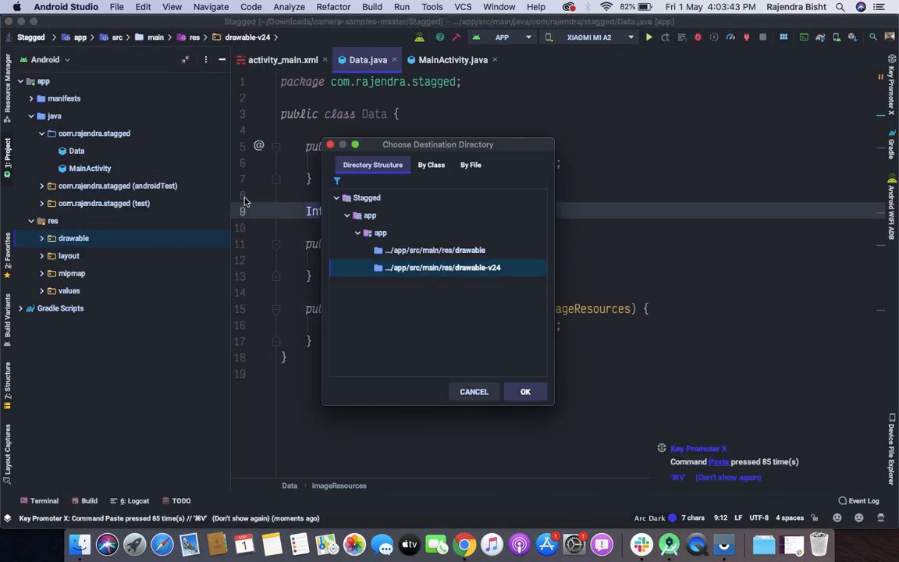
click(524, 390)
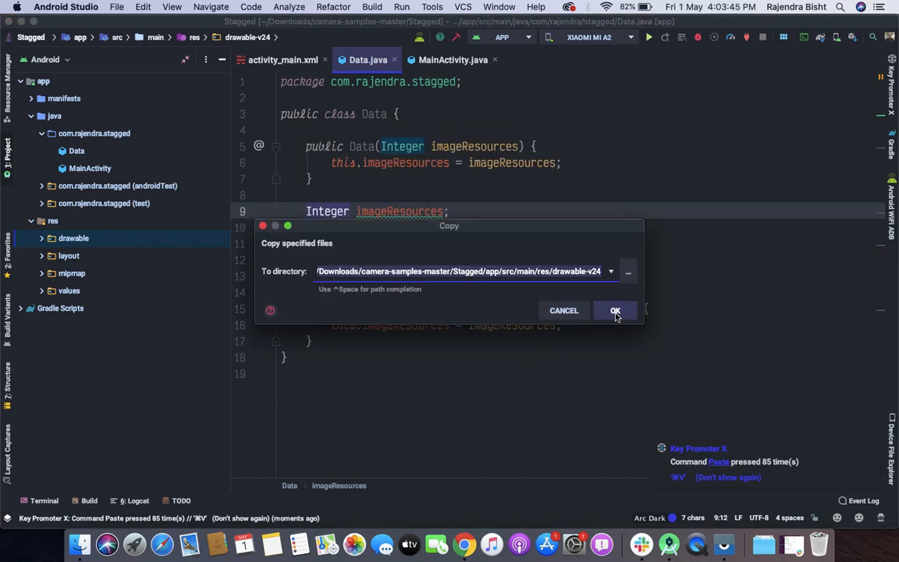
click(614, 309)
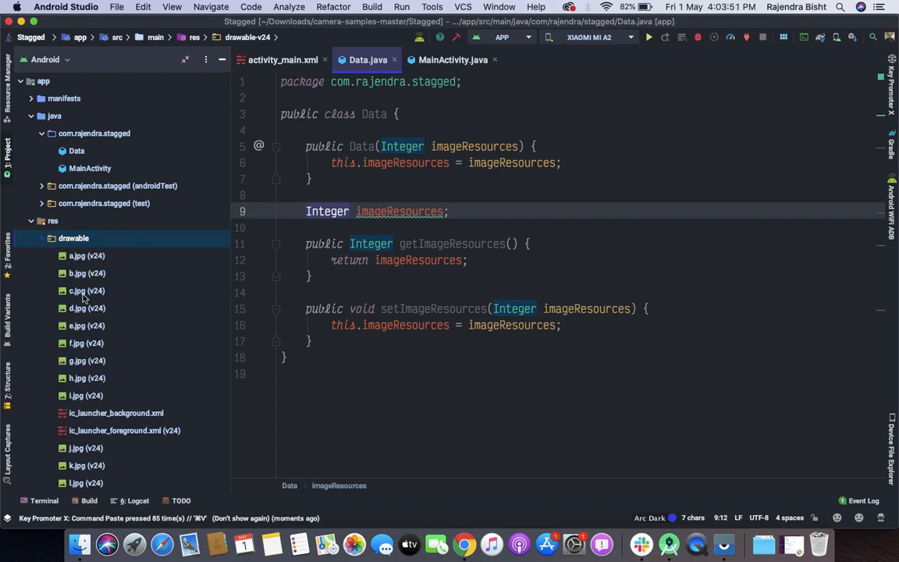
click(73, 237)
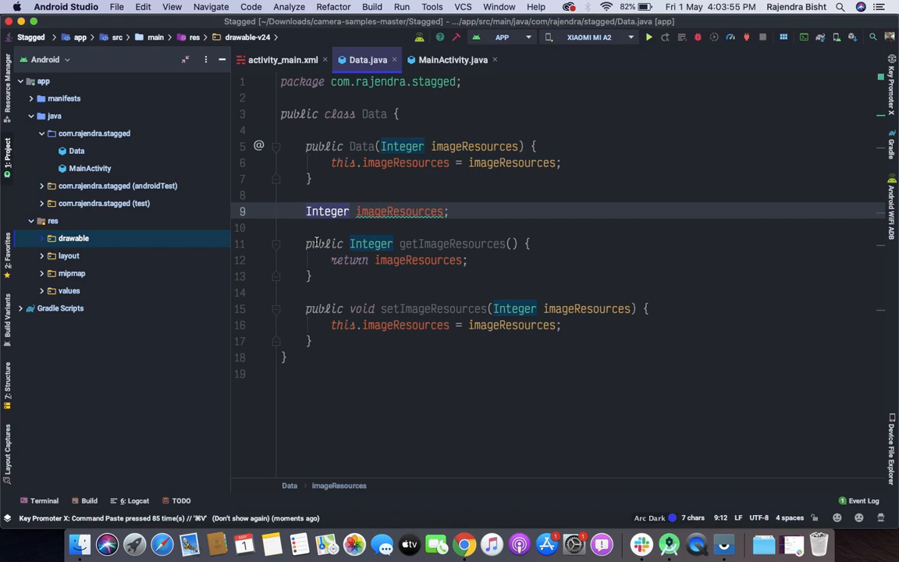
mouse_move(112, 184)
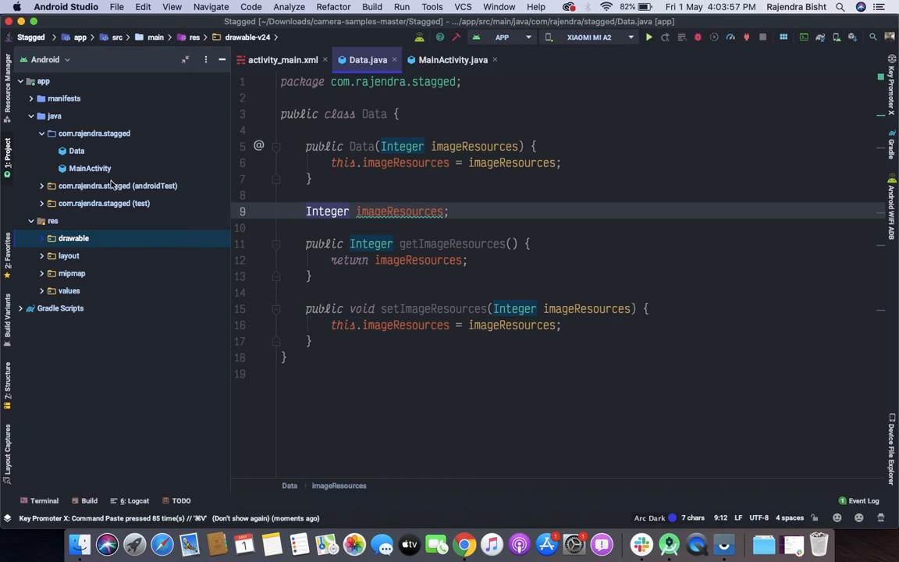
Create a new Java class named DataAdapter in the com.rajendra.staggered package.
click(94, 133)
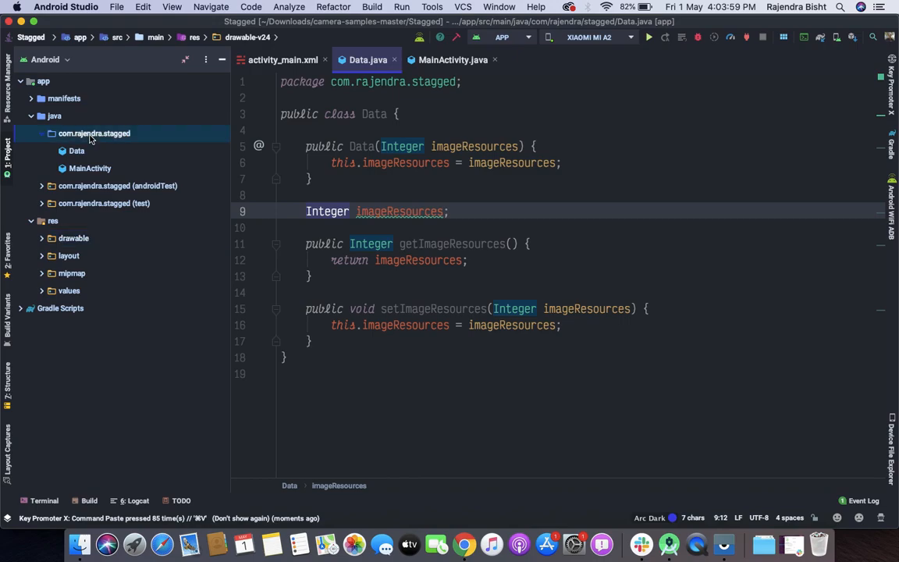
right_click(94, 133)
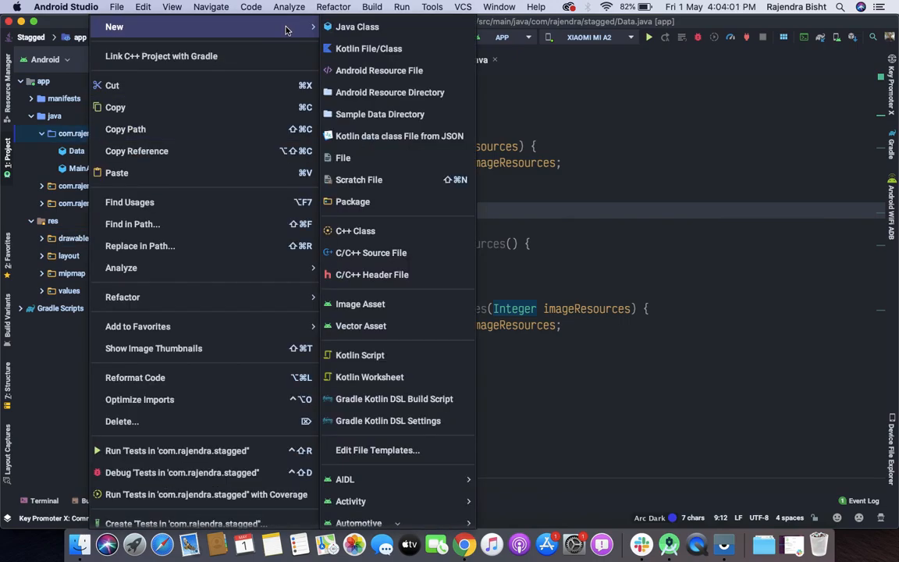
mouse_move(368, 48)
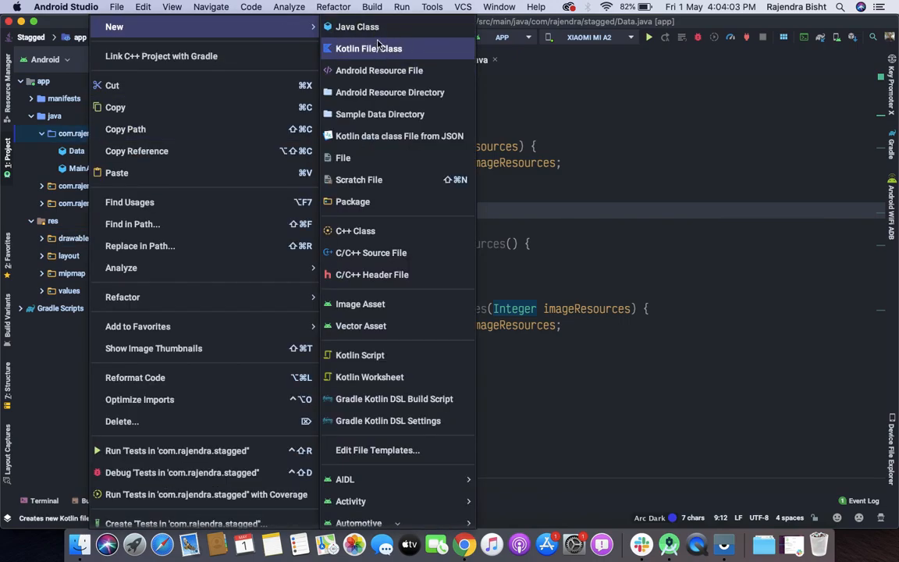
click(356, 27)
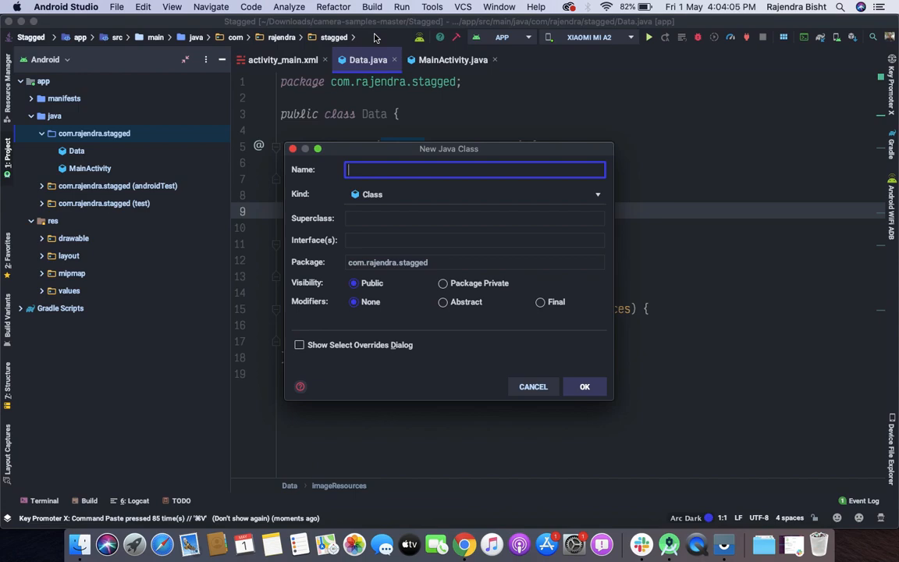
text(Recy)
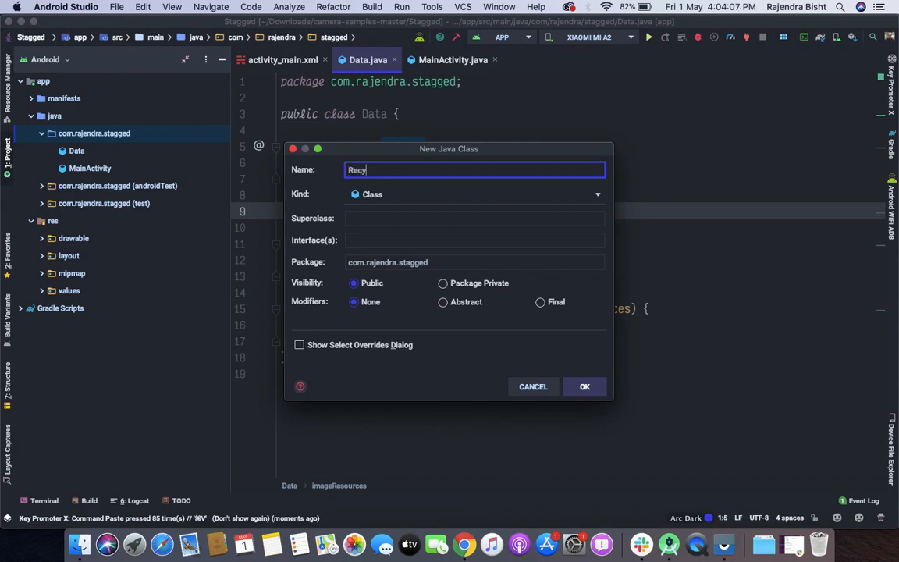
text(DataAdapter)
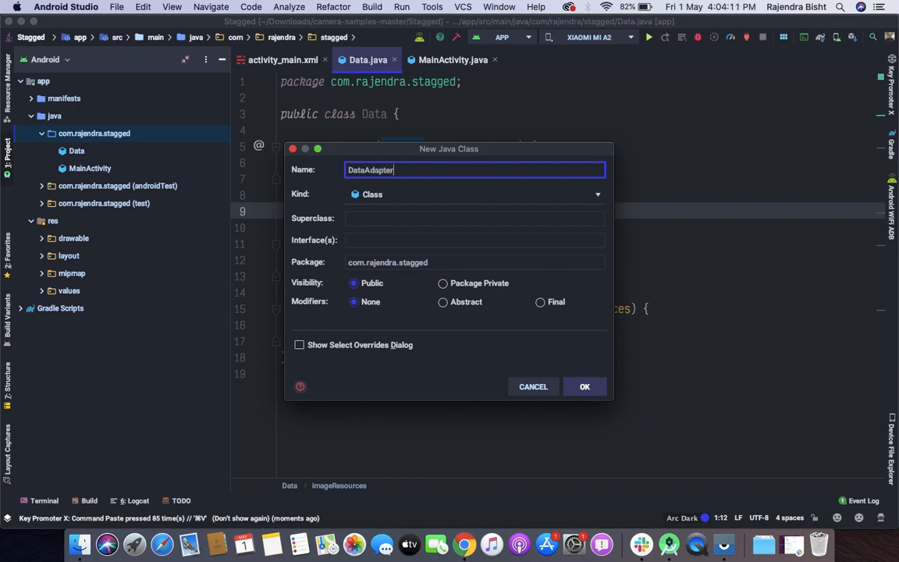
click(583, 387)
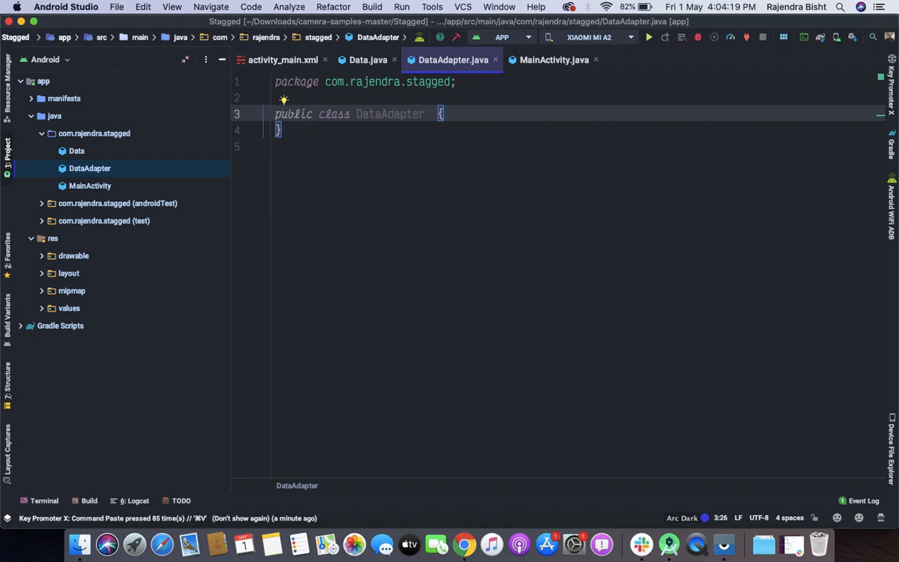
Make DataAdapter extend RecyclerView.Adapter<DataAdapter.DataViewHolder>, importing RecyclerView.
text(ex)
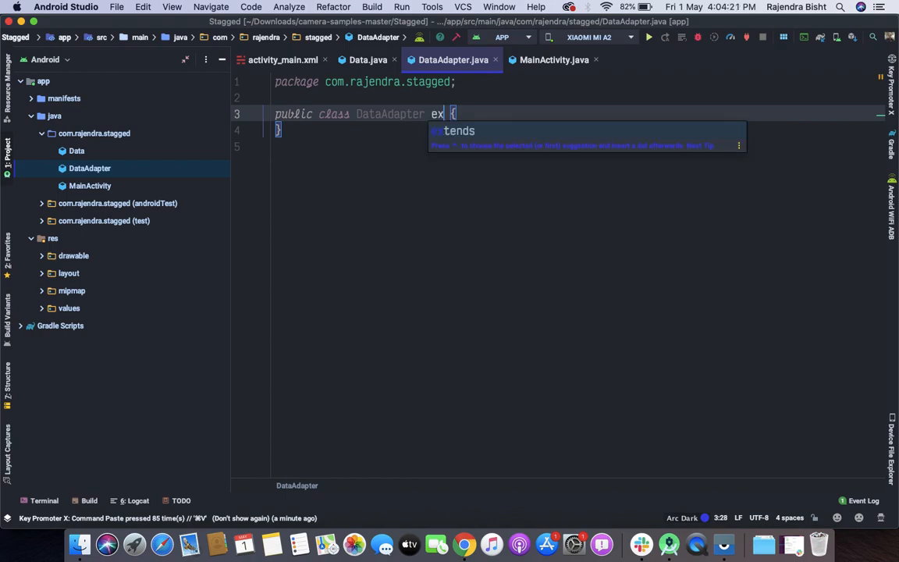
text(tends _RecyclerView.Adapter)
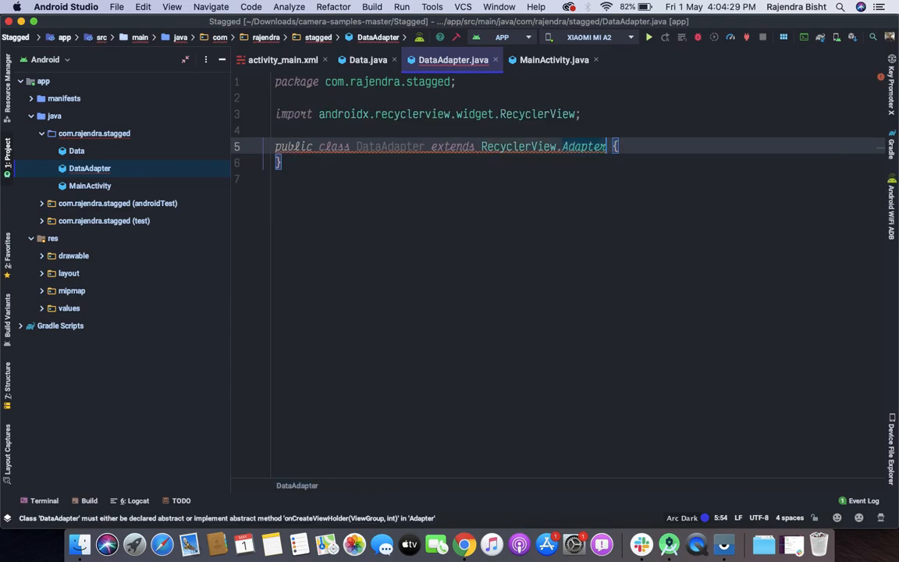
text(<>)
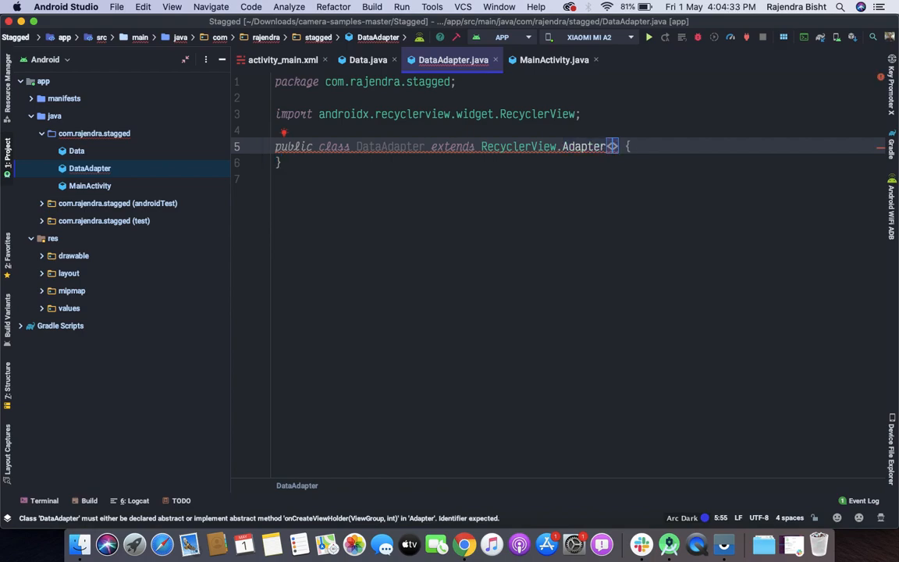
text(DataAdapter.DataView)
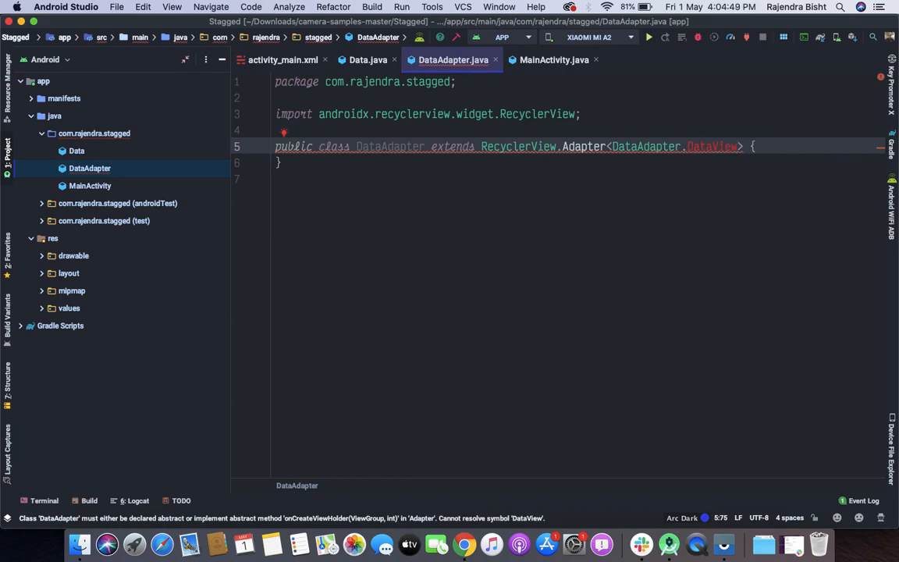
text(Holder)
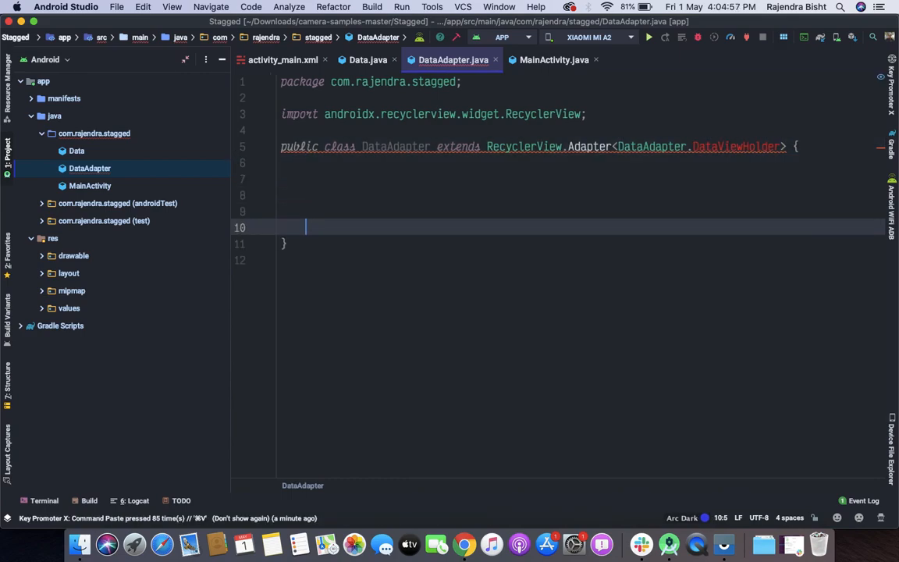
Add a public static DataViewHolder inner class extending RecyclerView.ViewHolder.
text(p)
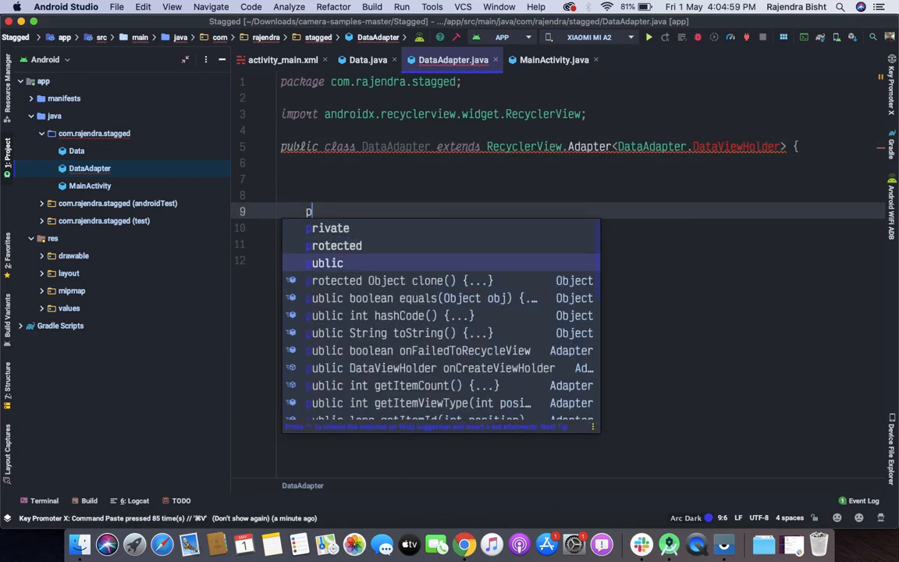
text(public static)
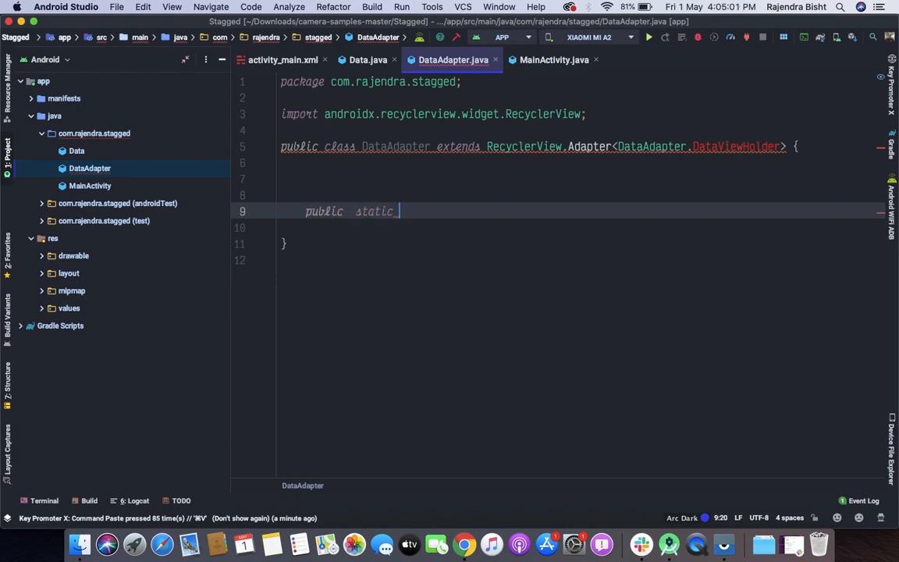
text(class)
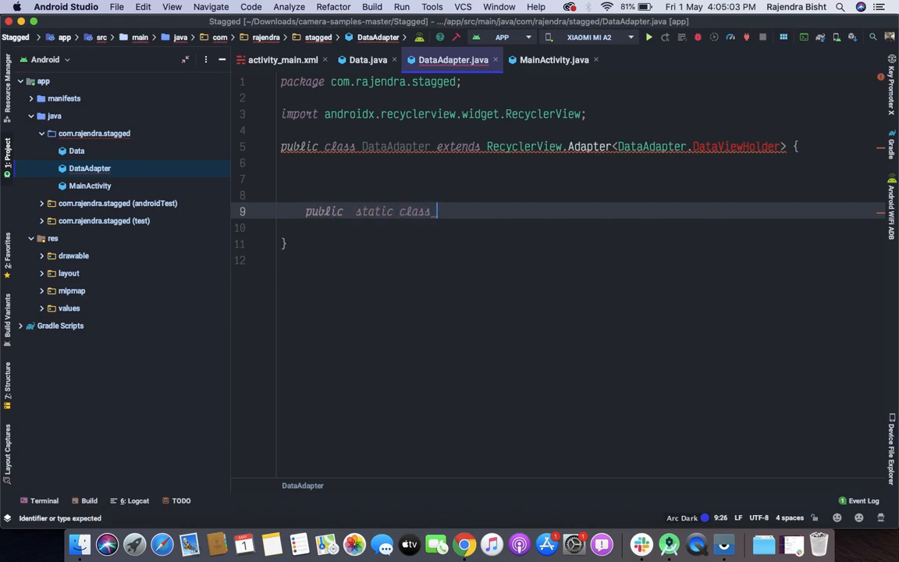
text(DataViewHolder extends)
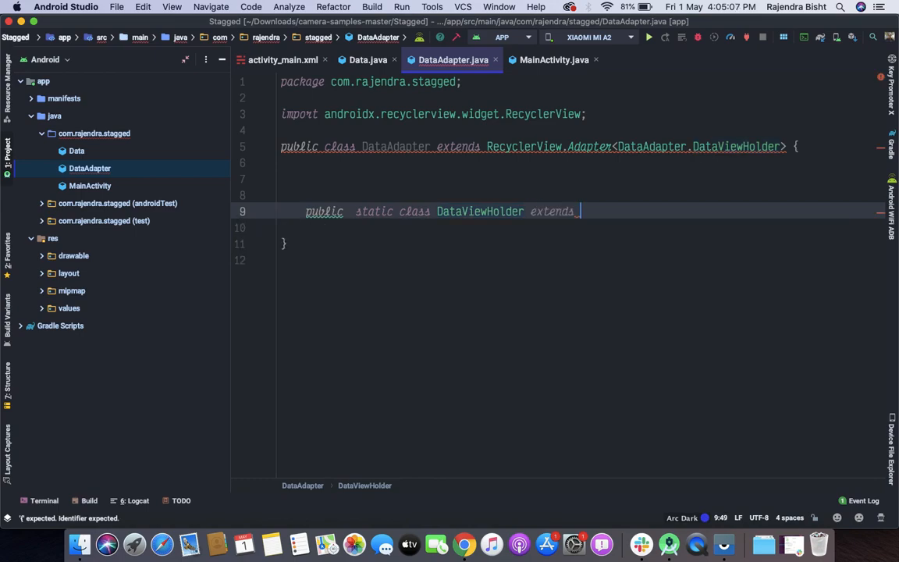
text(RecyclerView.ViewHolder)
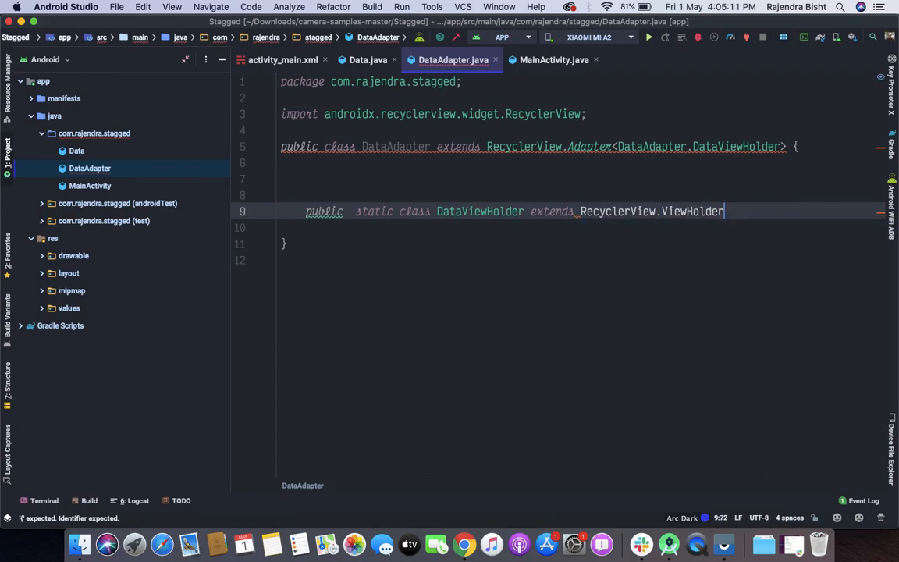
text({})
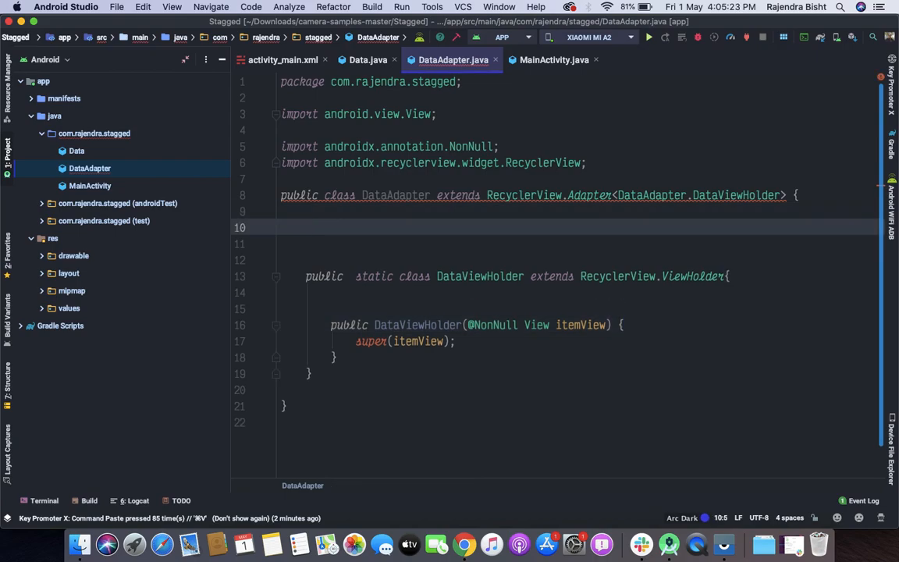
Declare 'Context context;' and 'List<Data> dataList;' fields in DataAdapter and start constructor generation.
text(Context)
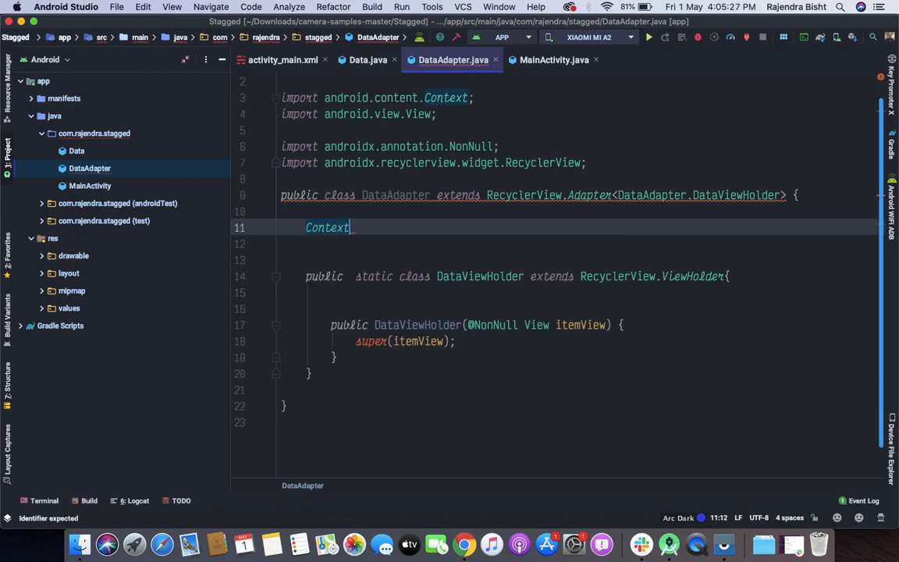
text(context)
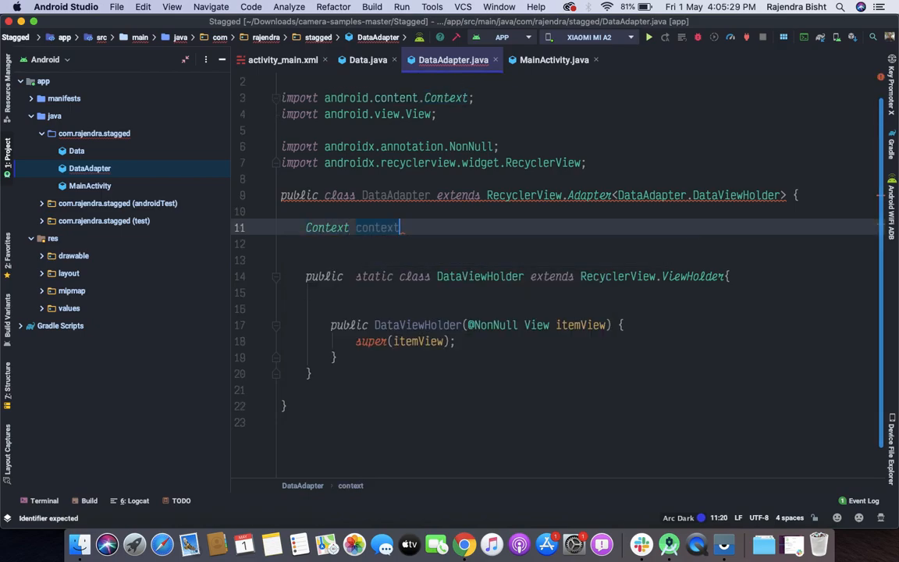
text(;)
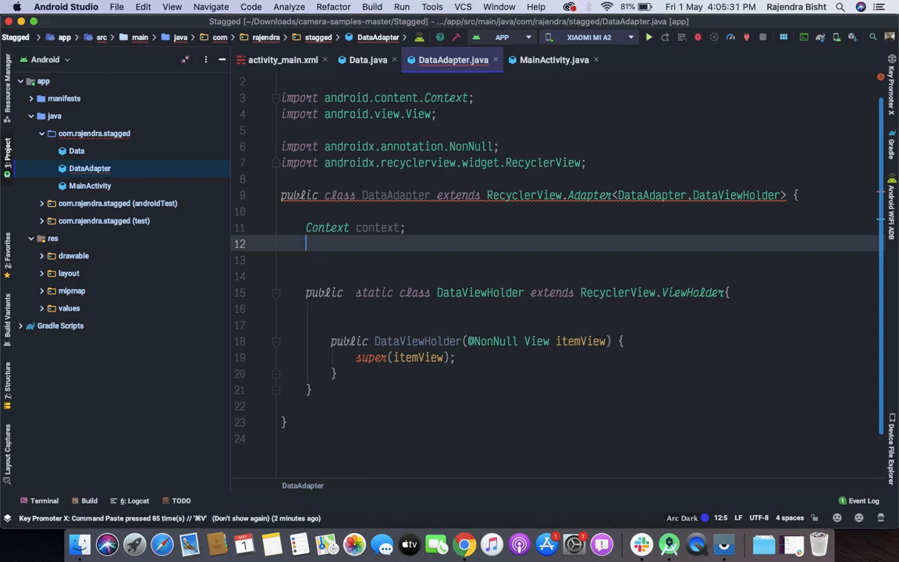
text(List<>)
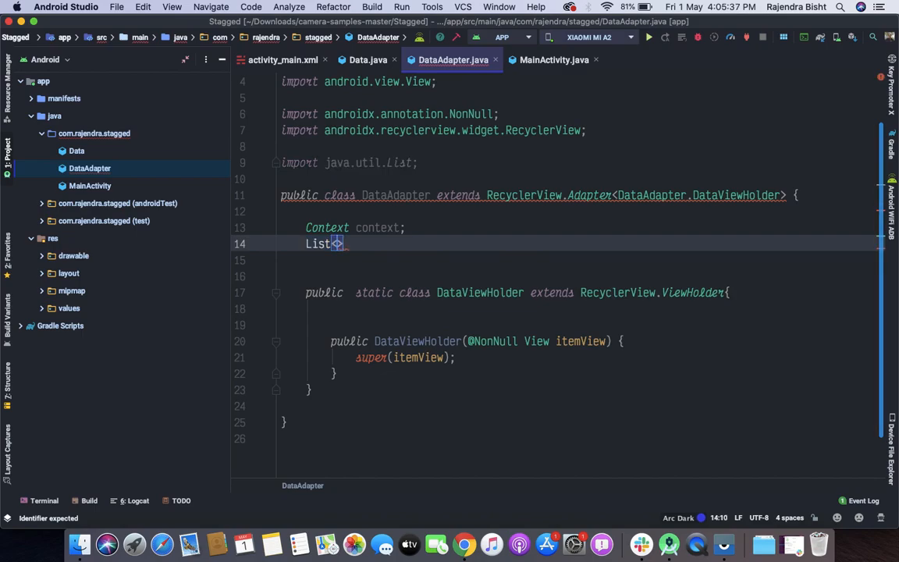
text(Data)
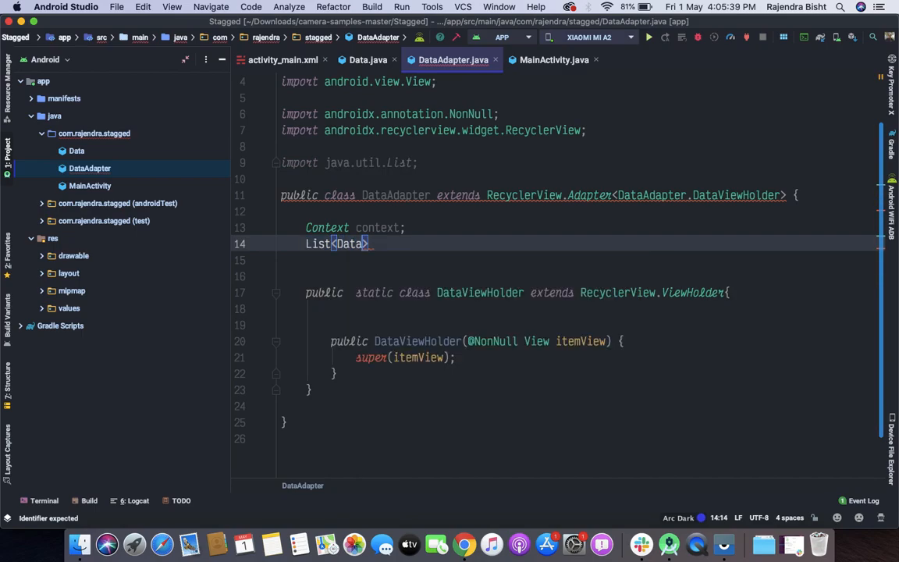
text(dataList)
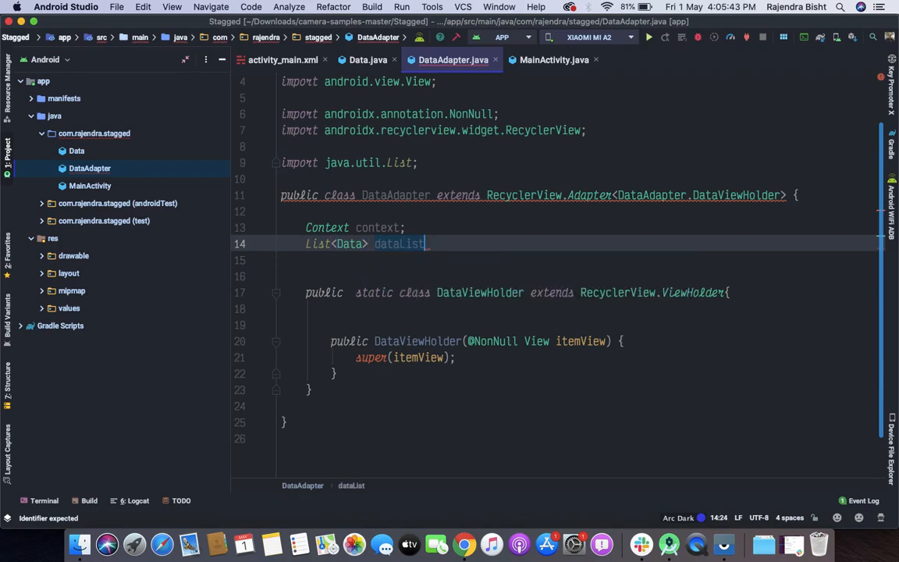
text(;)
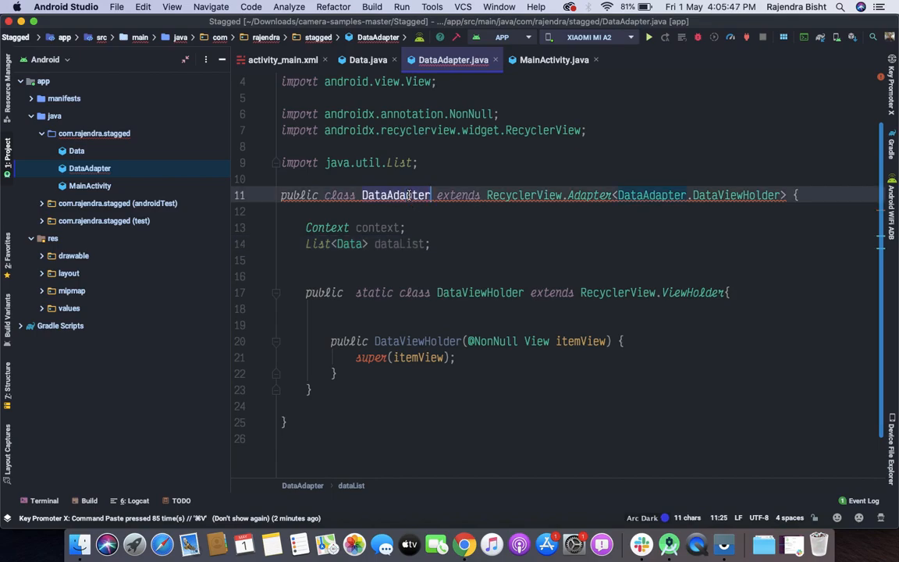
key(enter)
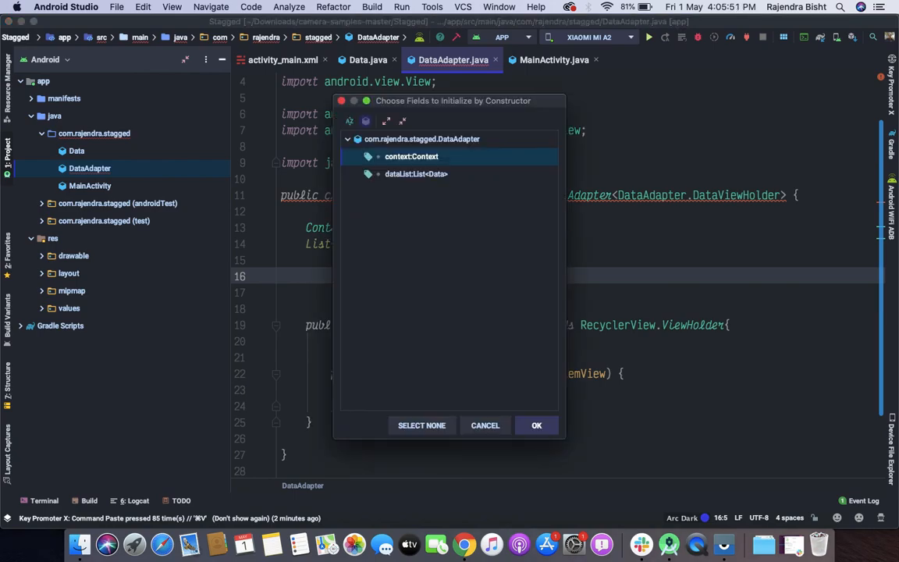
Generate a constructor assigning context and dataList, then request the missing adapter methods.
click(537, 424)
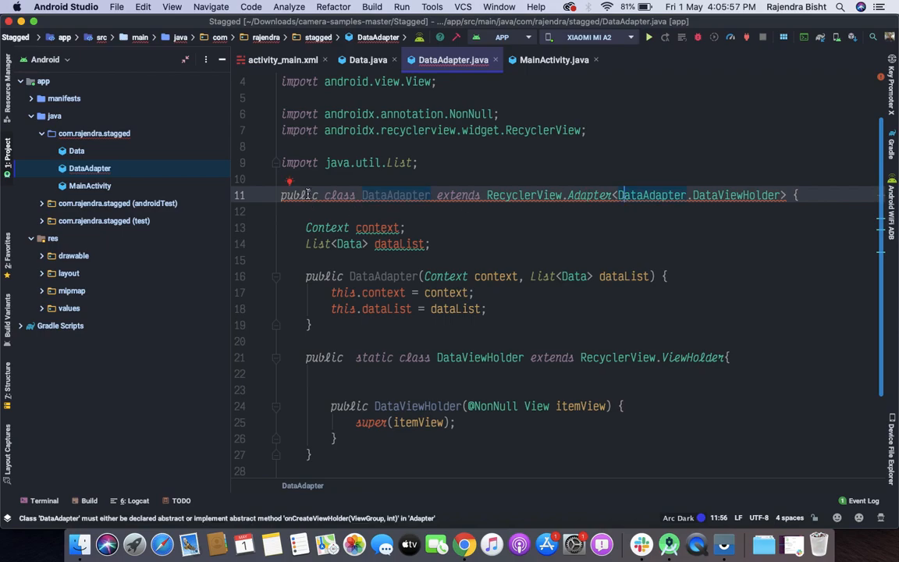
click(290, 181)
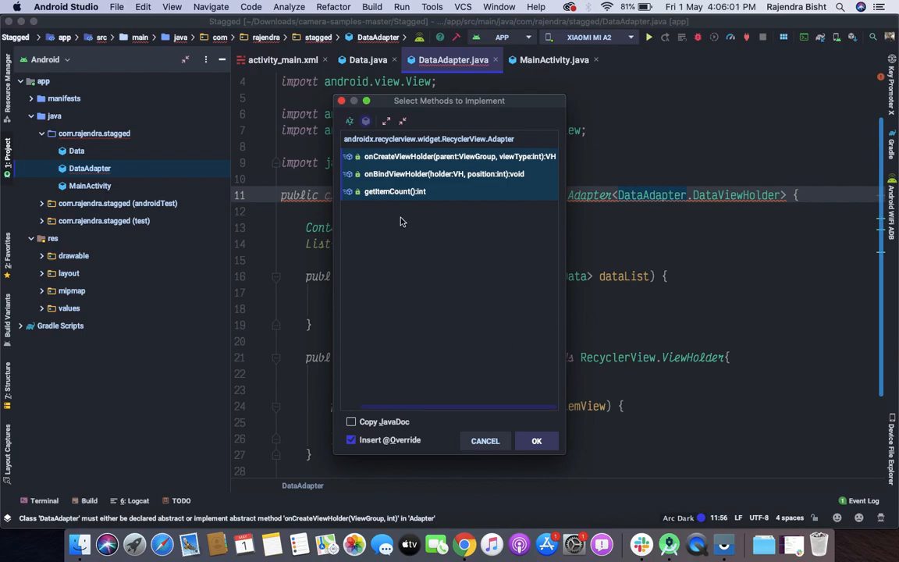
mouse_move(399, 312)
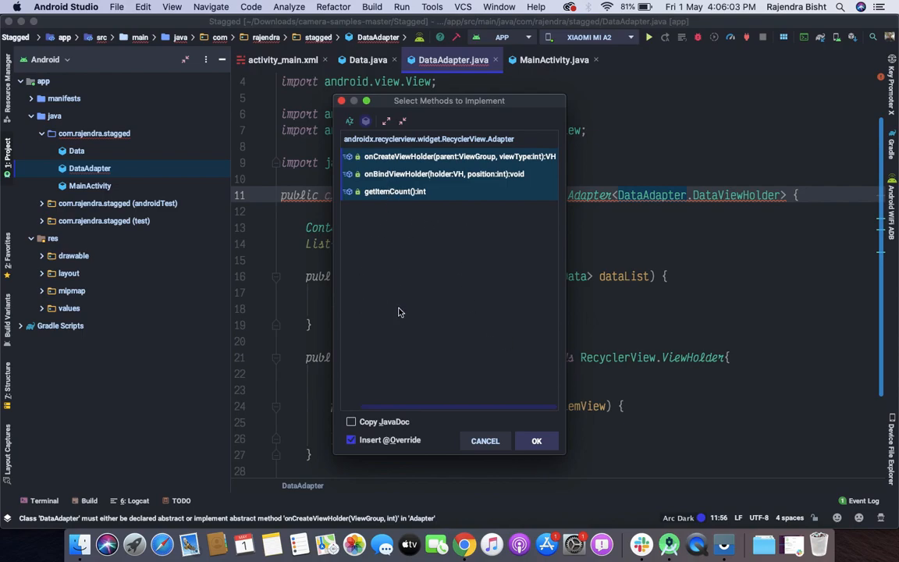
mouse_move(537, 440)
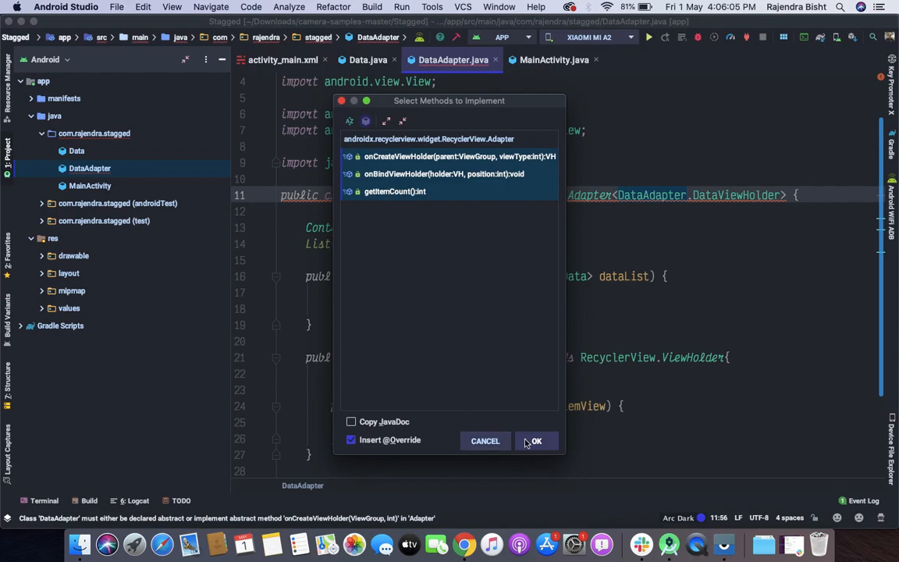
Generate onCreateViewHolder, onBindViewHolder and getItemCount, with getItemCount returning dataList.size().
click(537, 440)
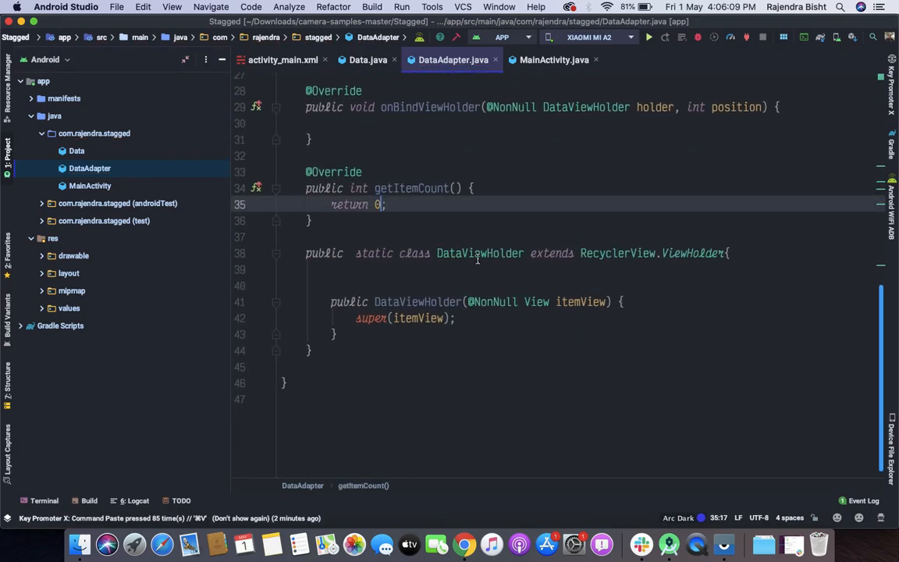
text(li)
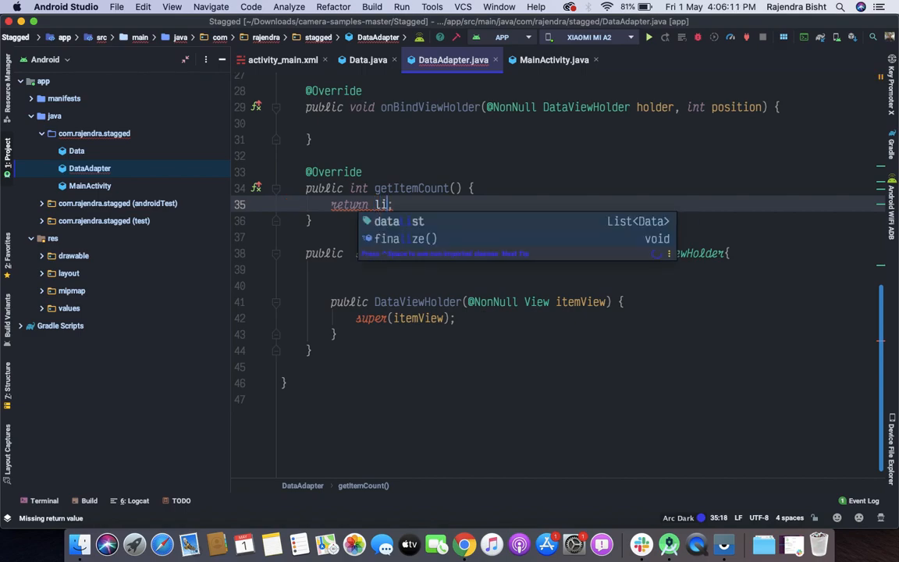
text(dataList.)
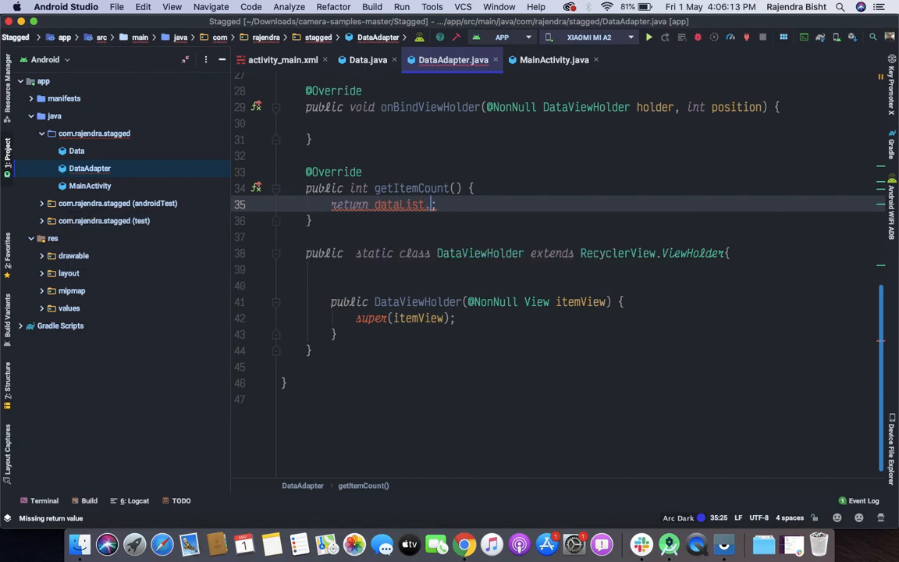
text(size())
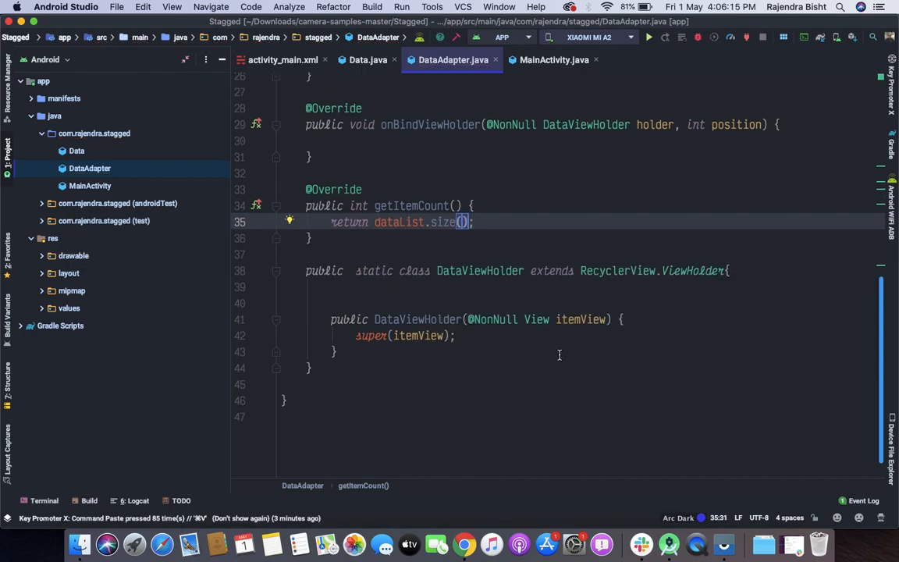
scroll(up, 3)
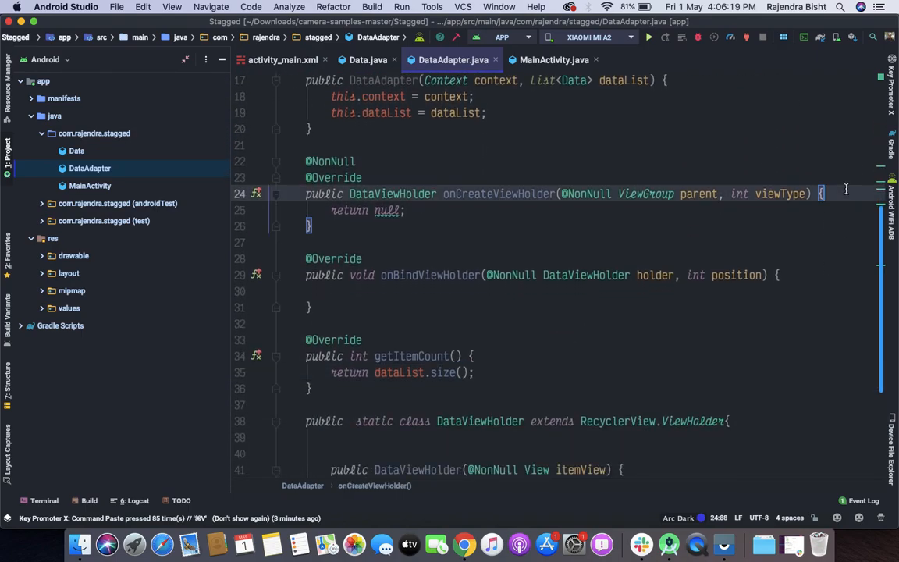
key(enter)
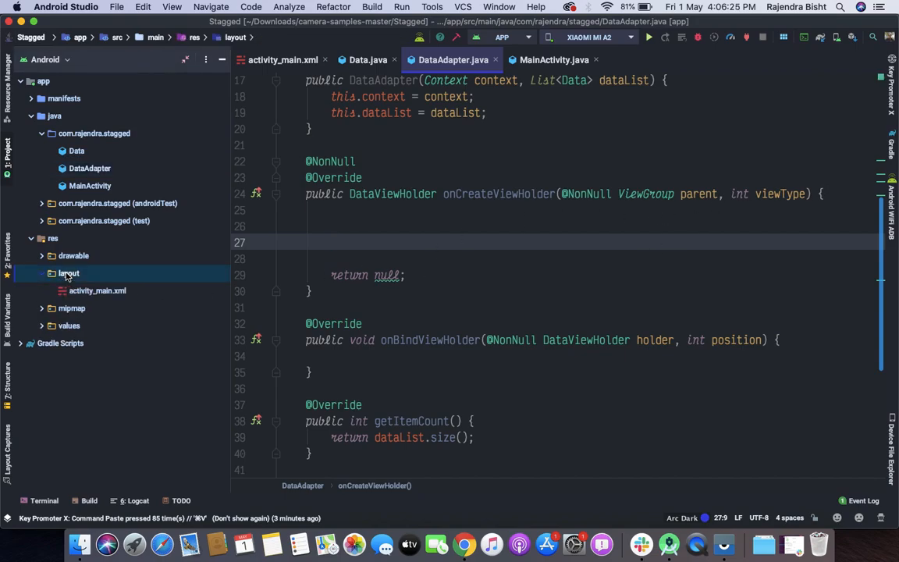
Create a new layout XML file named data_row_item in the res/layout folder.
right_click(69, 273)
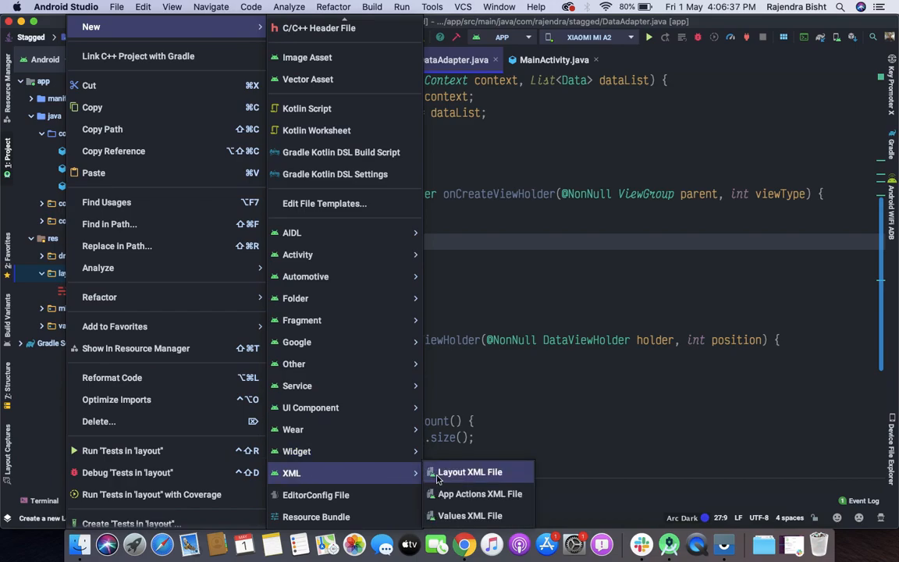
click(469, 472)
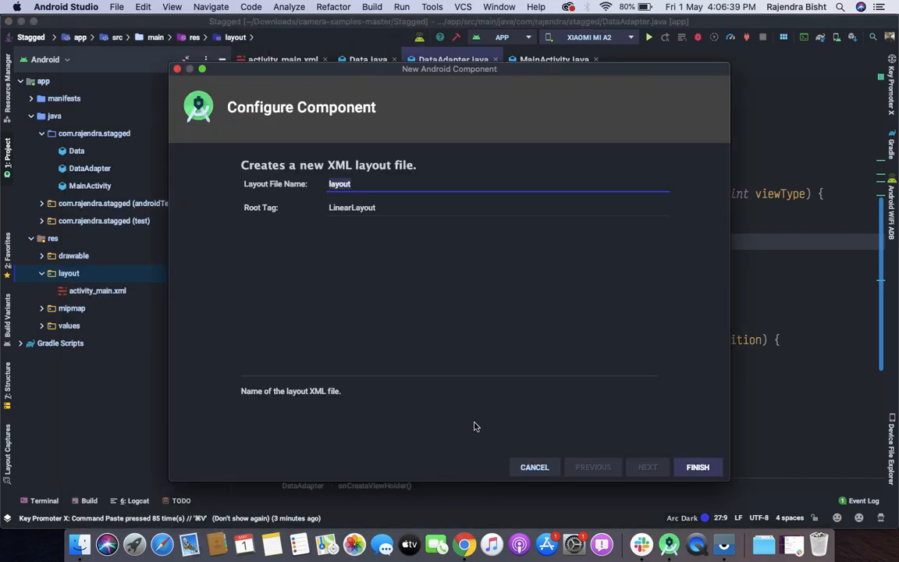
mouse_move(512, 278)
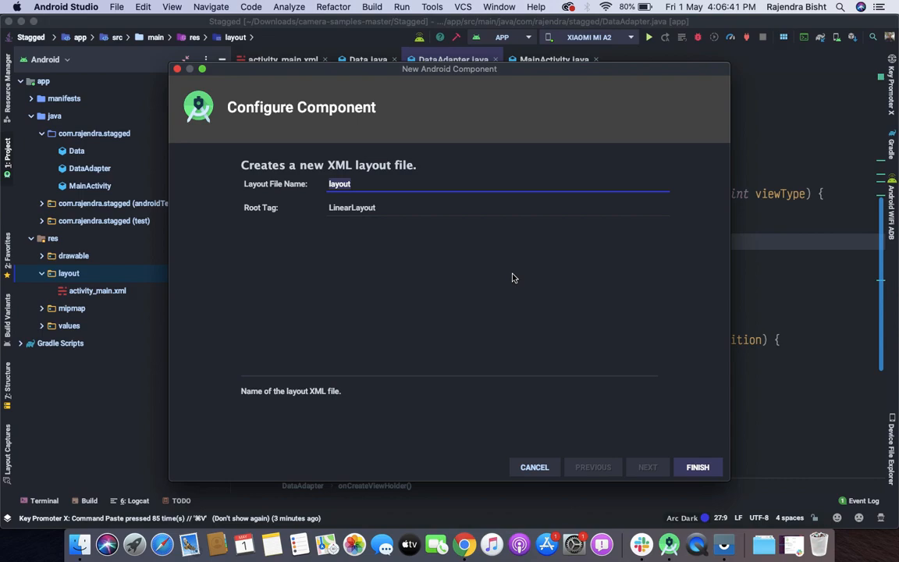
text(data_)
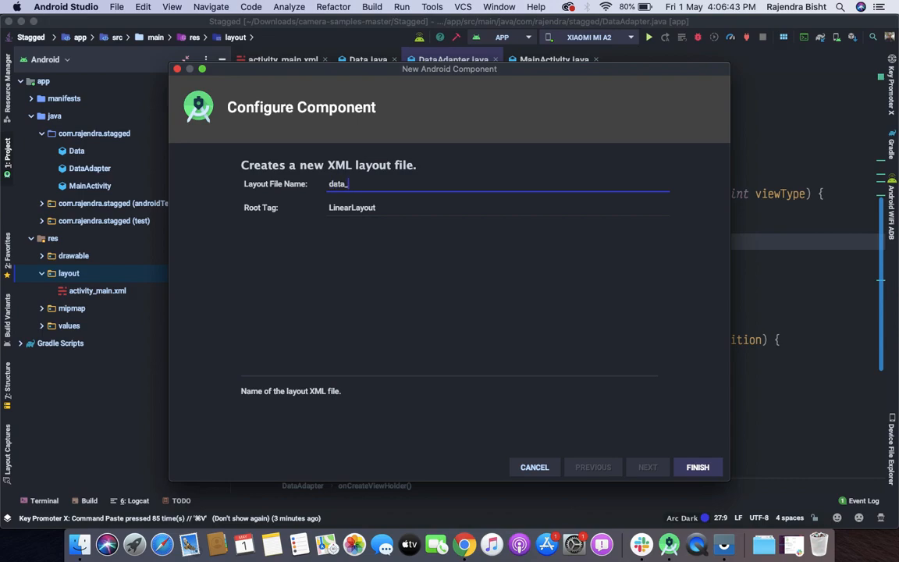
text(row)
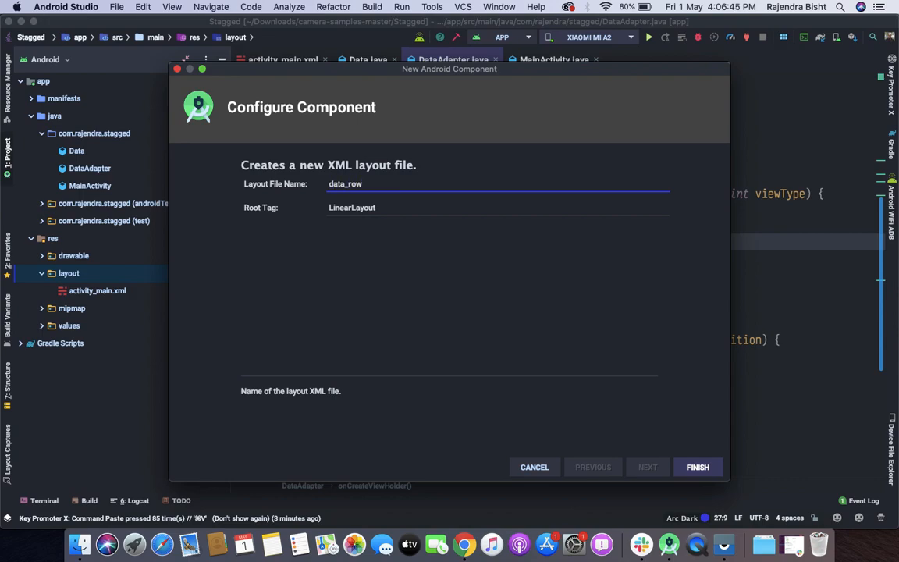
text(_ite)
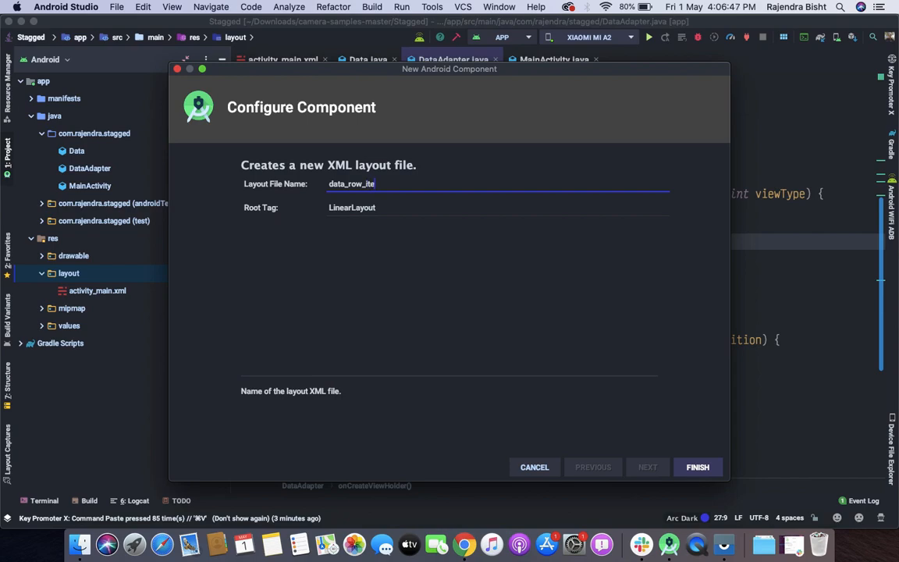
click(695, 467)
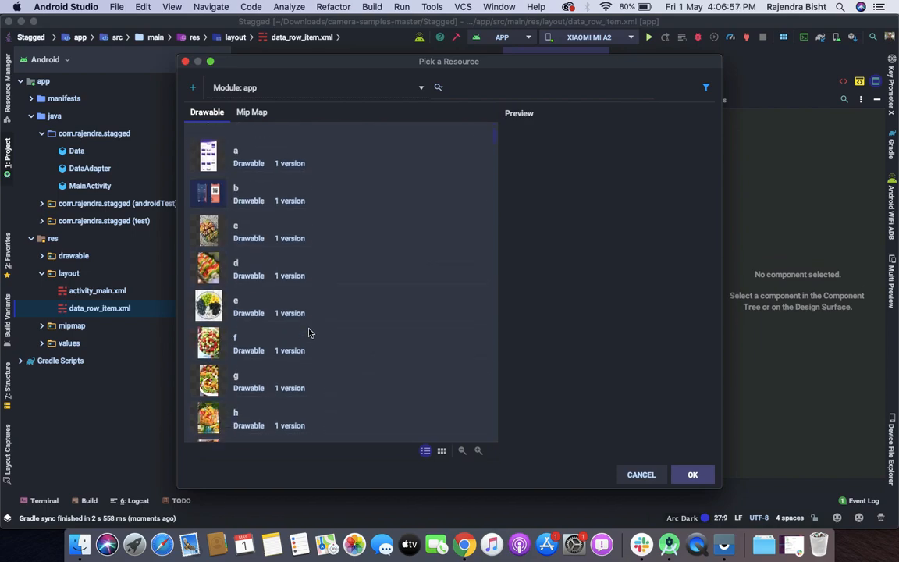
Set the ImageView to match_parent width and wrap_content height, and the LinearLayout height to wrap_content.
scroll(up, 3)
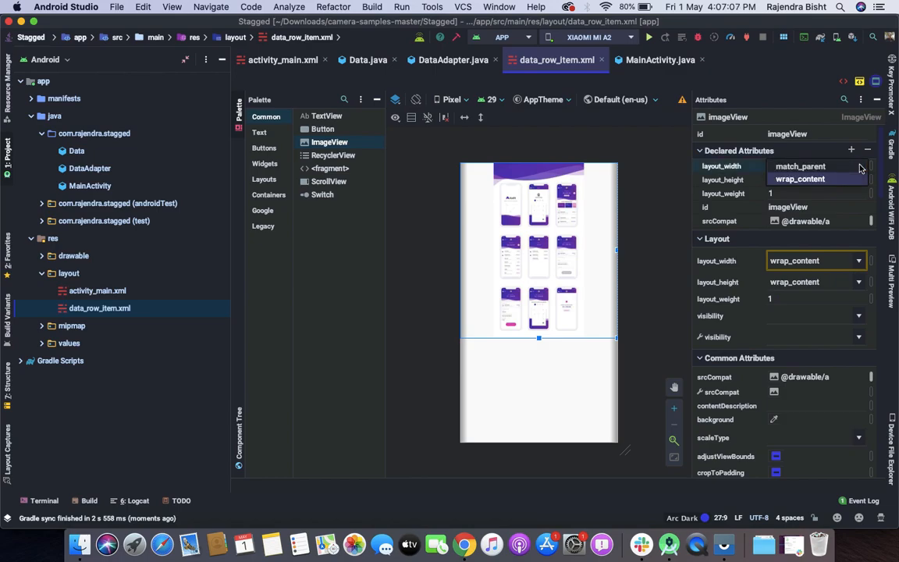
click(811, 166)
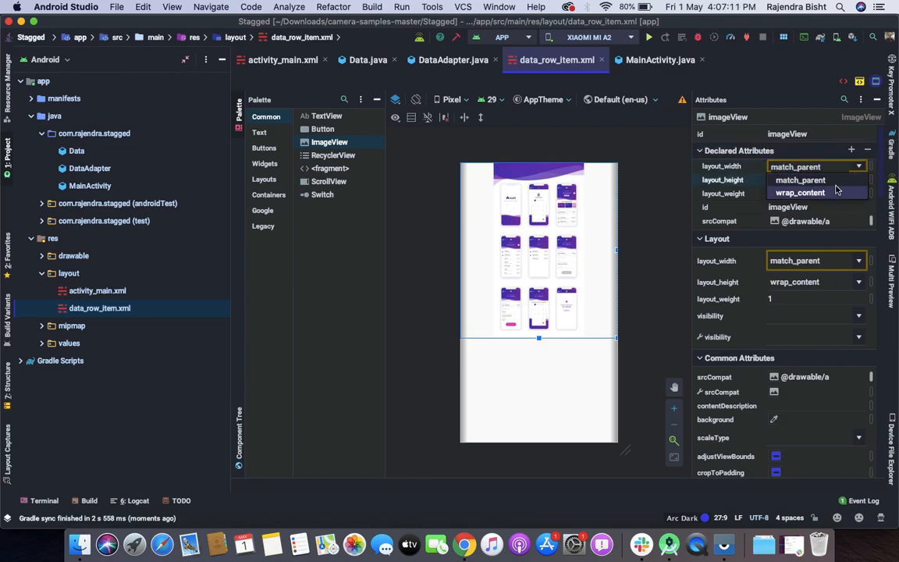
click(799, 193)
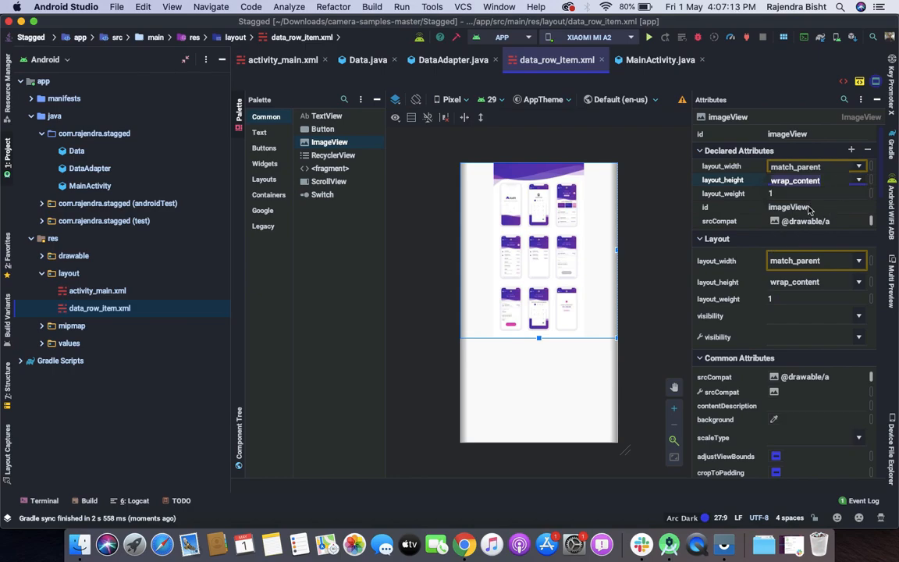
click(842, 100)
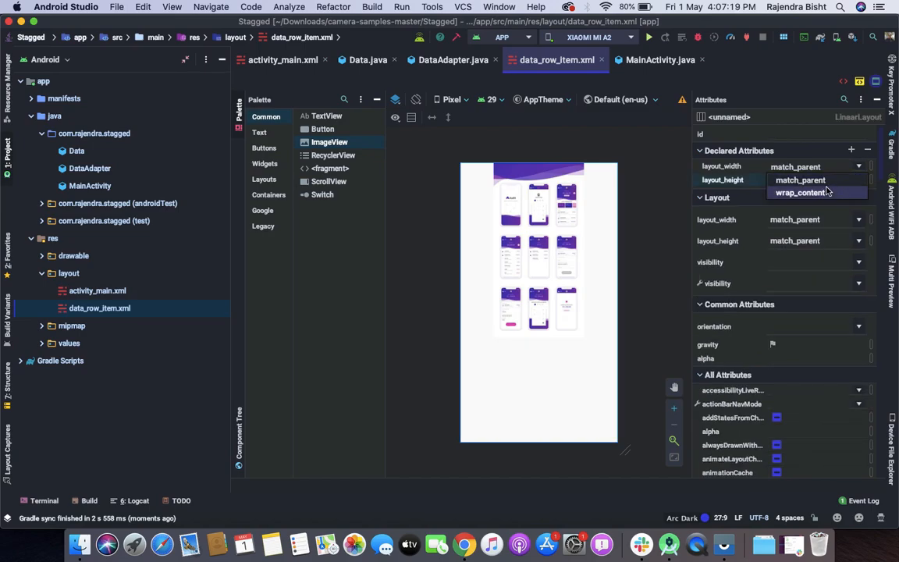
click(799, 194)
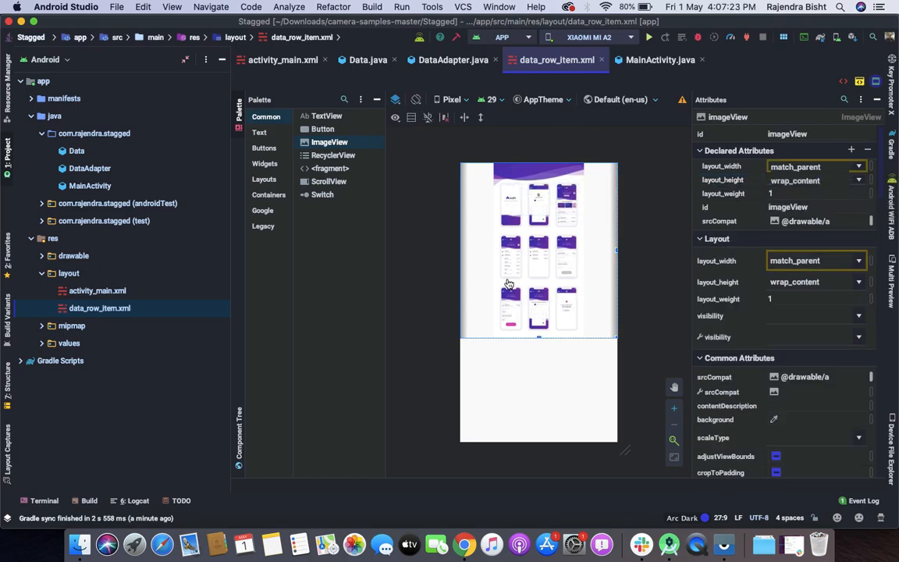
mouse_move(562, 258)
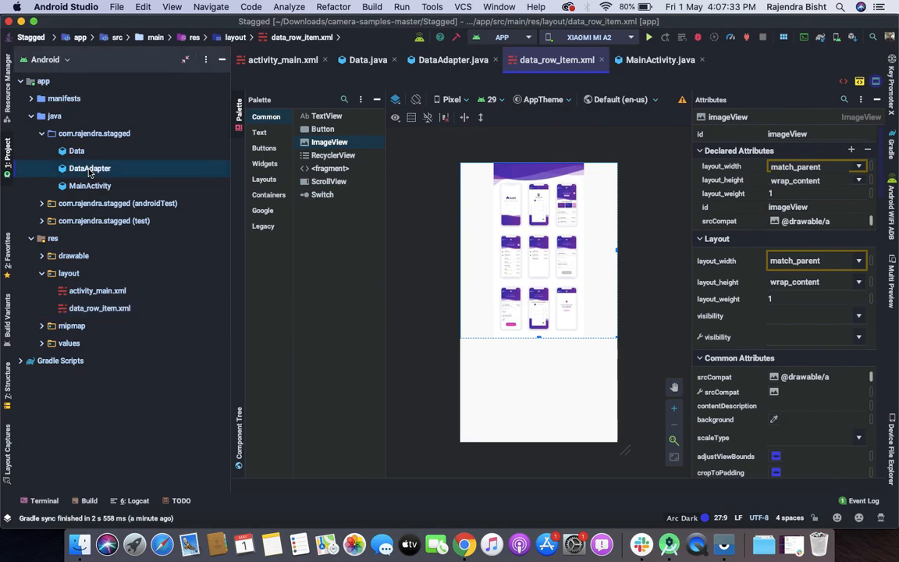
Write View view = LayoutInflater.from(context).inflate(R.layout.data_row_item, parent, false) in onCreateViewHolder.
click(453, 60)
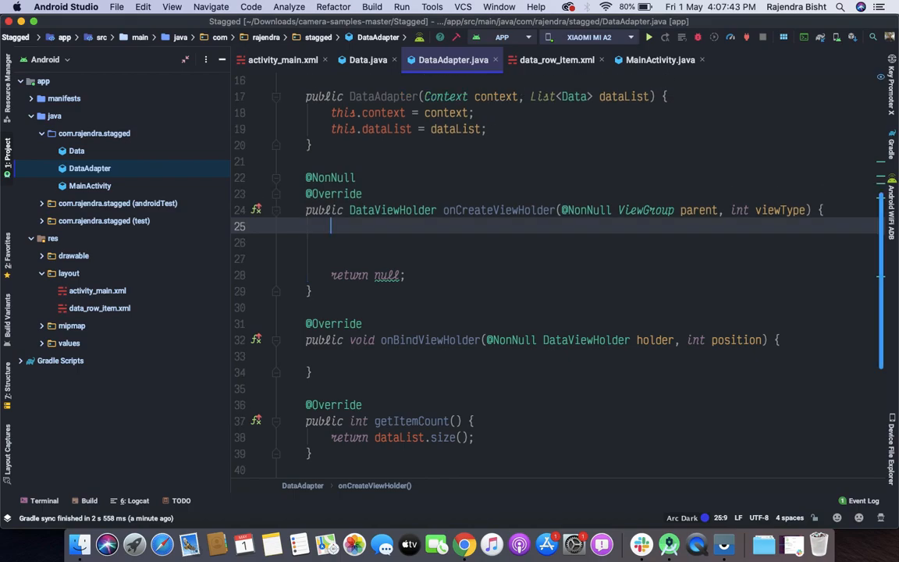
text(View v)
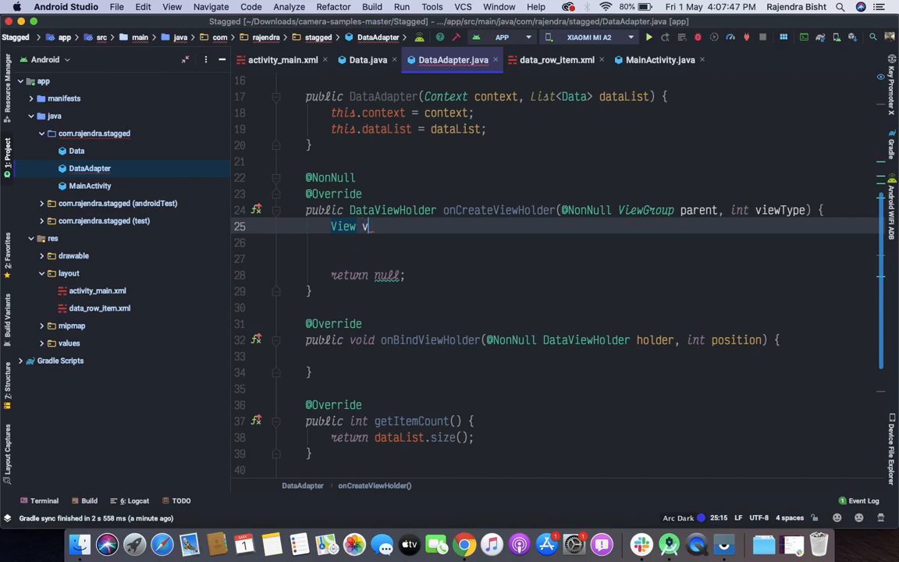
text(iew =)
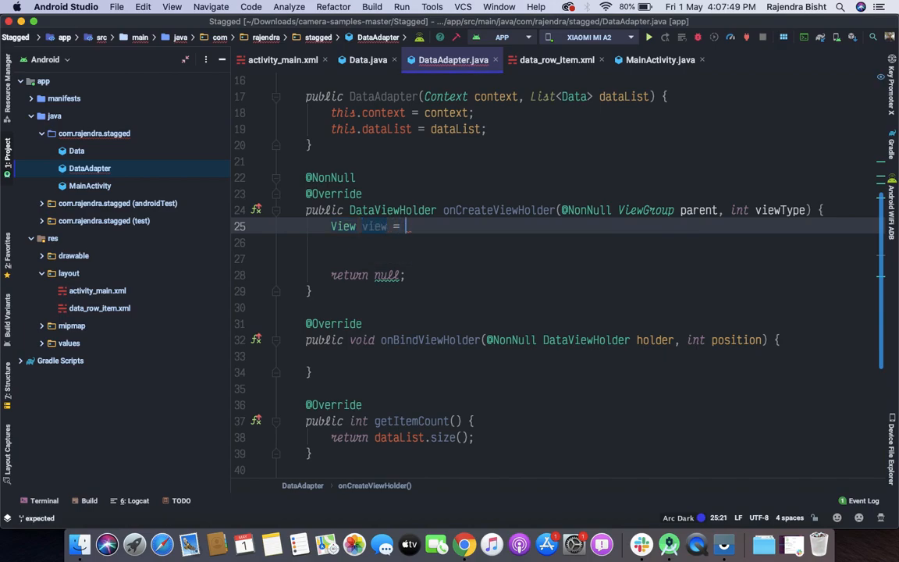
text(L)
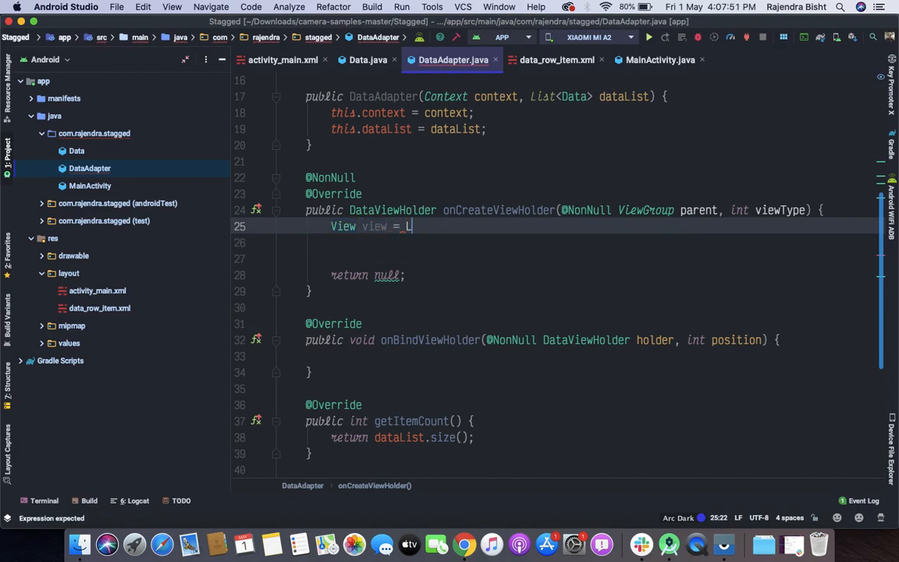
text(ayoutInflater)
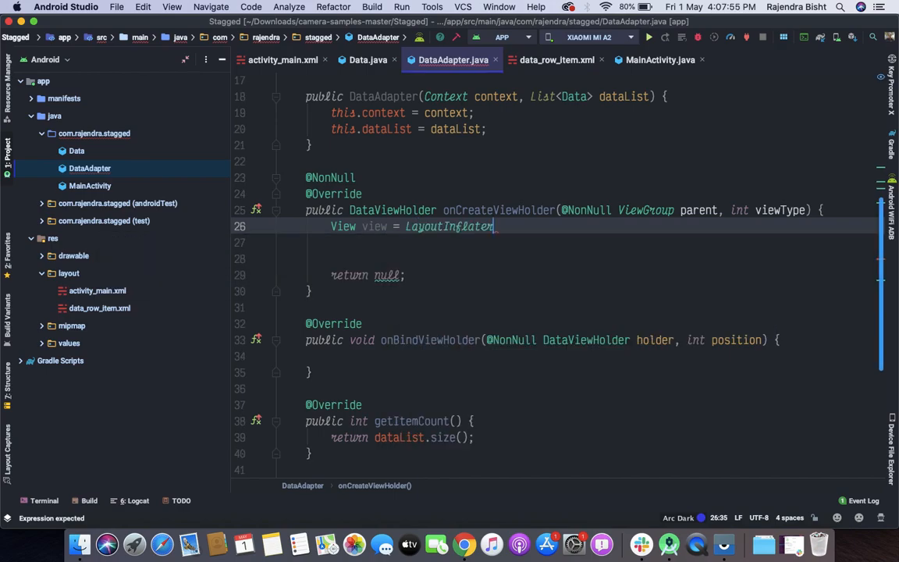
text(.from(c)
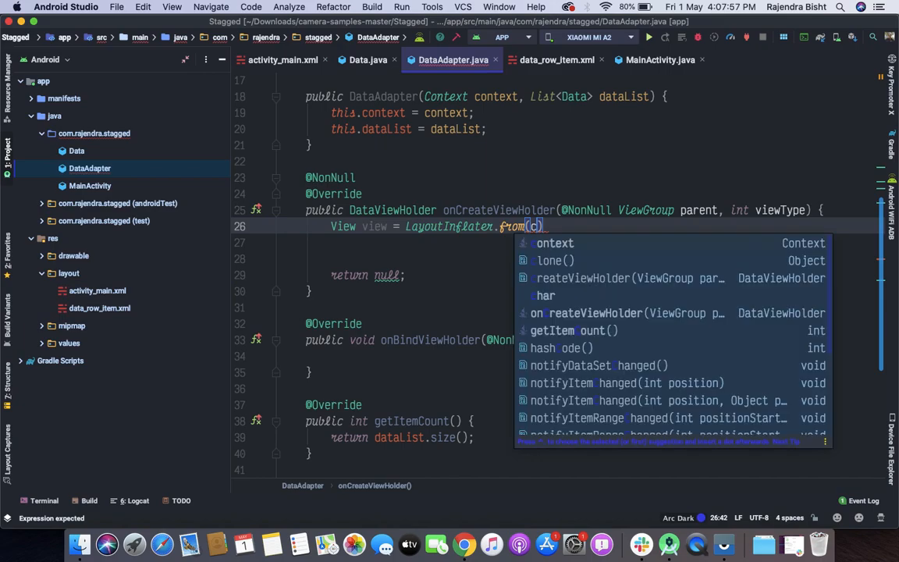
text(ontext).inflate()
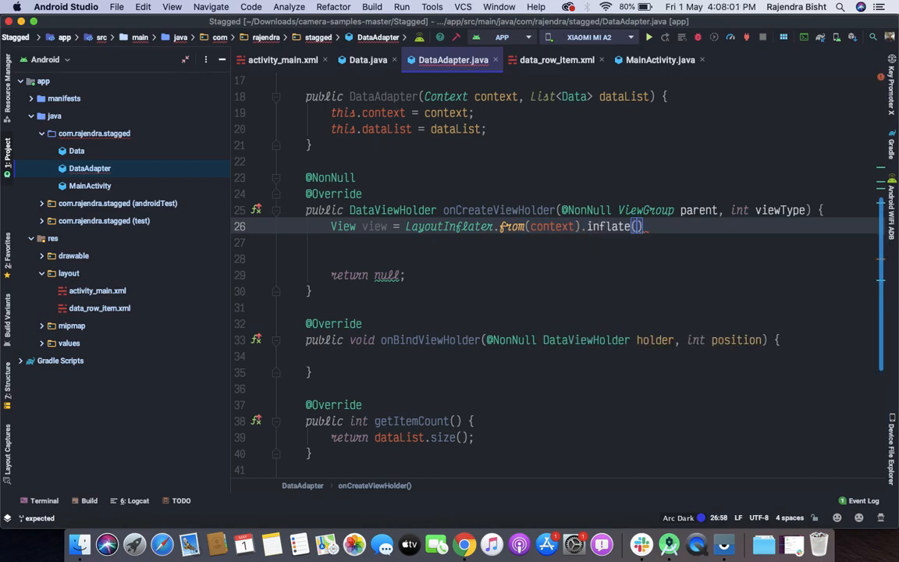
text(R)
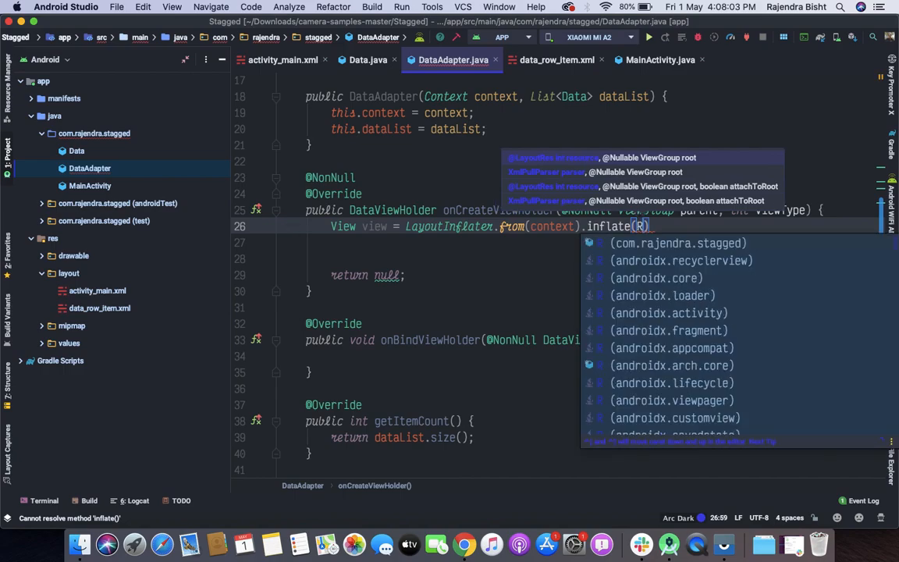
text(.layout.data_row_item)
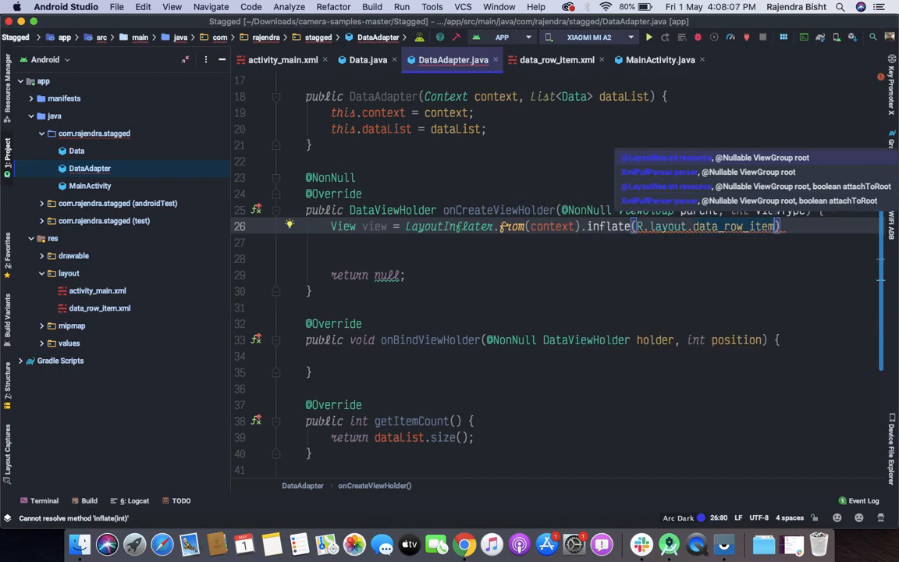
text(, parent)
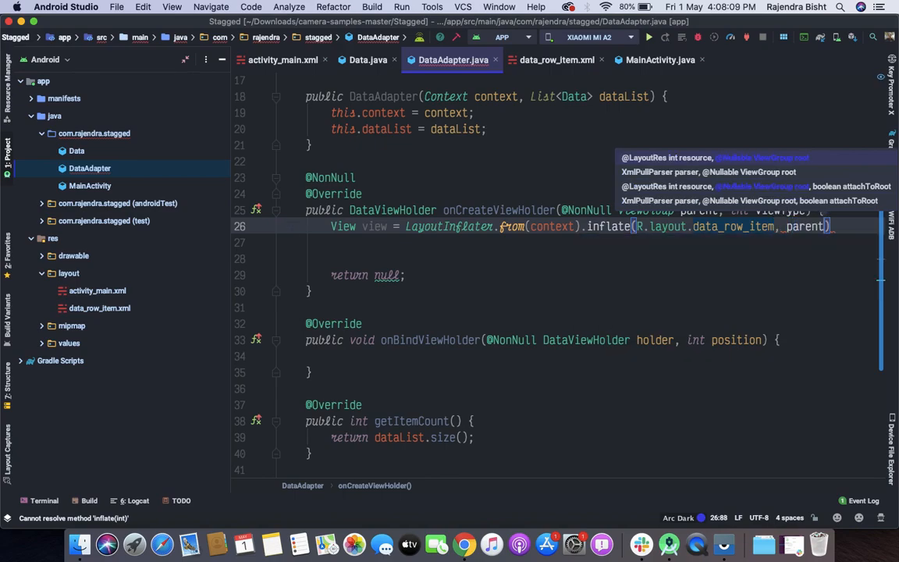
text(,f)
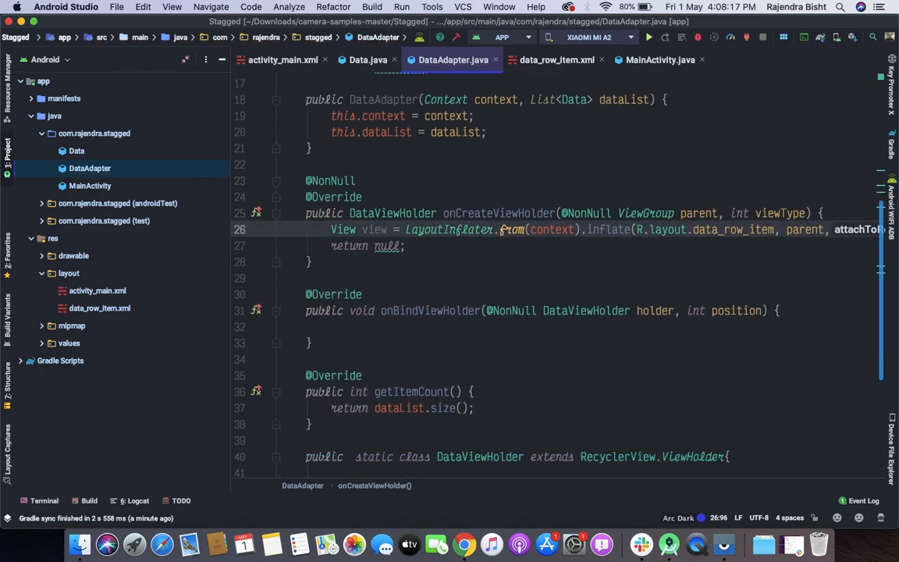
Replace the null return with 'return new DataViewHolder(view);'.
double_click(387, 246)
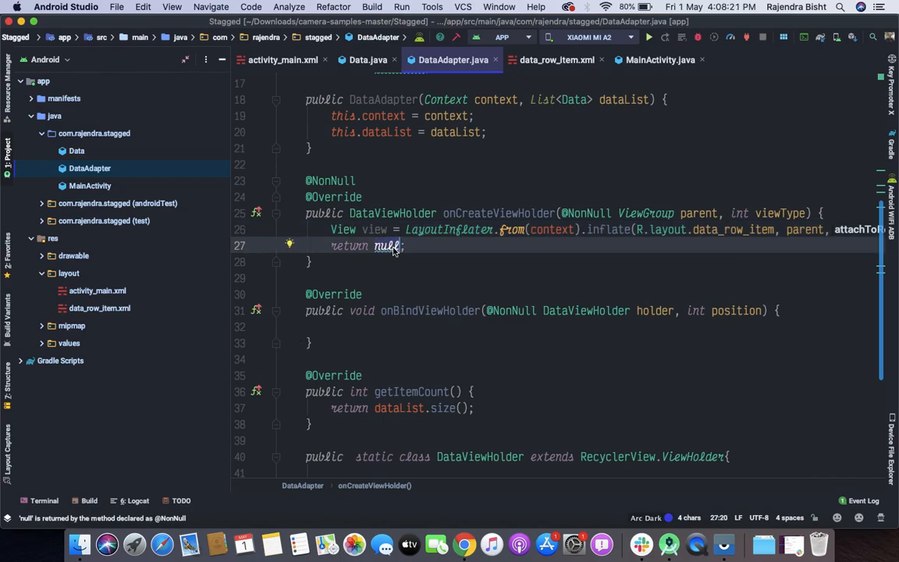
text(new)
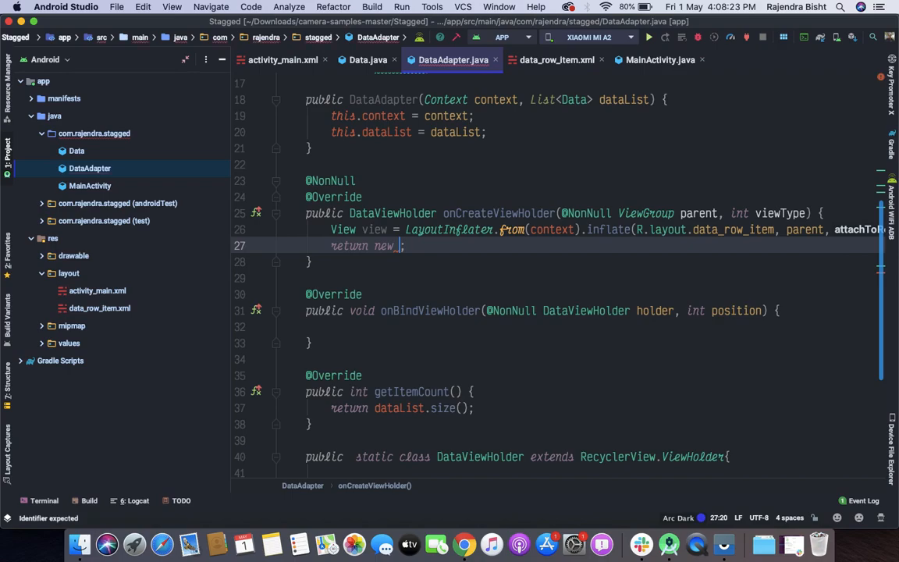
text(DataViewHolder()
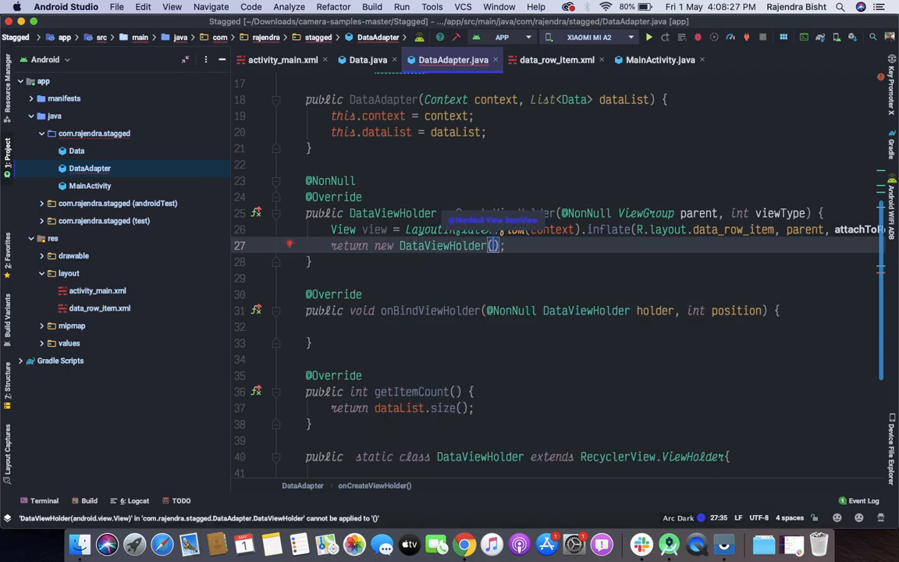
text(view)
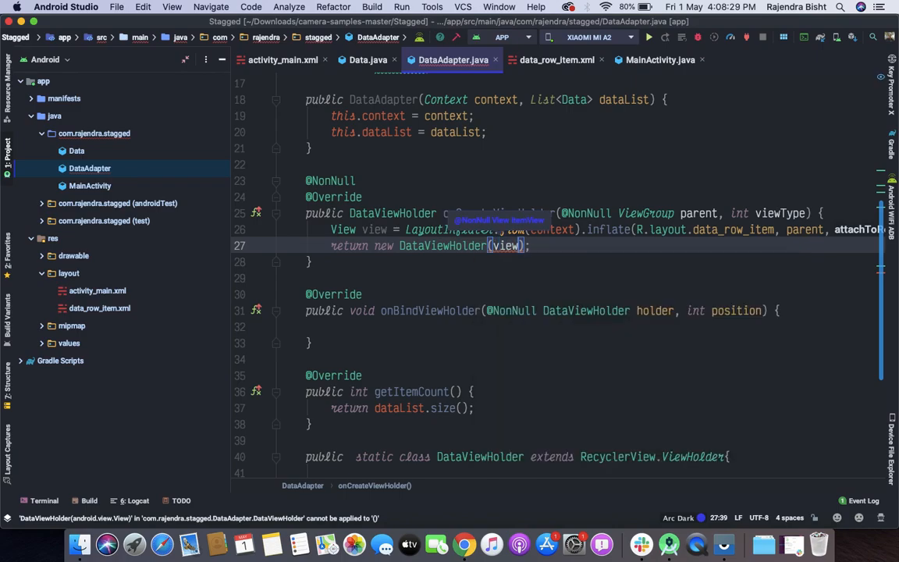
scroll(down, 3)
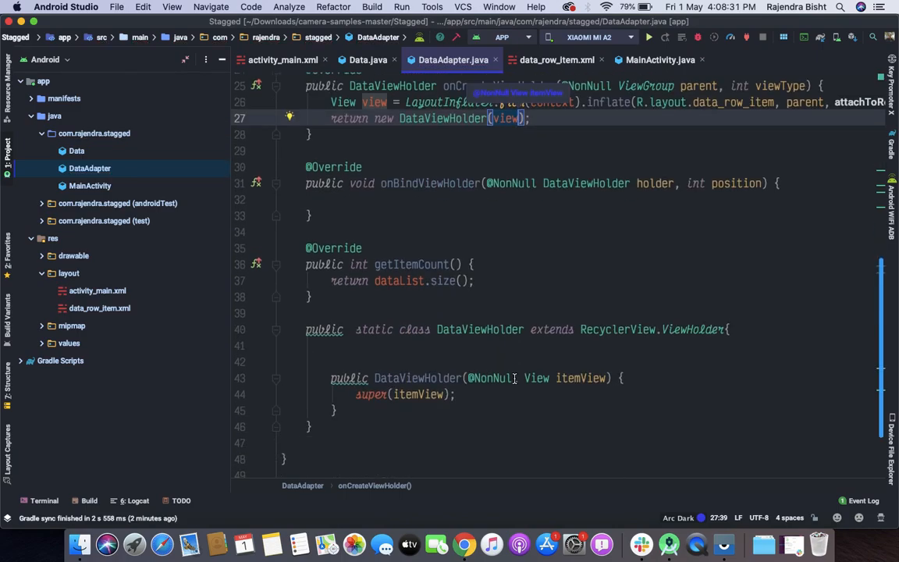
scroll(down, 3)
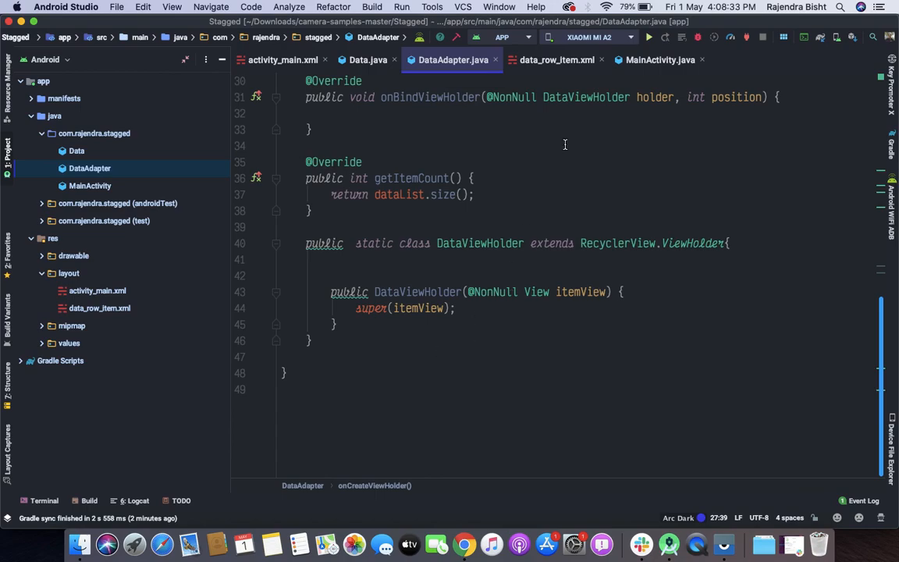
mouse_move(556, 59)
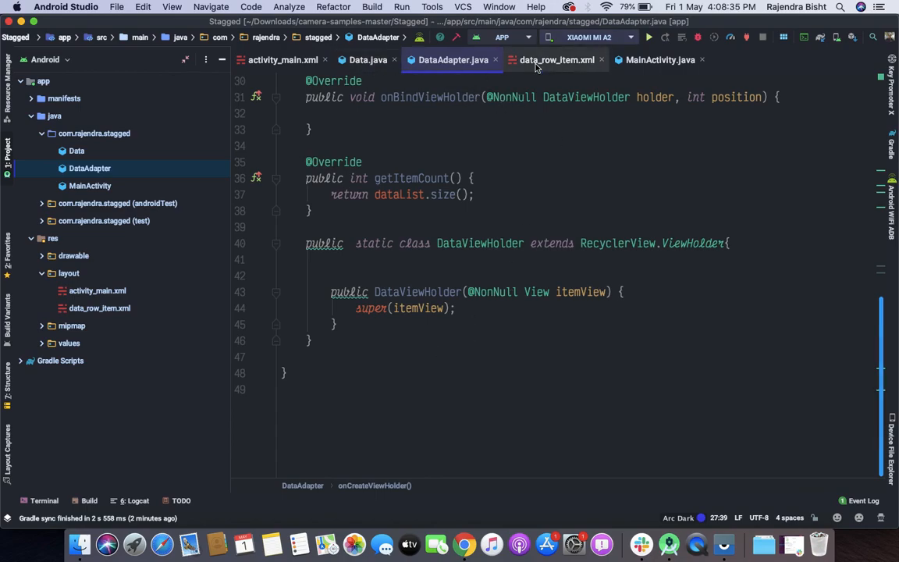
Declare ImageView imageView in DataViewHolder and assign itemView.findViewById(R.id.imageView) in its constructor.
click(555, 59)
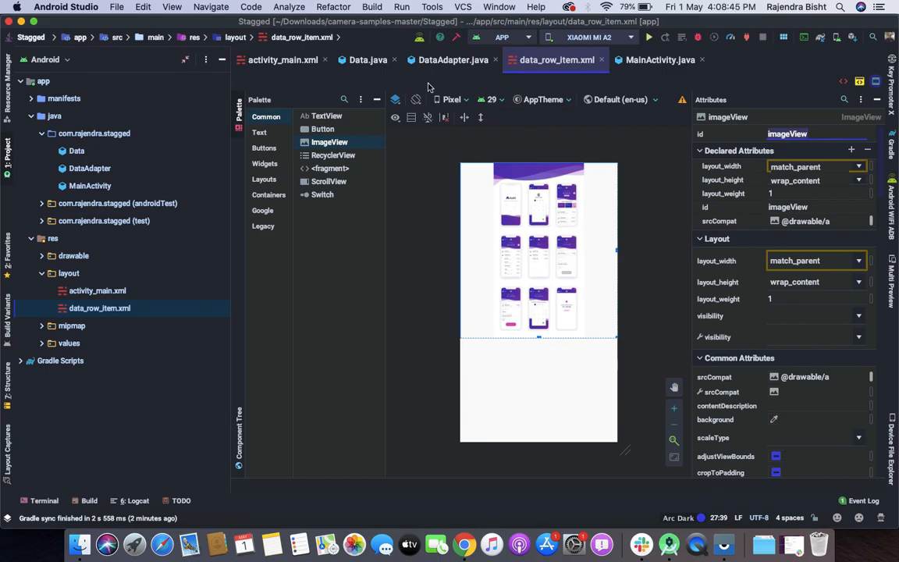
click(453, 59)
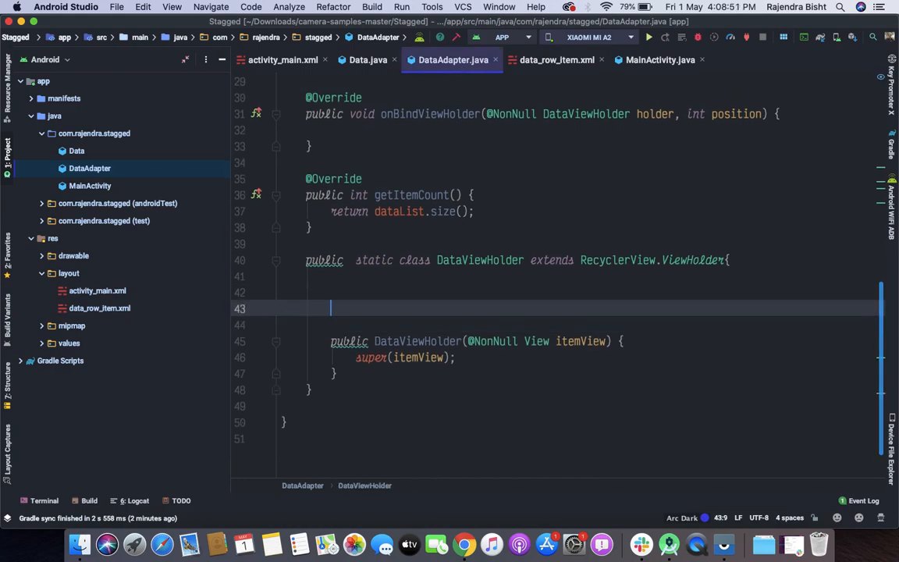
text(ImageView i)
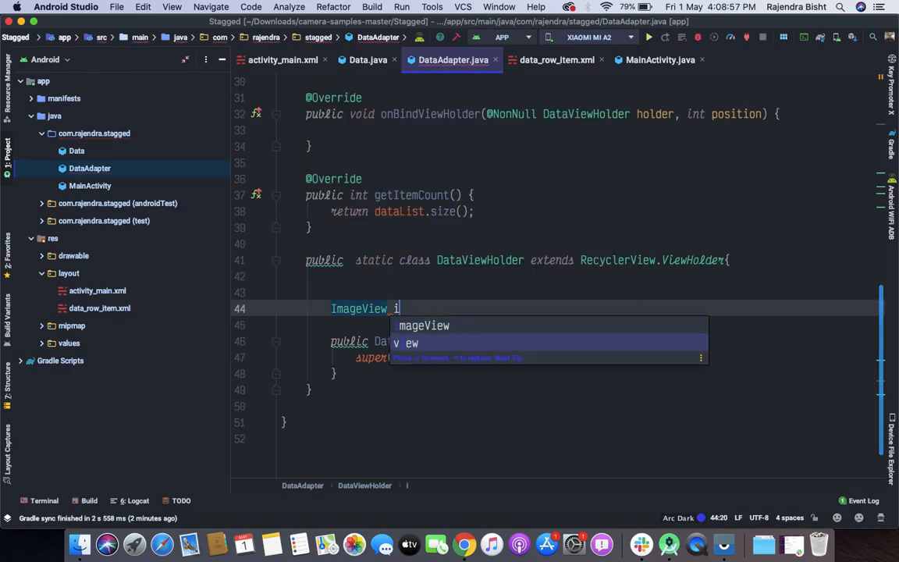
text(mageView;)
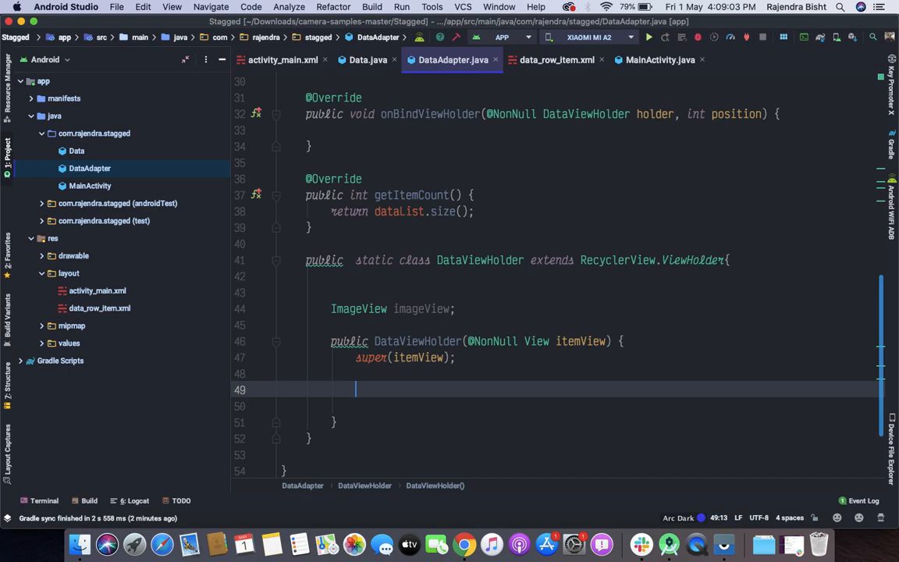
text(imageView = i)
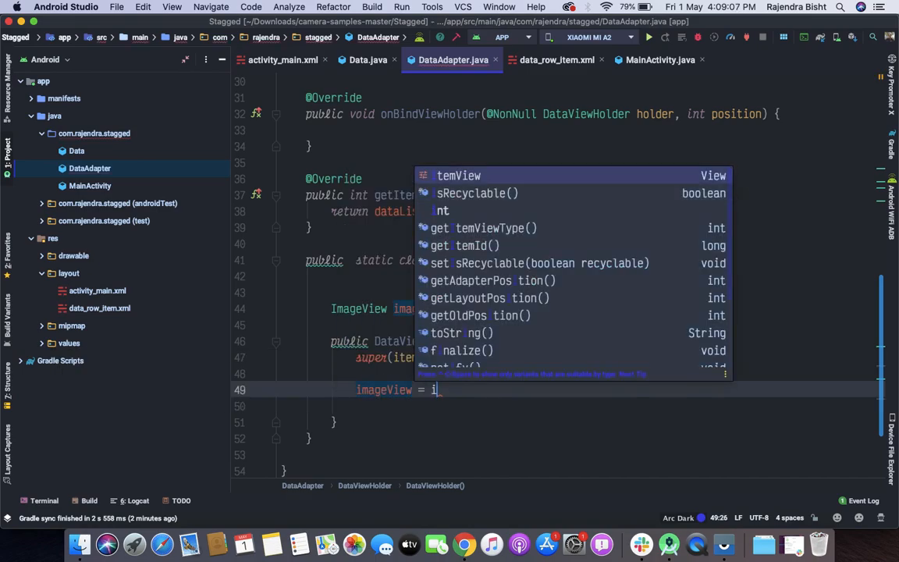
text(temView.fi)
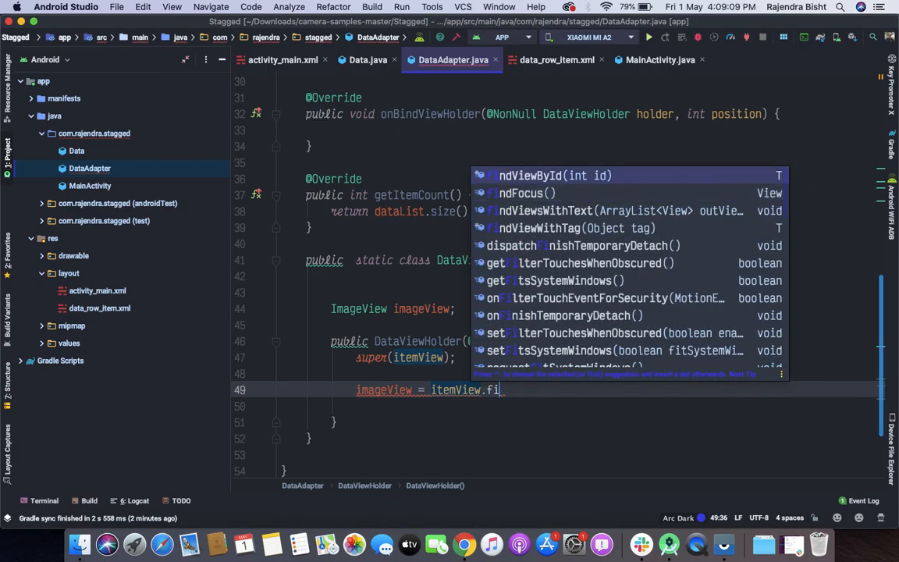
click(554, 175)
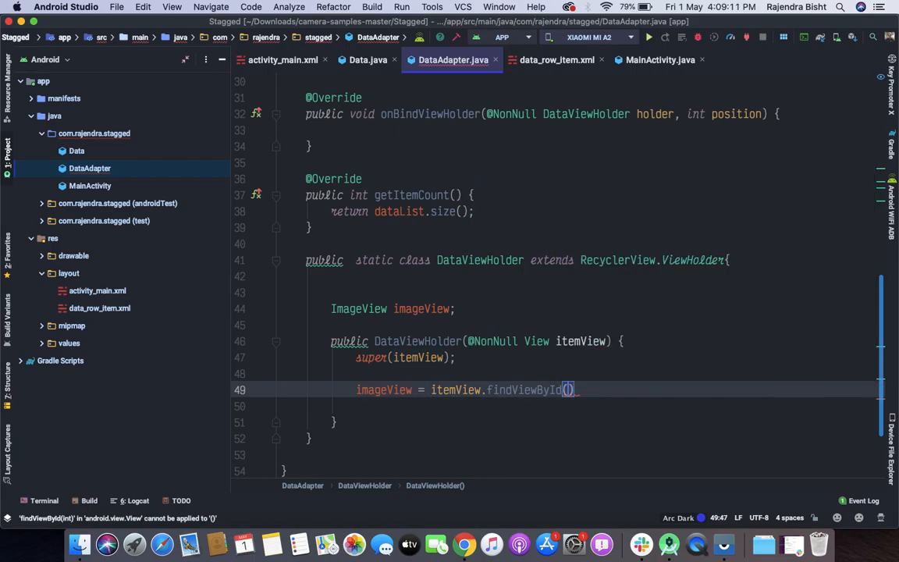
text(R.id.imageView)
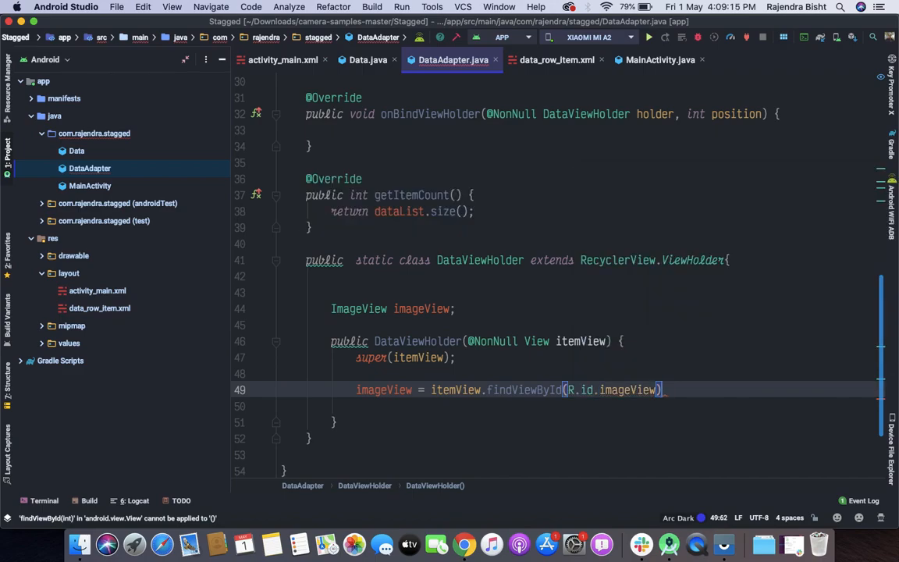
text(;)
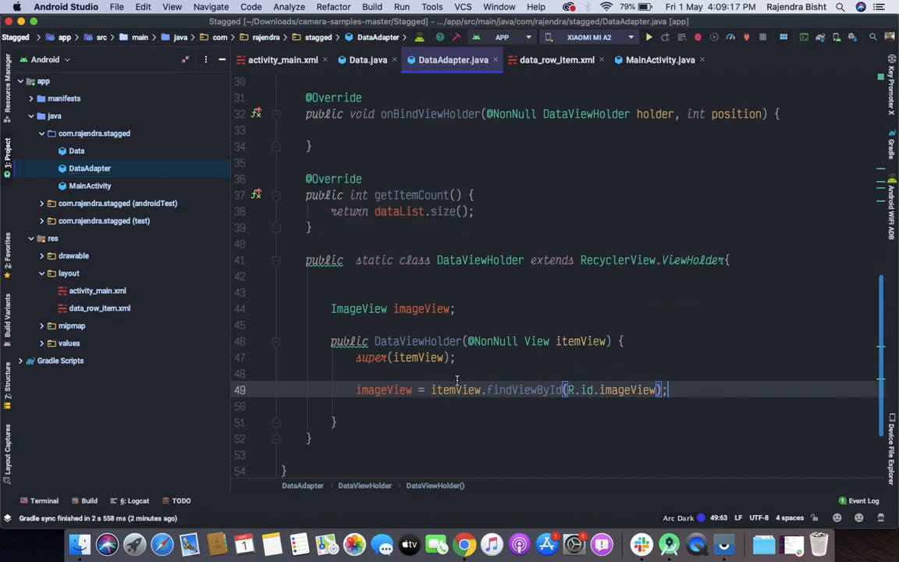
scroll(up, 3)
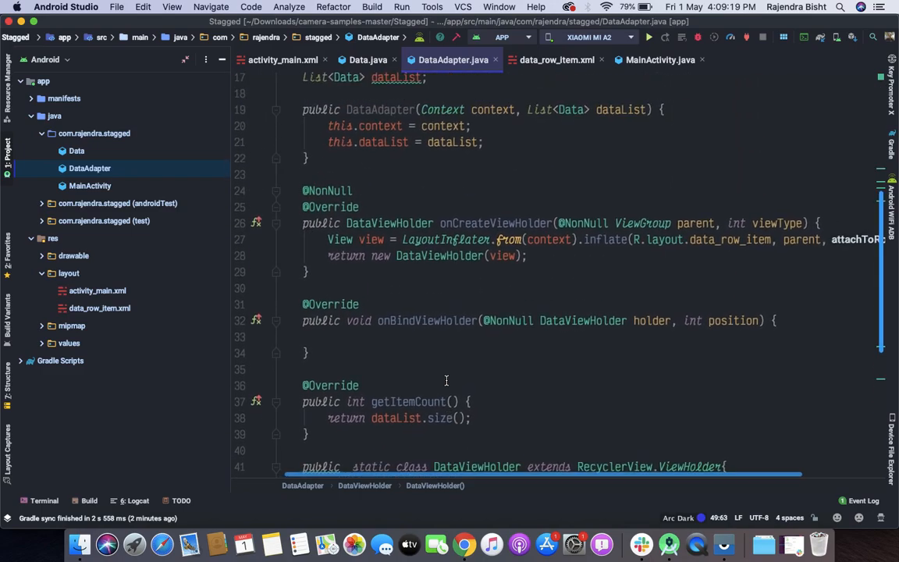
In onBindViewHolder set holder.imageView's image resource from dataList.get(position).getImageResources(), then switch to MainActivity.
click(415, 337)
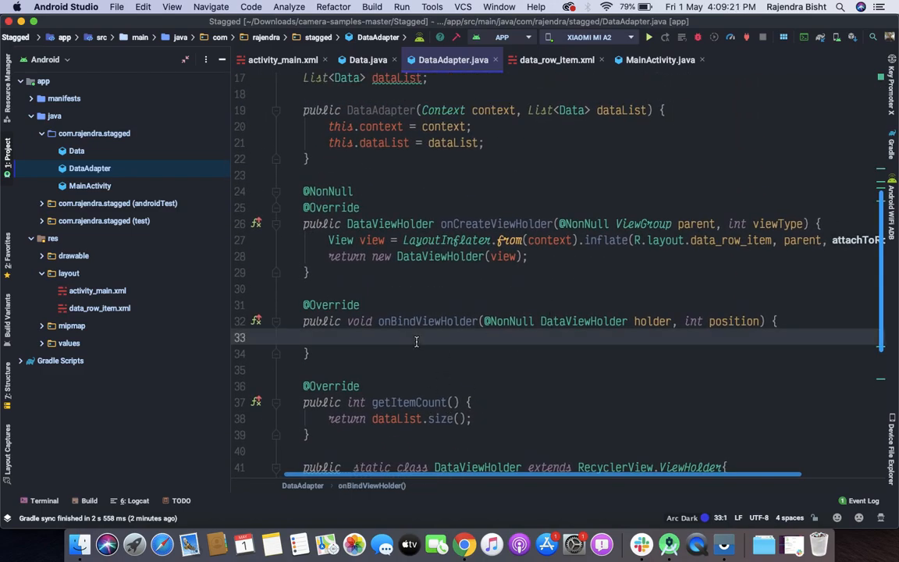
text(h)
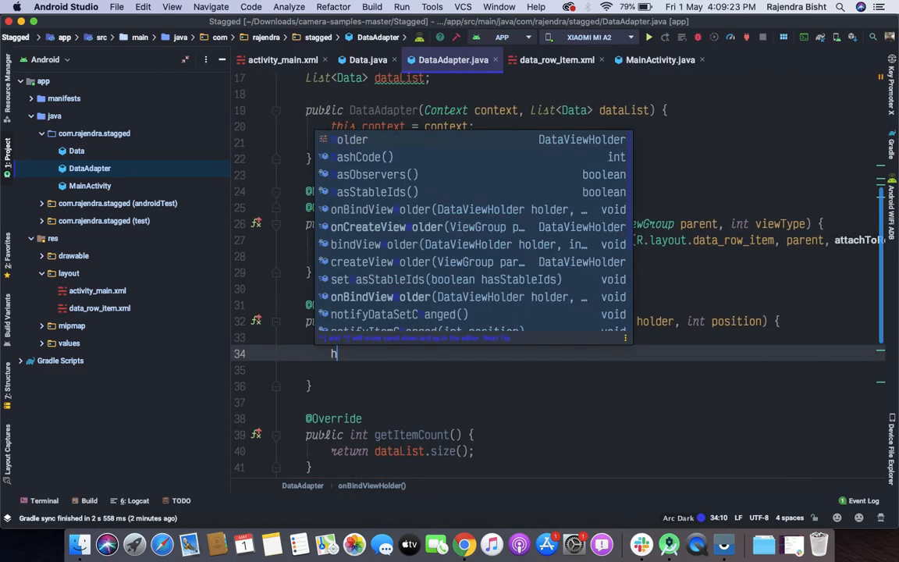
text(older.imageView.setImageResource();)
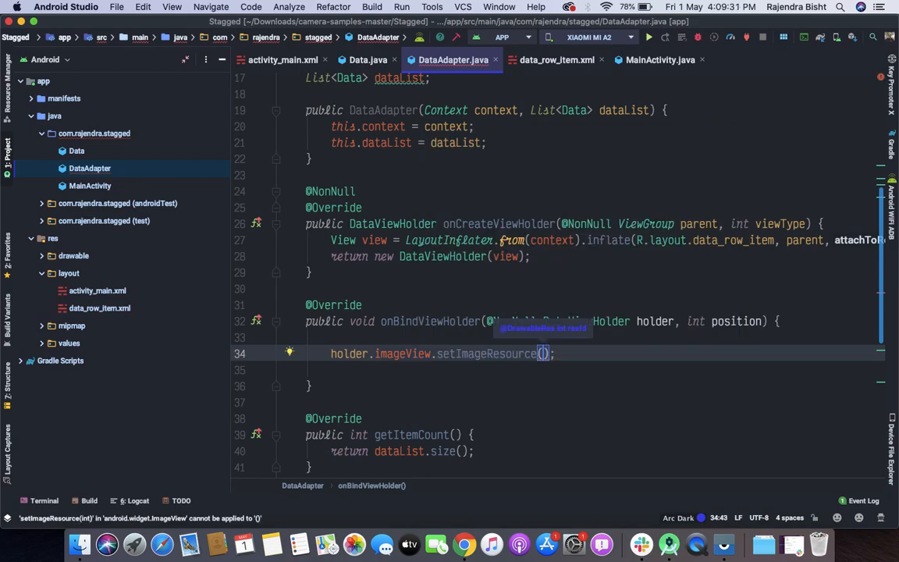
text(dataList)
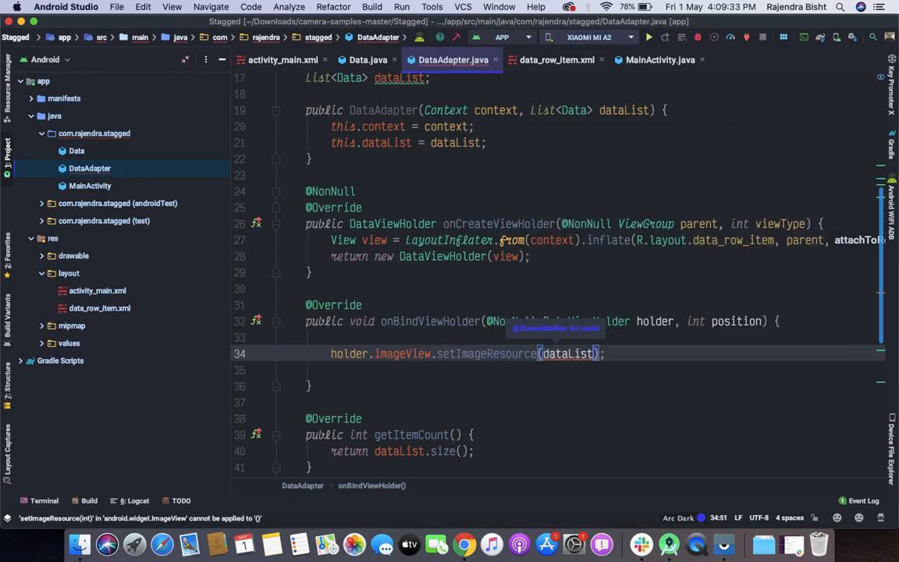
text(.get(position).)
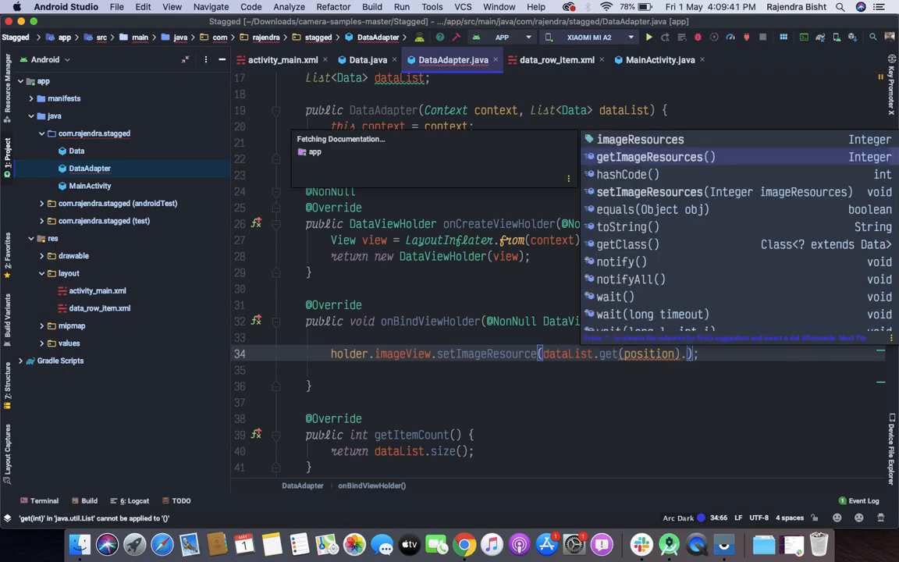
click(649, 156)
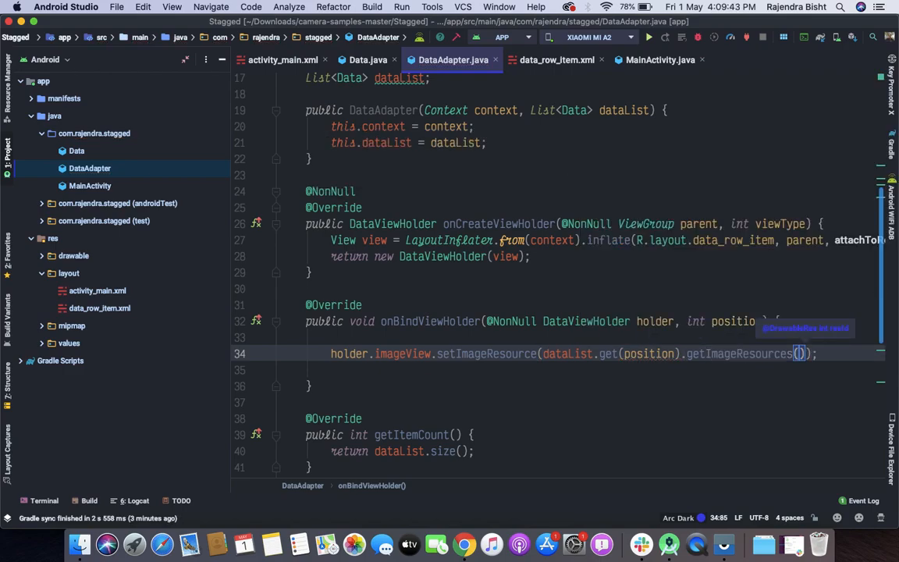
scroll(up, 3)
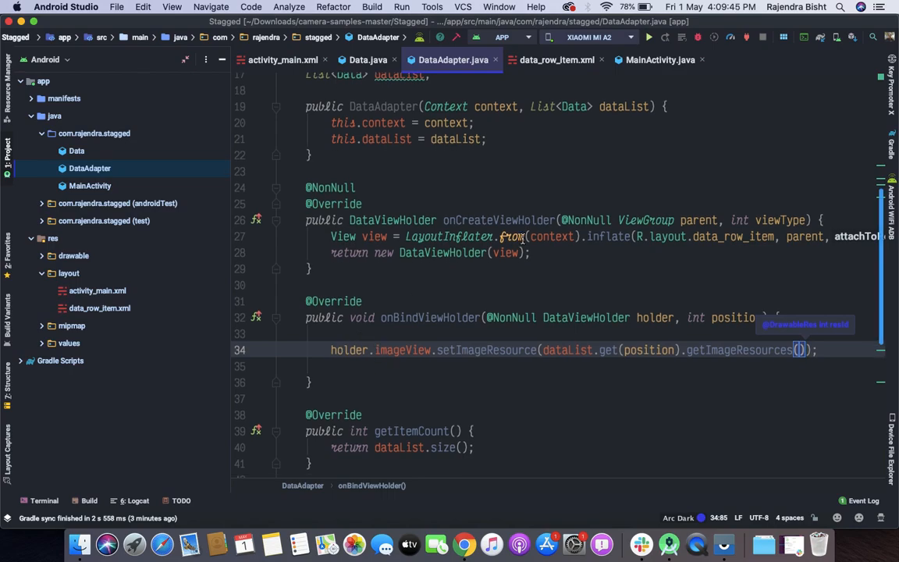
click(660, 60)
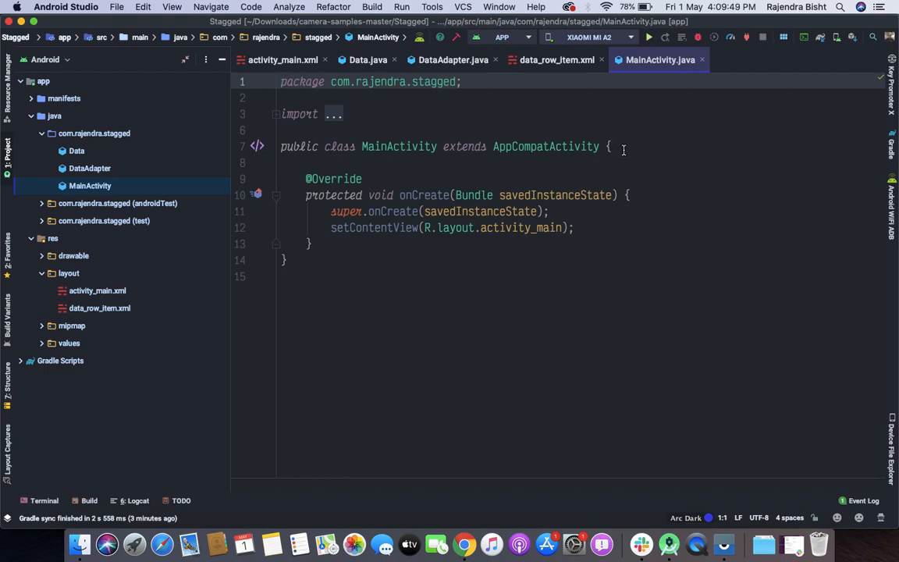
Declare 'RecyclerView recyclerView;' and 'DataAdapter dataAdapter;' fields in MainActivity.
key(Return)
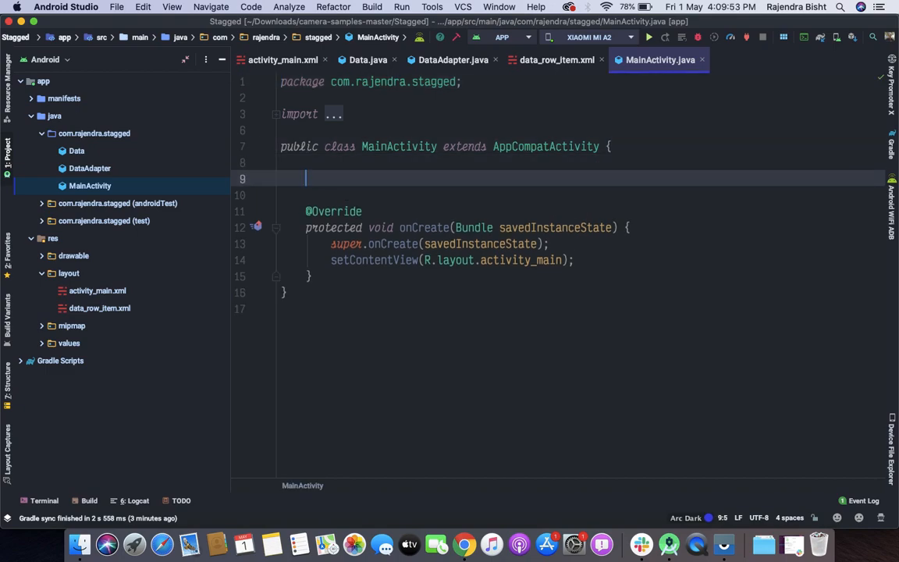
text(RecyclerView)
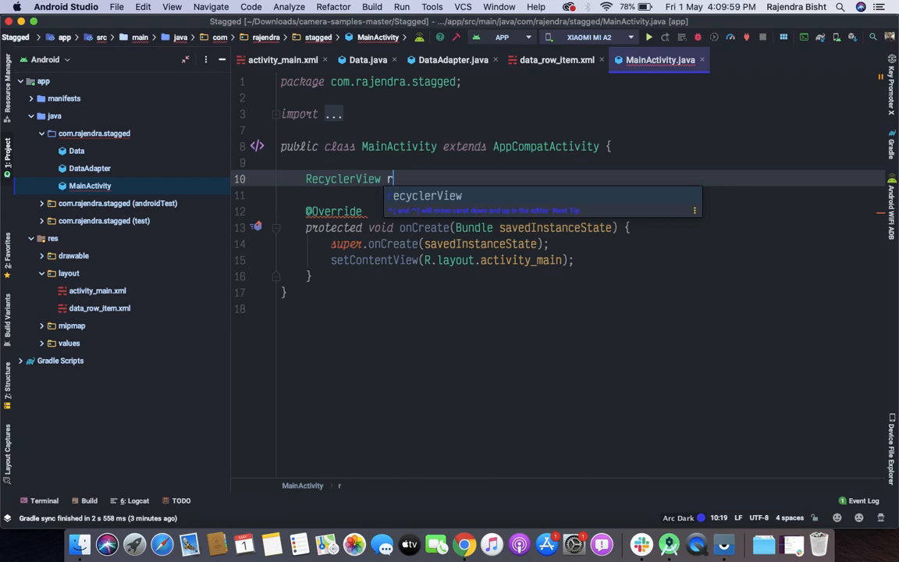
text(recyclerView;)
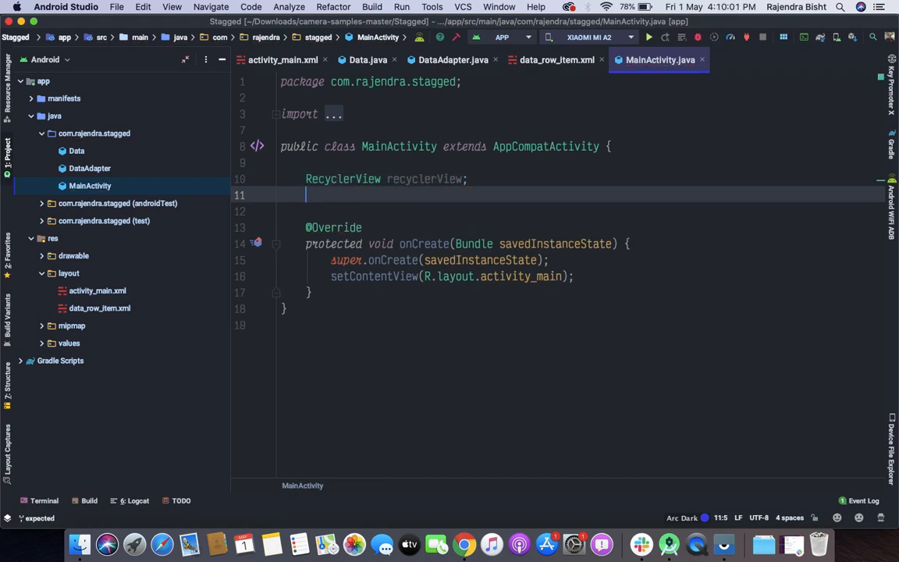
text(DataAdapter d)
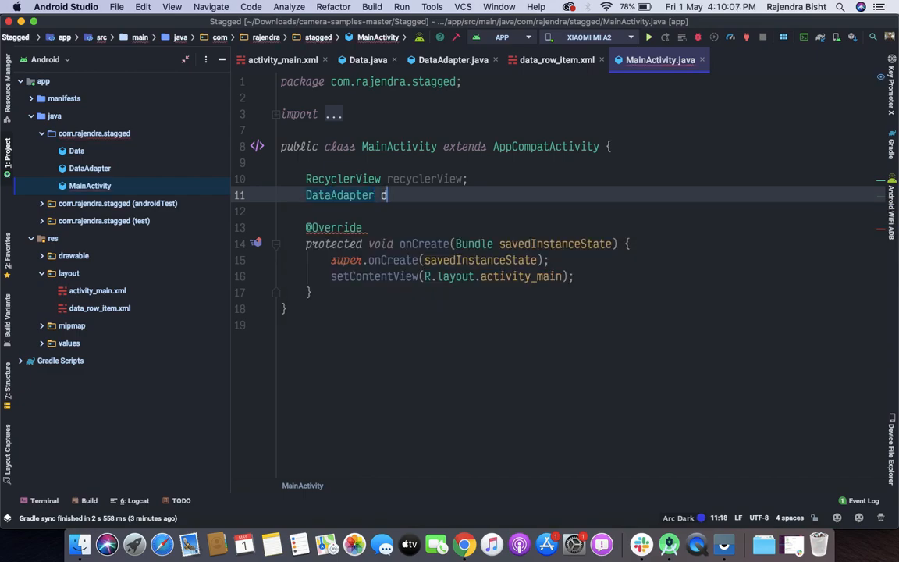
text(ataAdapter;)
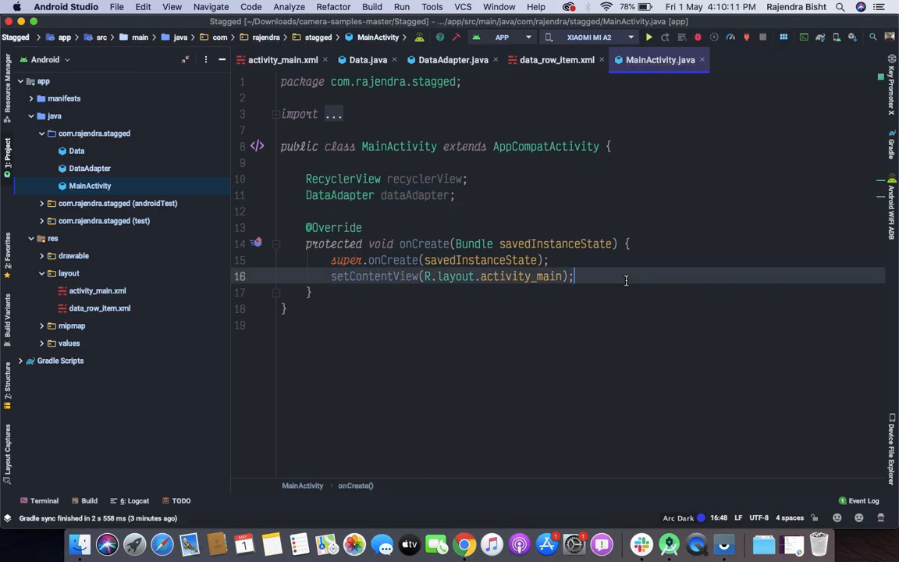
In onCreate assign recyclerView = findViewById(R.id.recycler).
text(recyclerView = f)
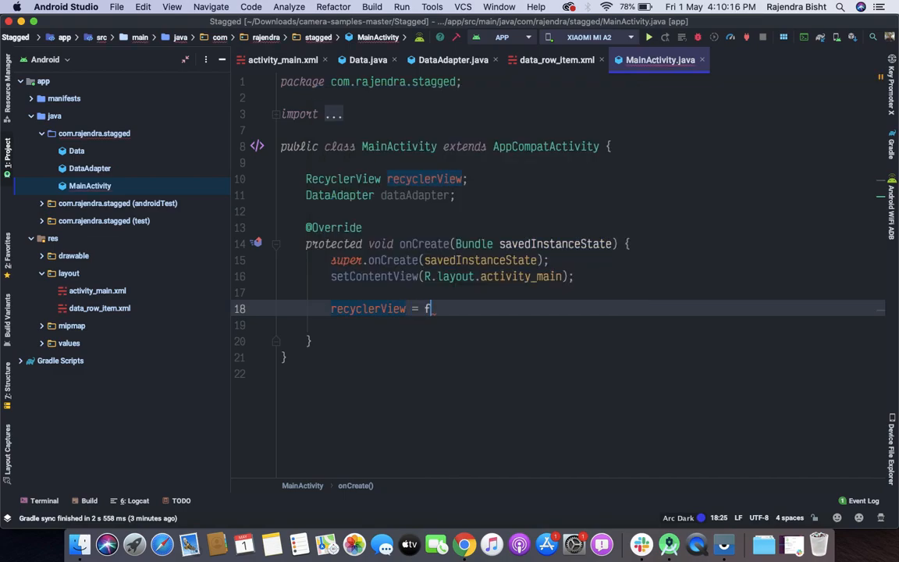
text(indViewById())
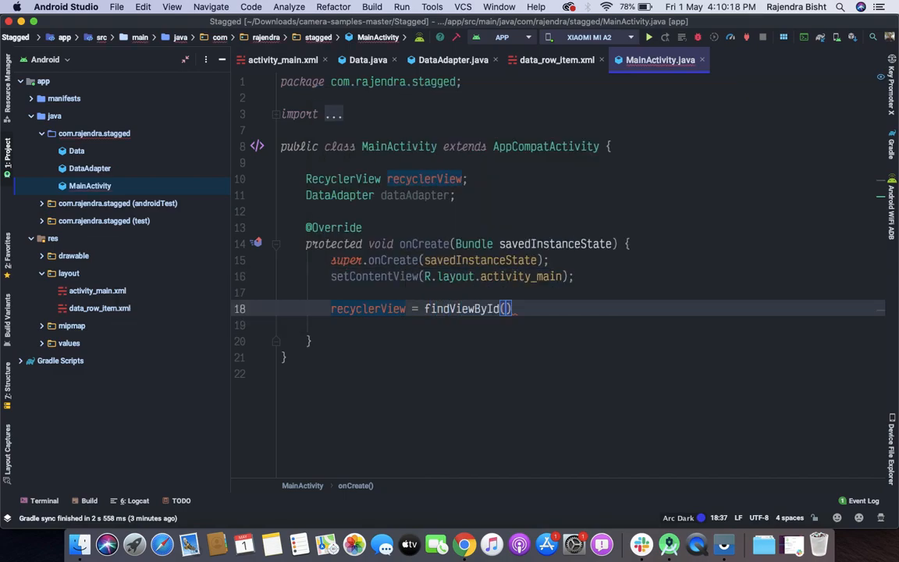
text(R.)
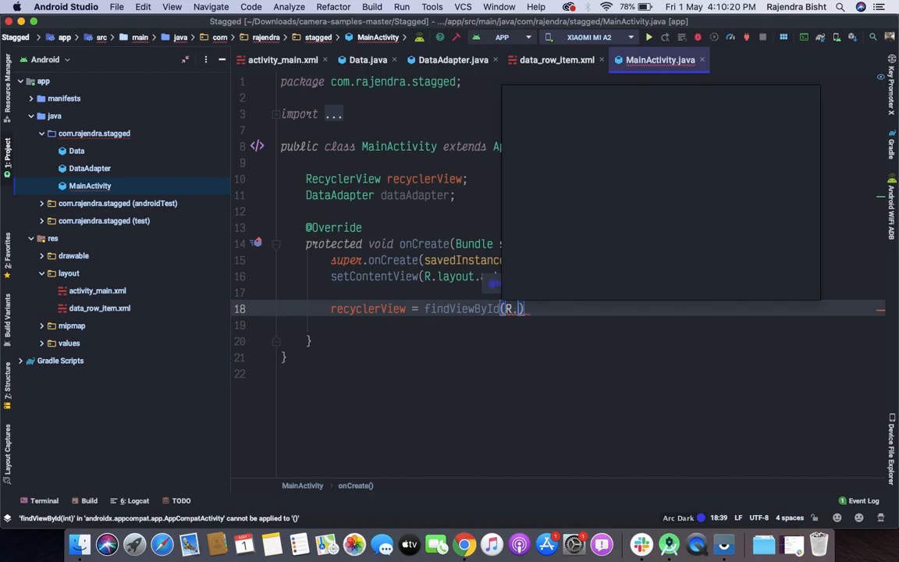
text(R.id.recycler)
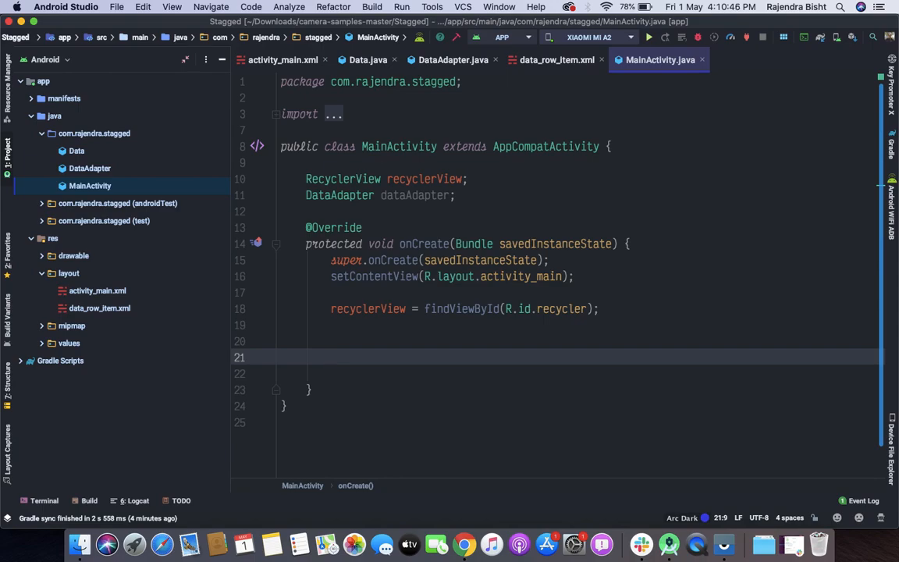
In onCreate create 'List<Data> dataList = new ArrayList<>();'.
text(Li)
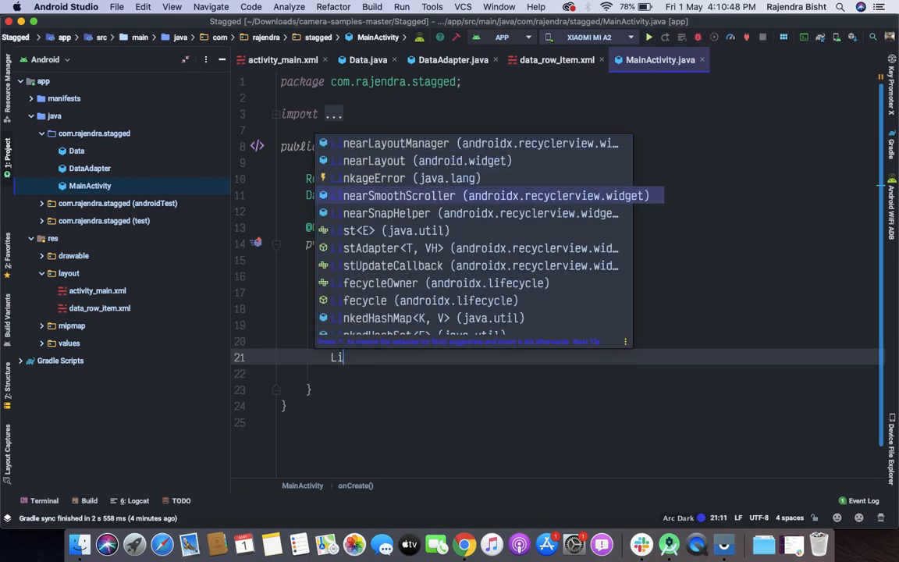
key(Escape)
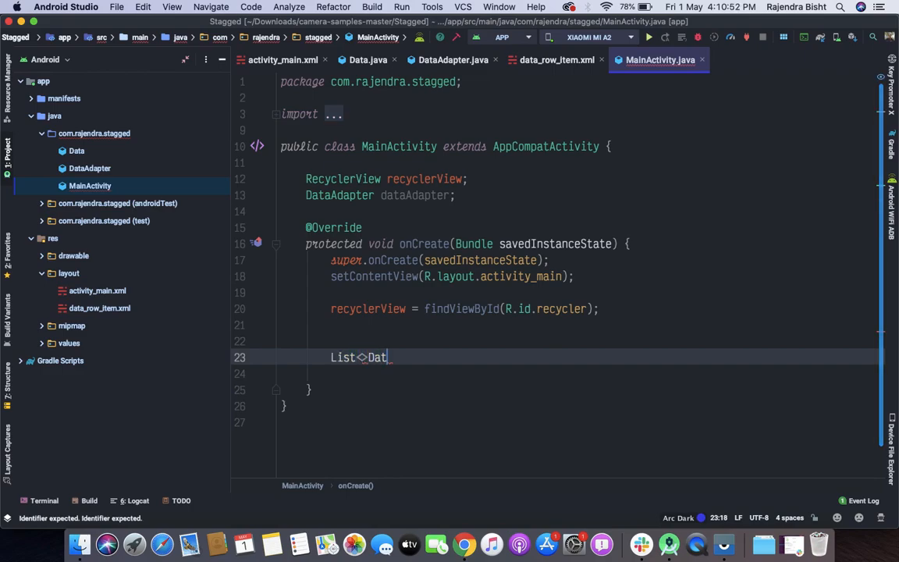
key(BackSpace)
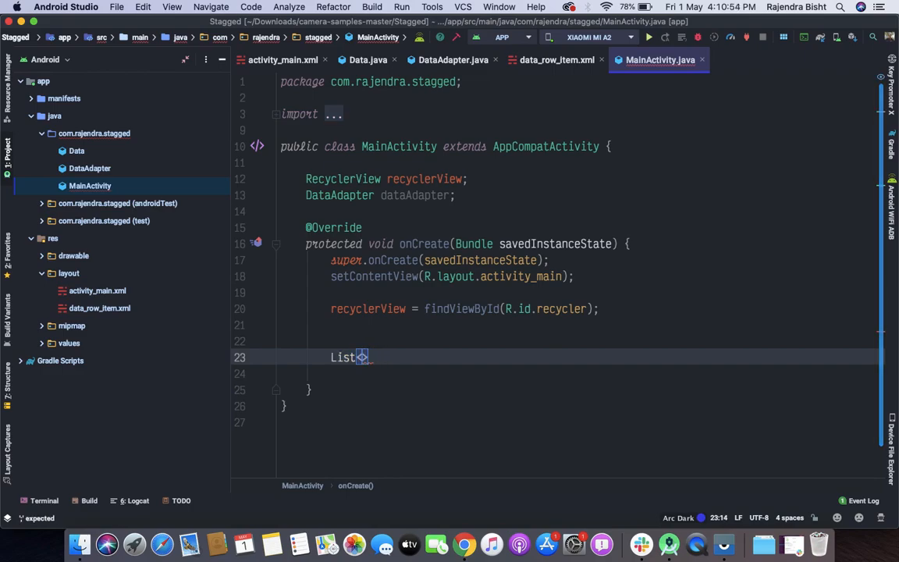
text(<Data)
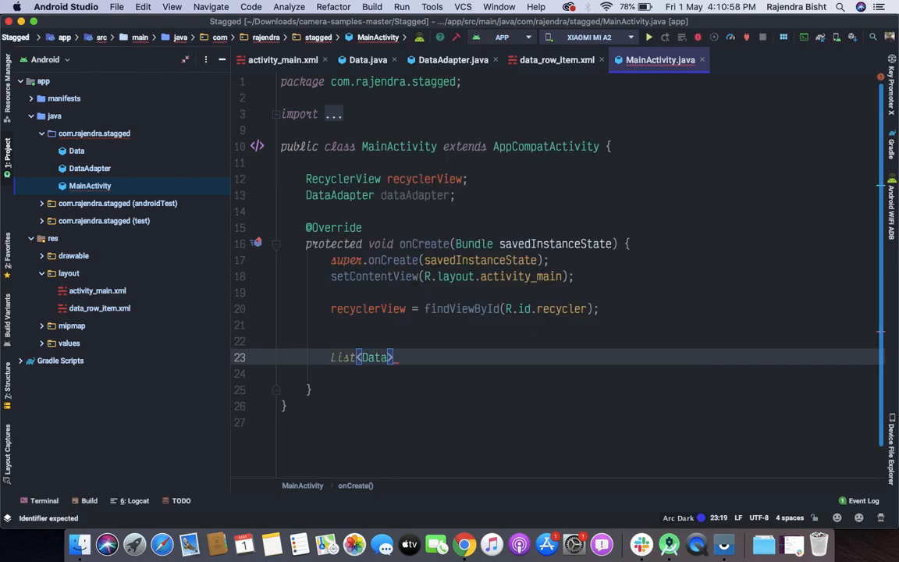
text(dataList =)
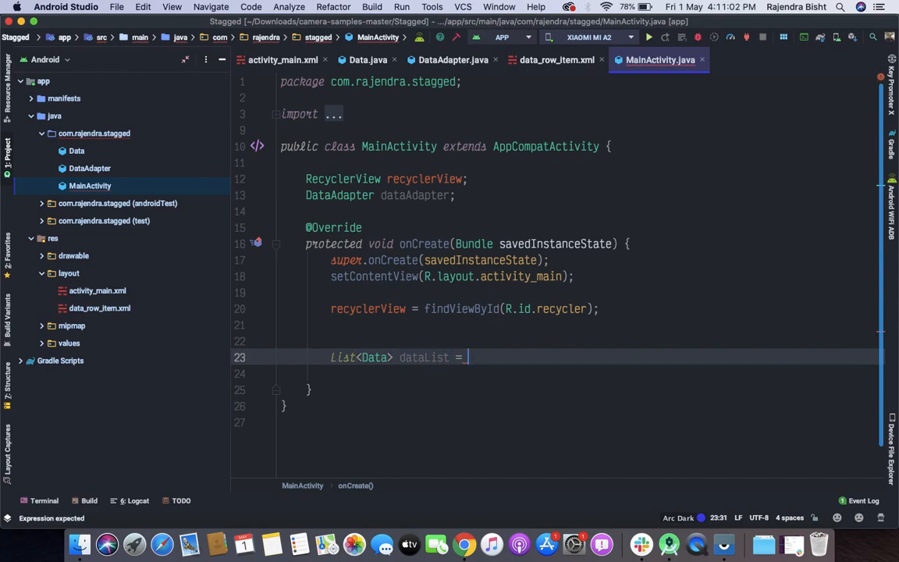
text(new ArrayList<>()
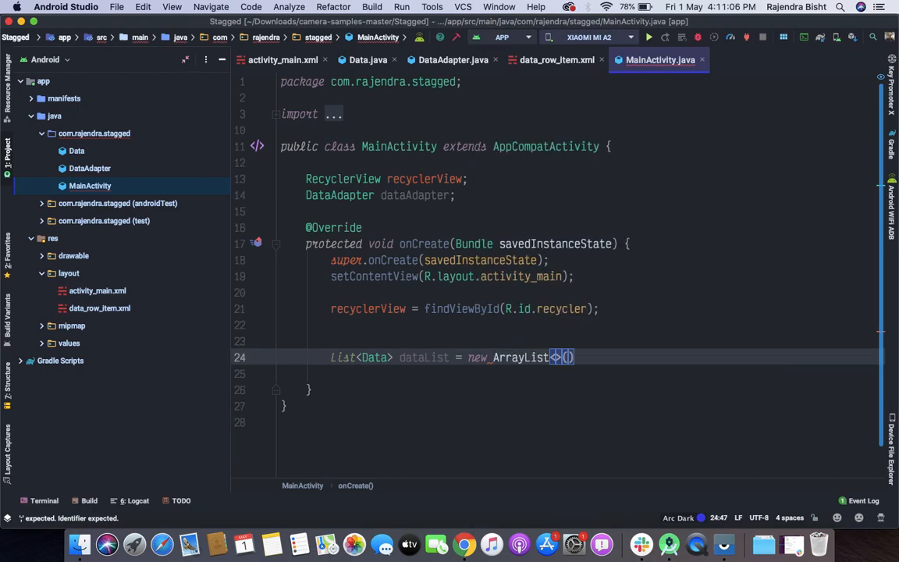
key(Enter)
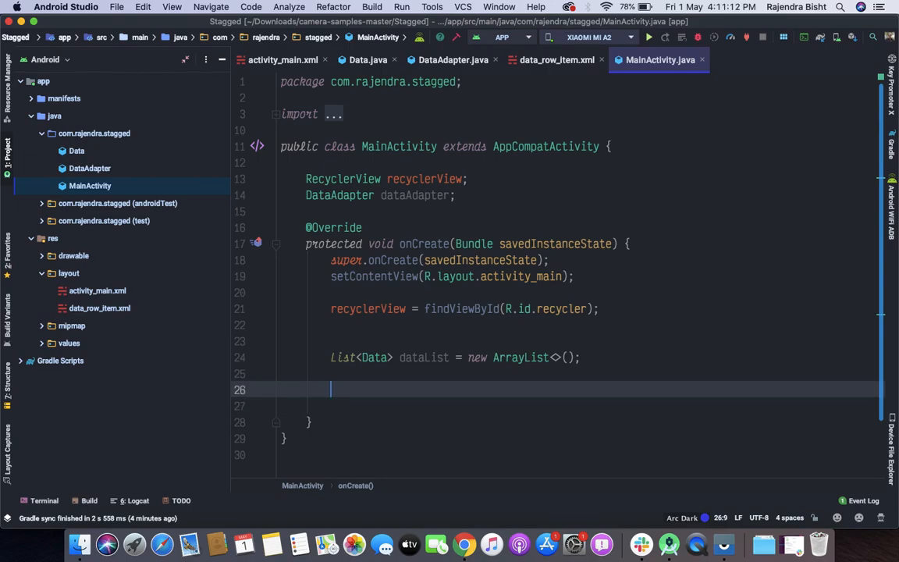
Add the first item with dataList.add(new Data(R.drawable.a)); in onCreate.
text(dataList)
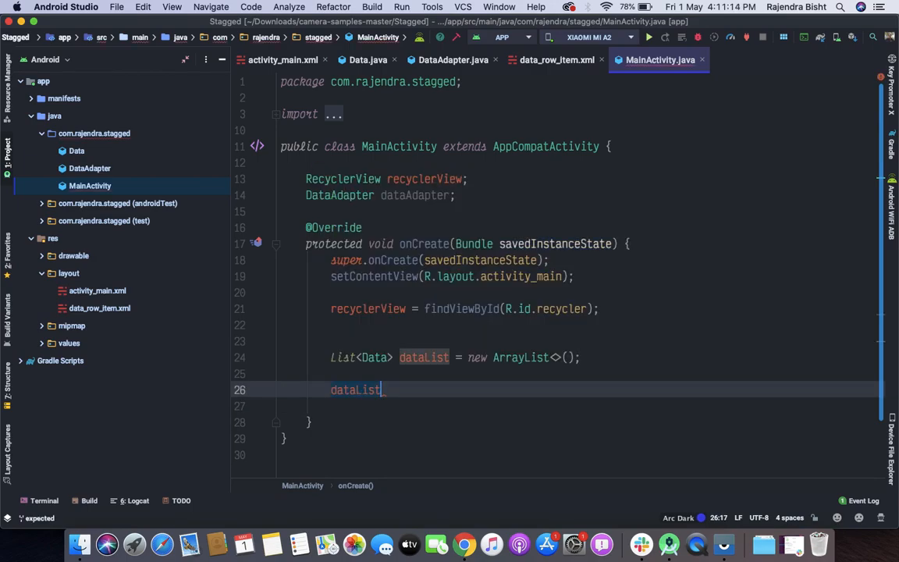
text(.)
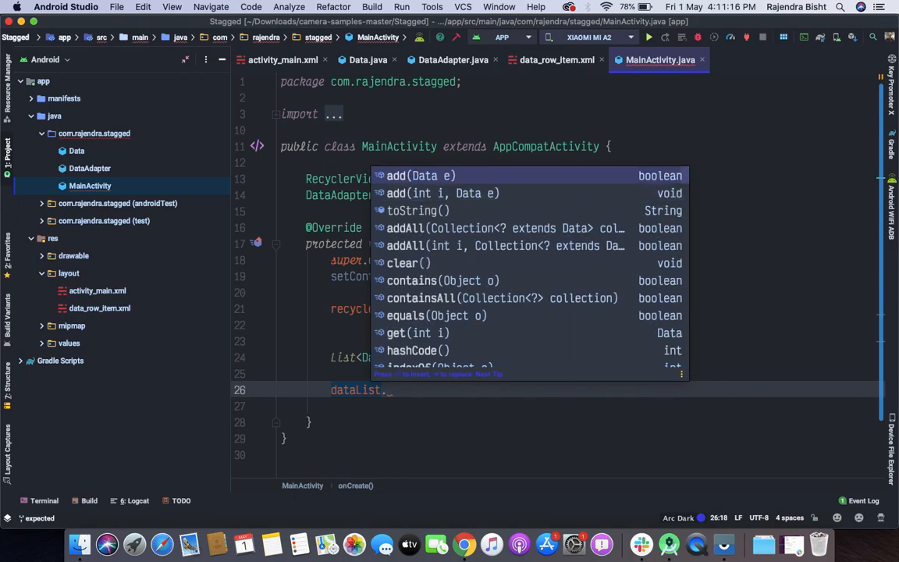
text(add(new Data()
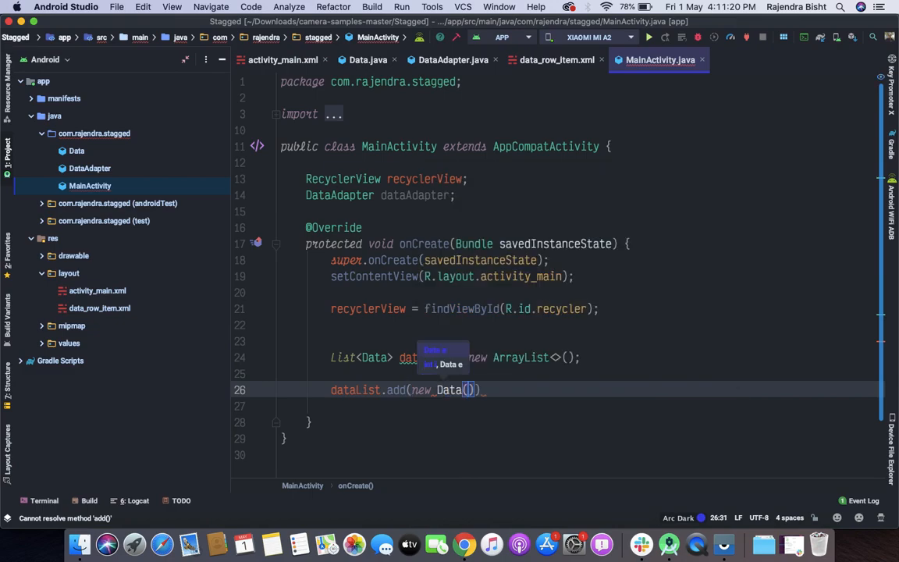
text(R)
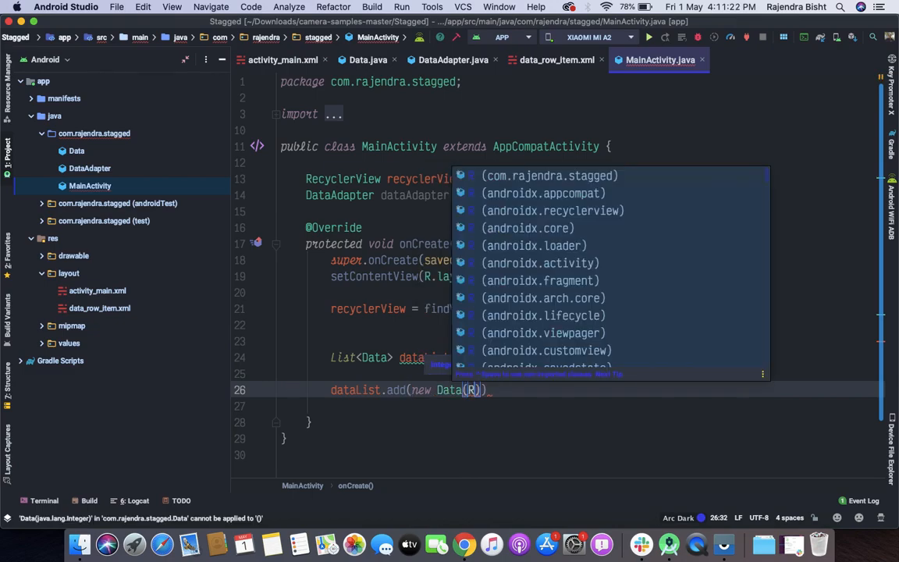
text(.drawable)
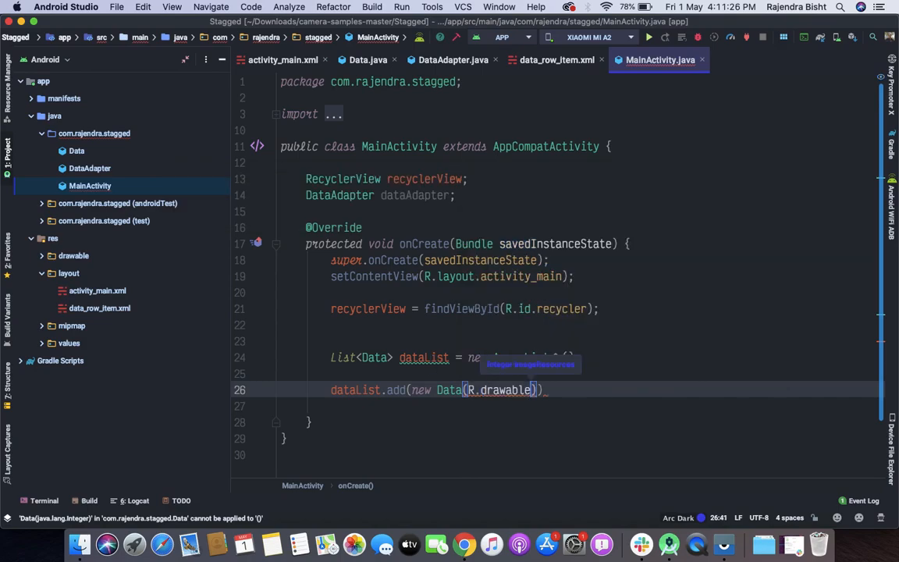
text(.a)
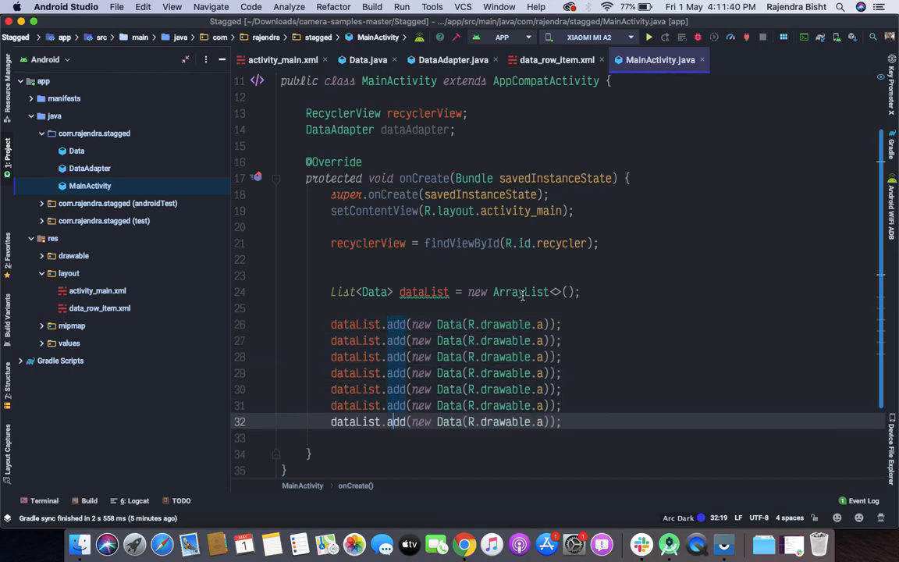
Duplicate the add line for drawables b through i, checking them against the drawable folder.
click(44, 256)
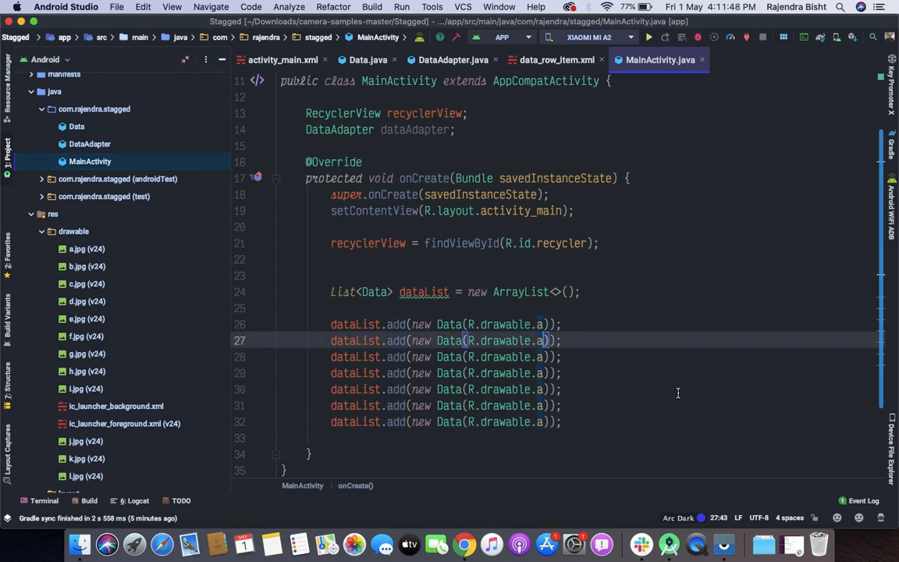
text(b)
click(444, 357)
text(c)
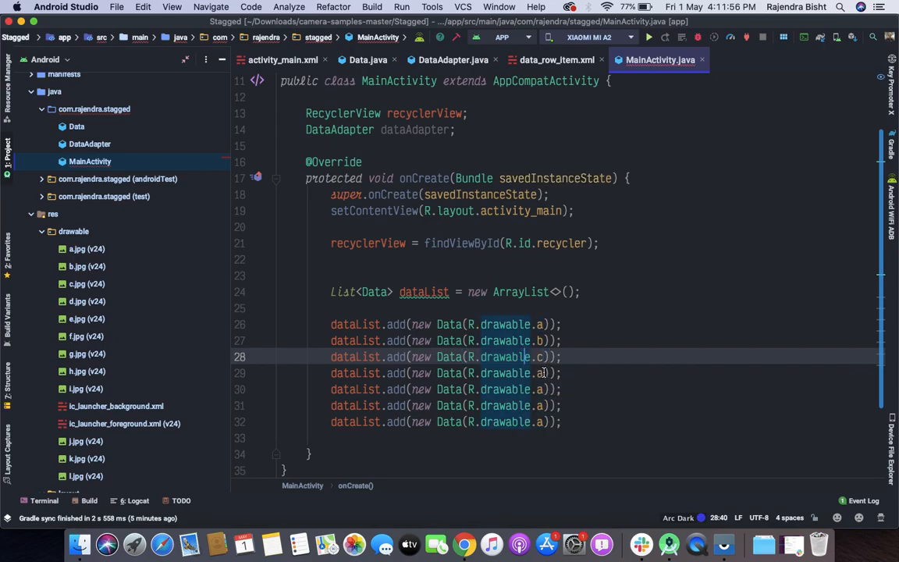
text(d)
click(446, 406)
text(f)
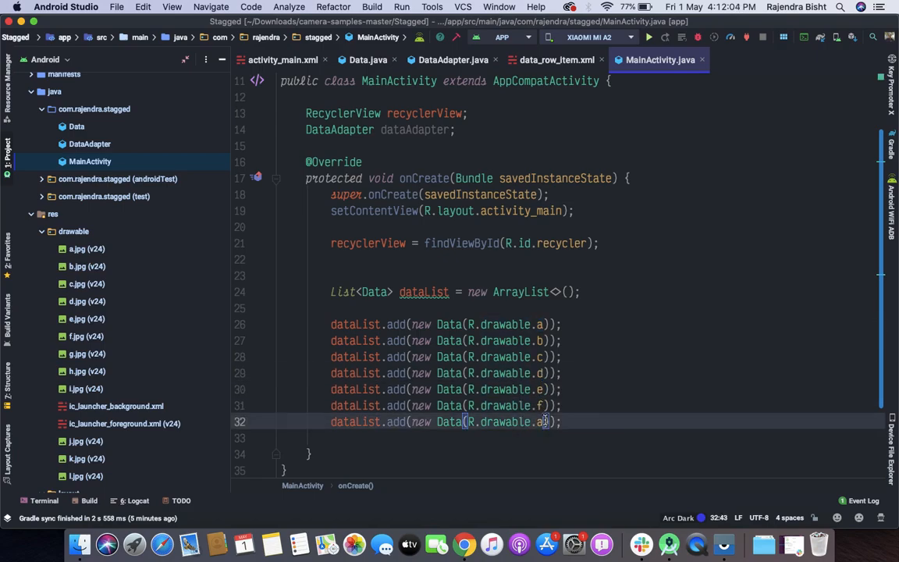
text(g)
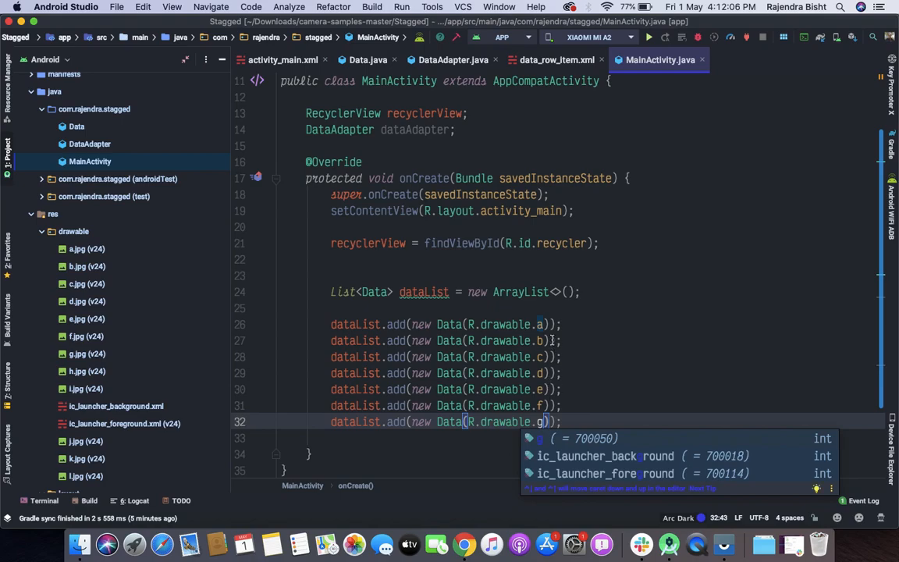
click(617, 388)
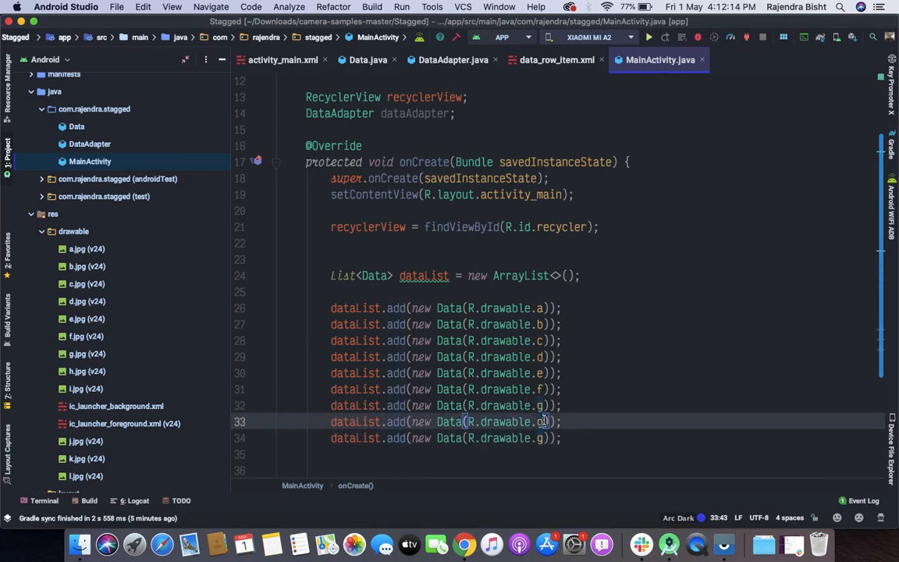
text(h)
click(444, 438)
text(i)
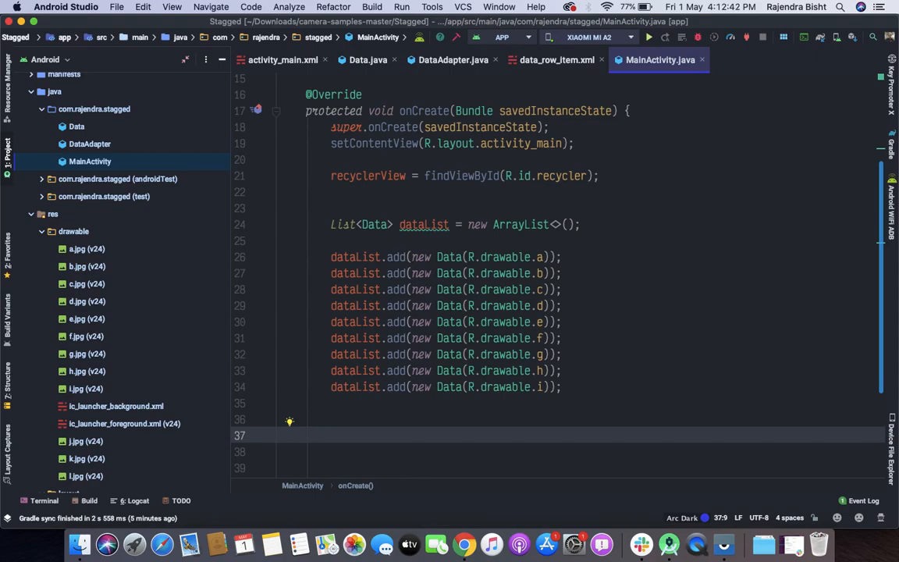
Declare RecyclerView.LayoutManager layoutManager = new StaggeredGridLayoutManager(3, StaggeredGridLayoutManager.VERTICAL).
scroll(up, 3)
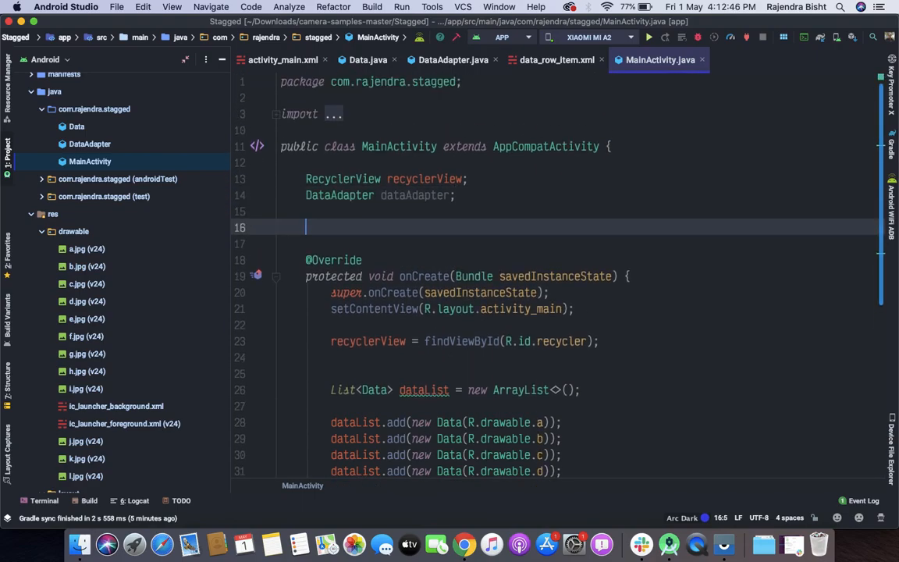
text(Stag)
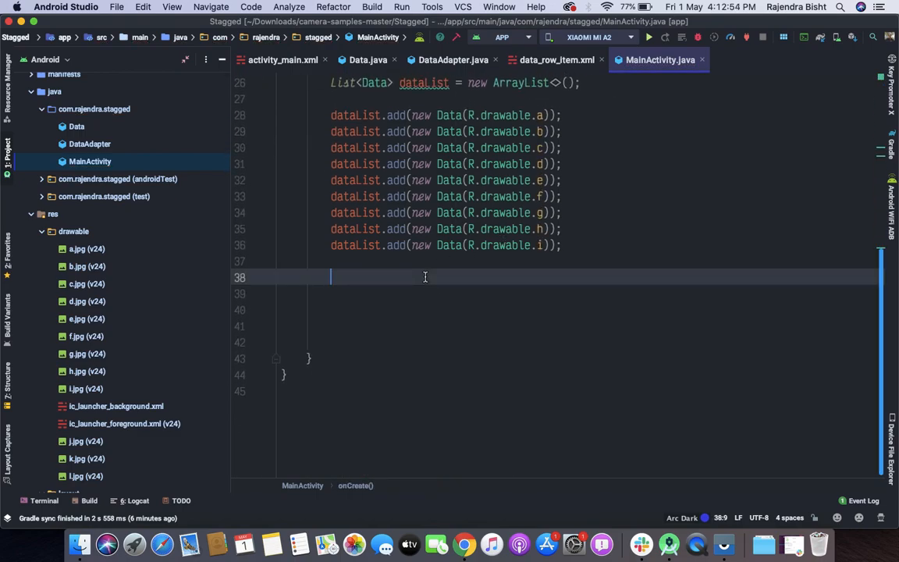
text(RecyclerView.)
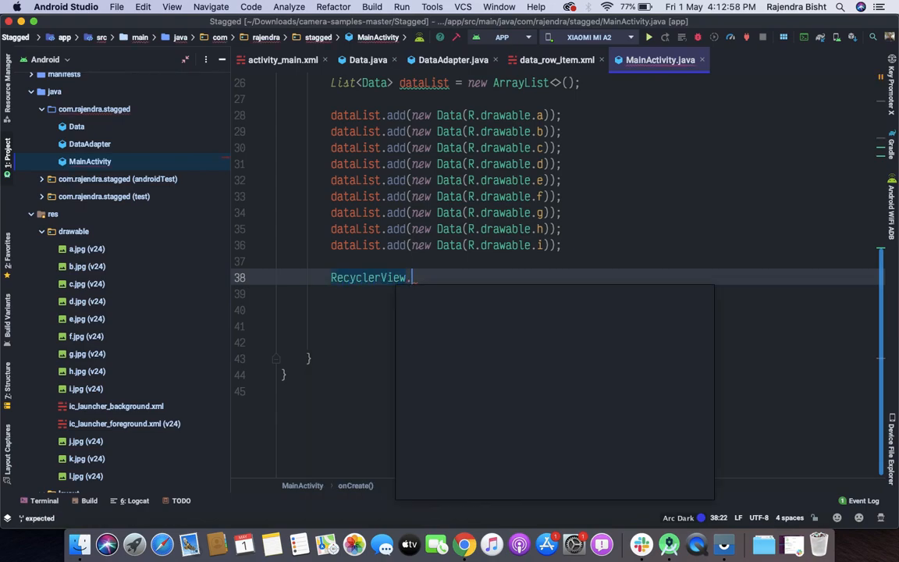
text(LayoutManager)
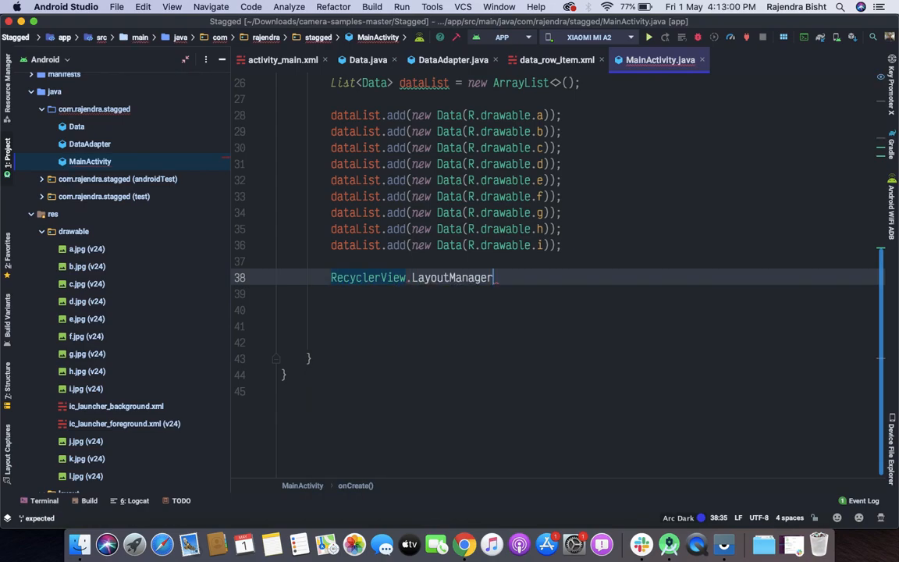
text(layoutManager =)
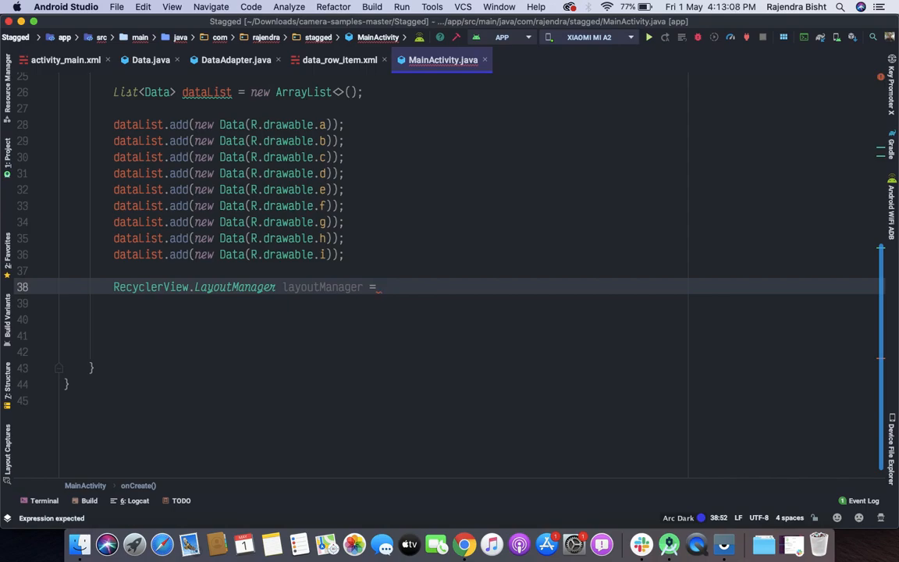
text(new StaggeredGridLayoutManager()
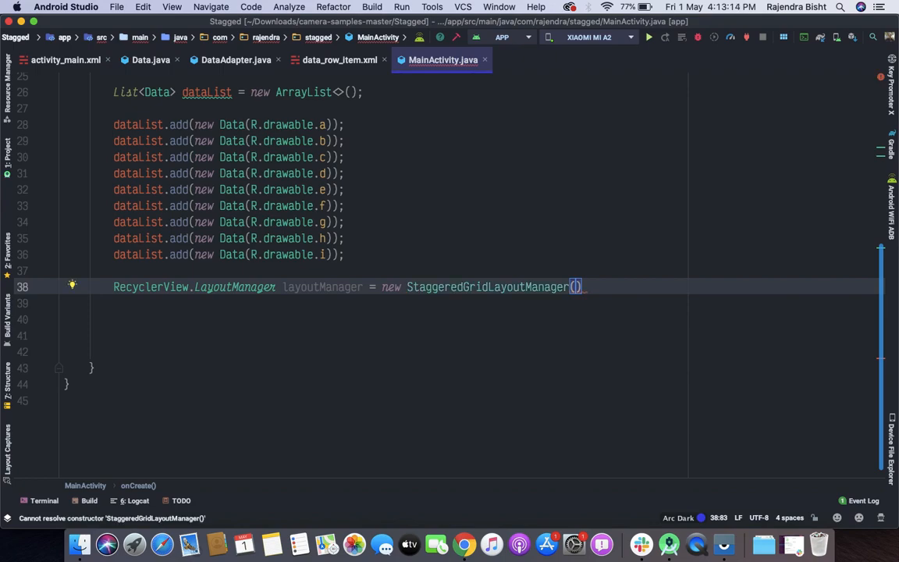
text(3)
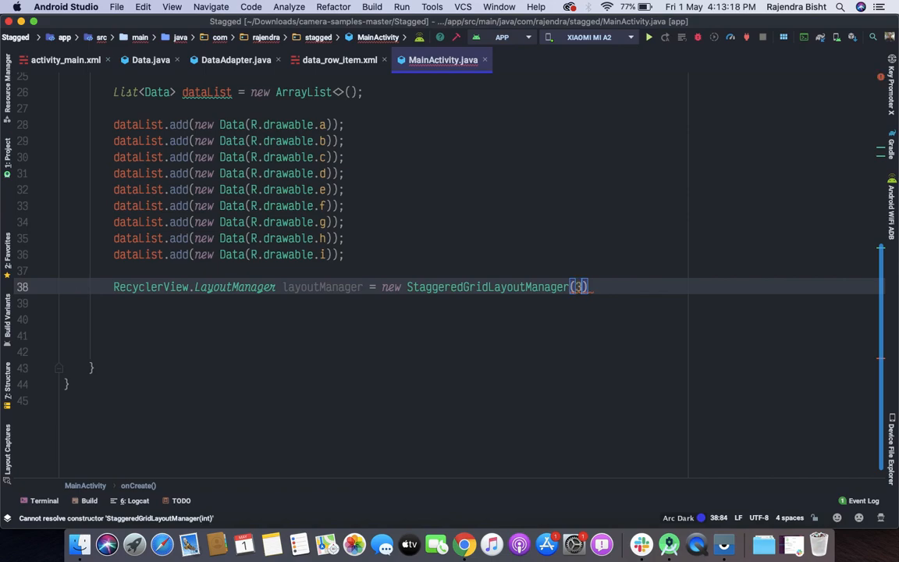
text(,)
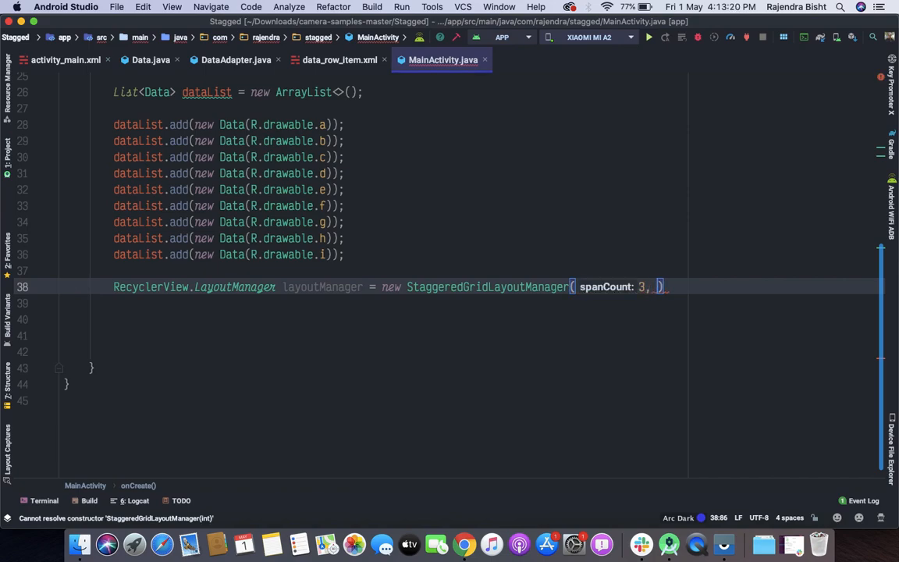
text(St)
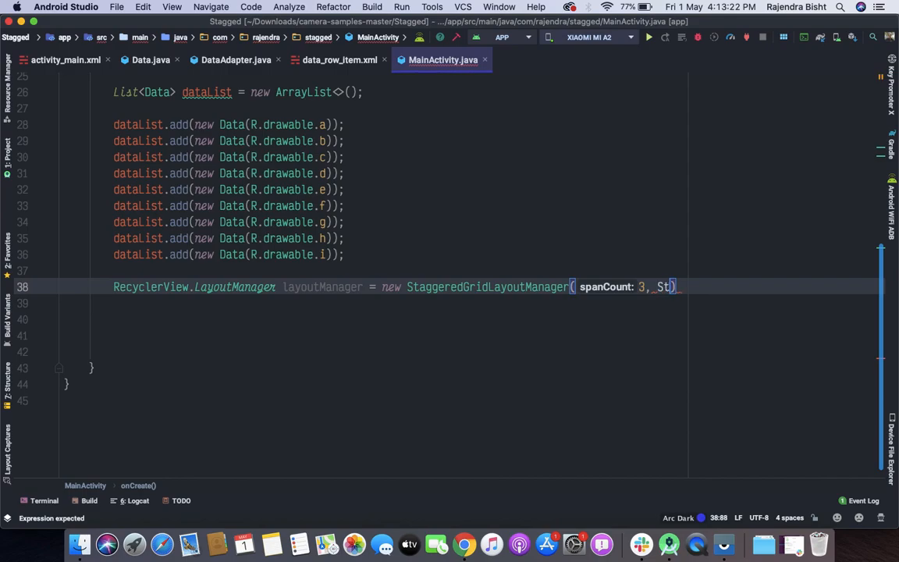
text(StaggeredGridLayoutManager.VERTICAL)
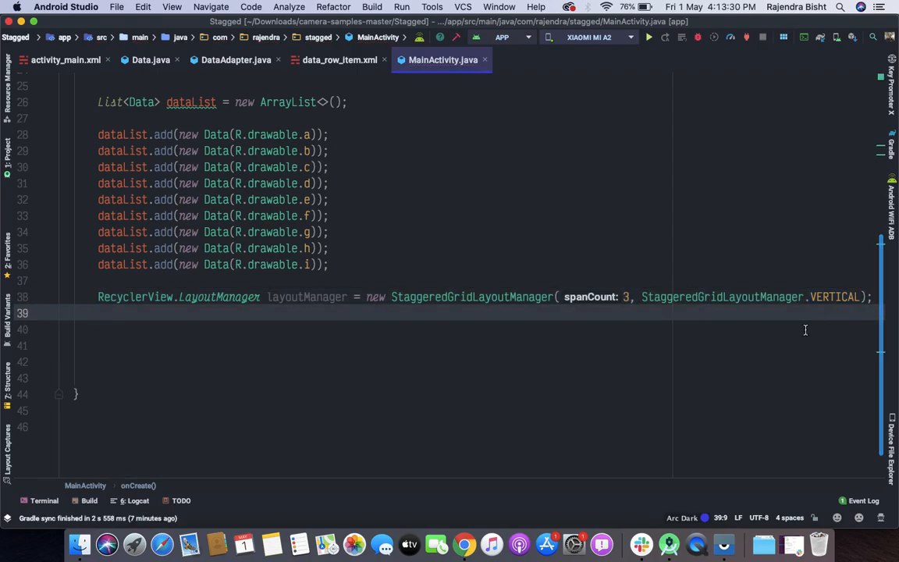
text(res)
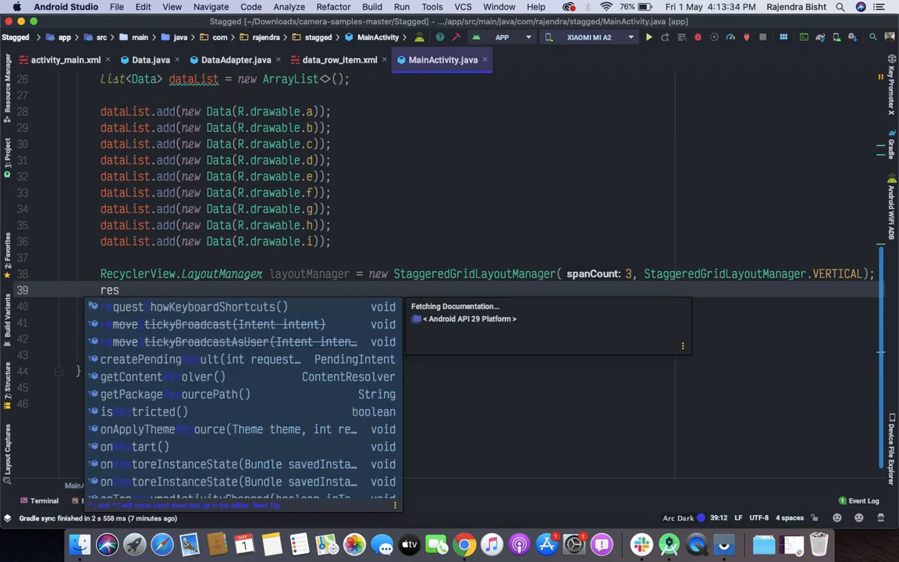
Call recyclerView.setLayoutManager(layoutManager) on the next line.
text(recyclerView)
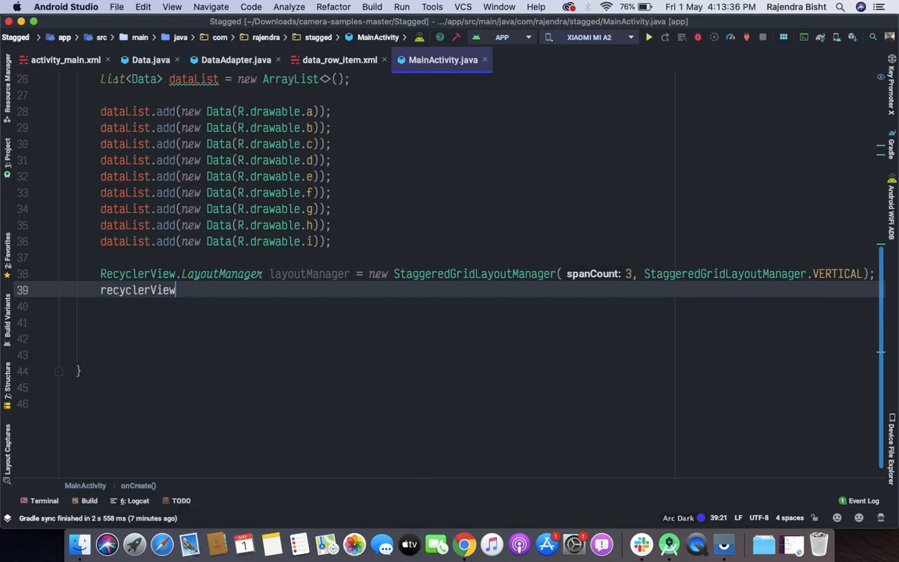
text(.setLayoutManager();)
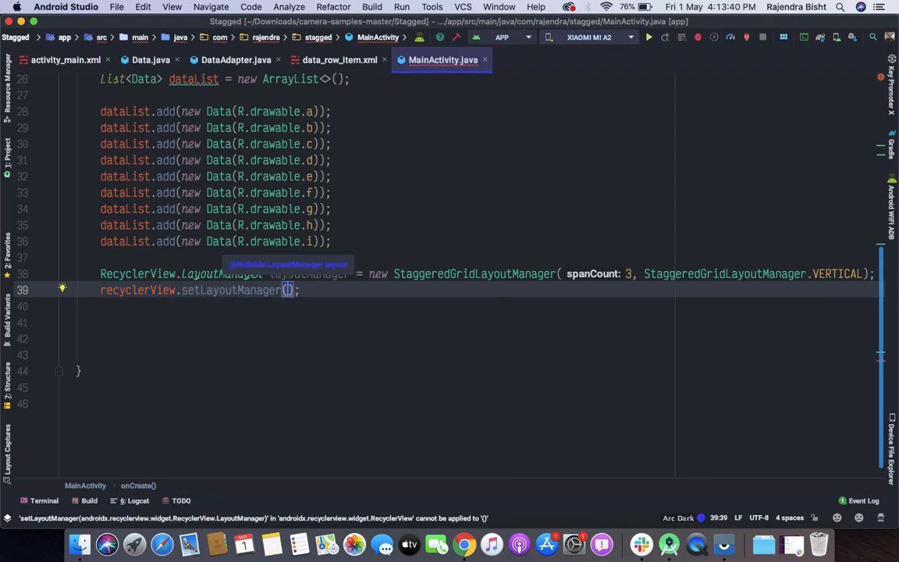
text(layoutManager)
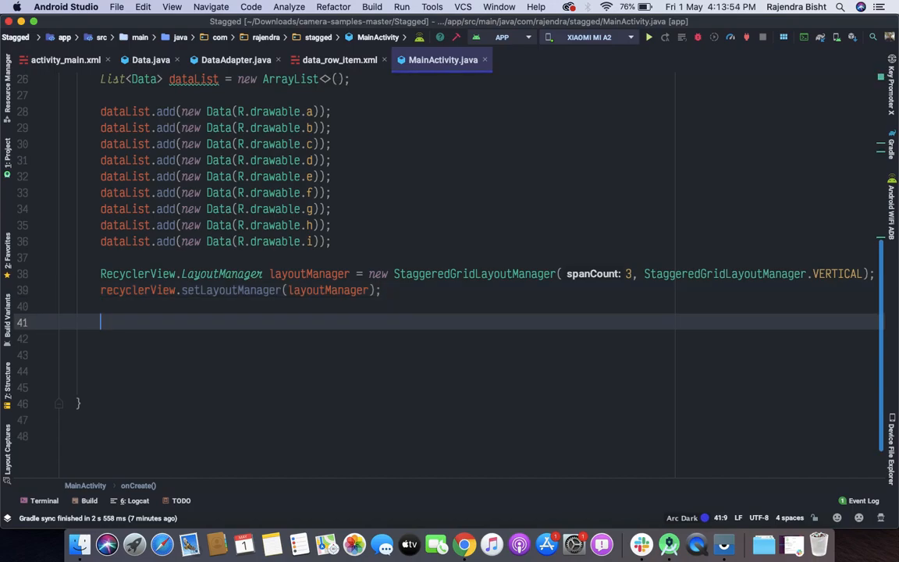
Create the adapter with dataAdapter = new DataAdapter(this, dataList);.
double_click(194, 78)
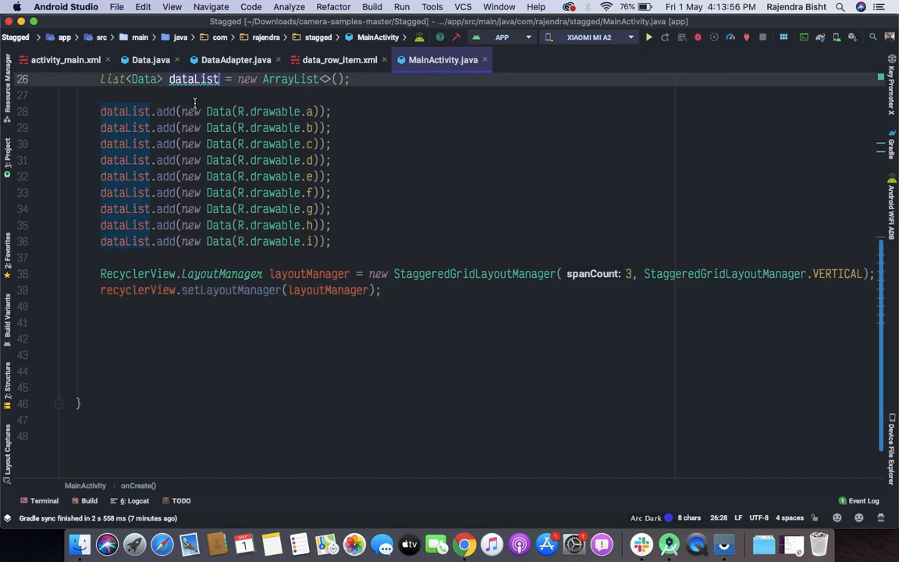
click(184, 322)
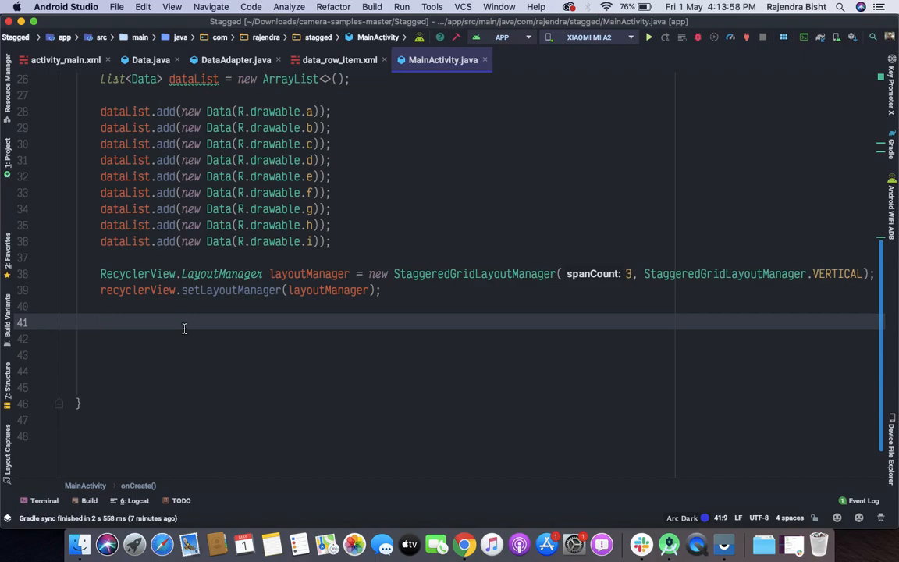
text(dataAdapter)
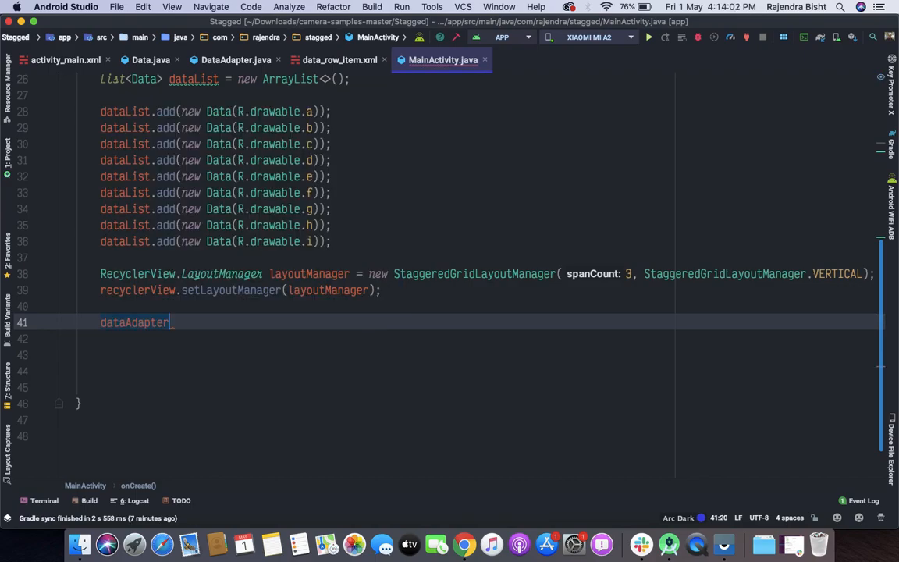
text(= new DataAdapter(this)
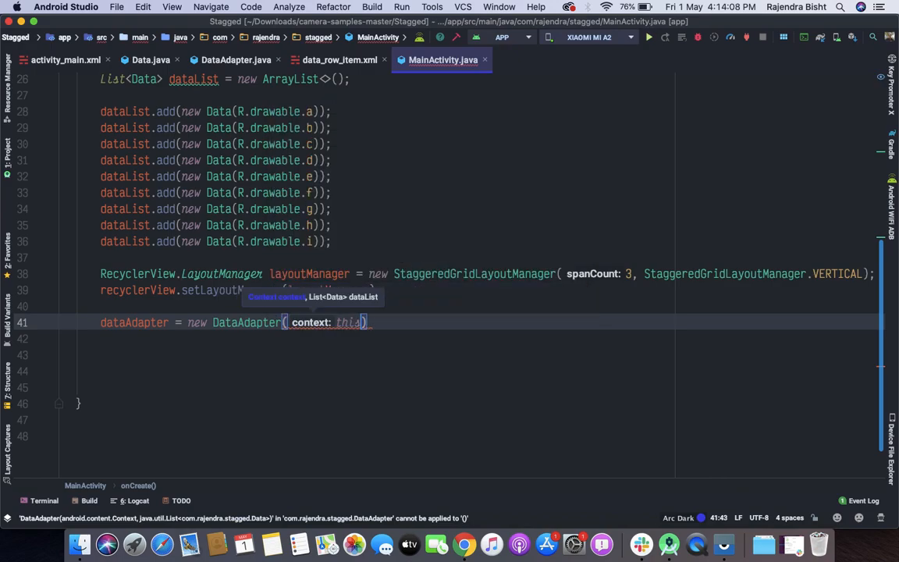
text(,dat)
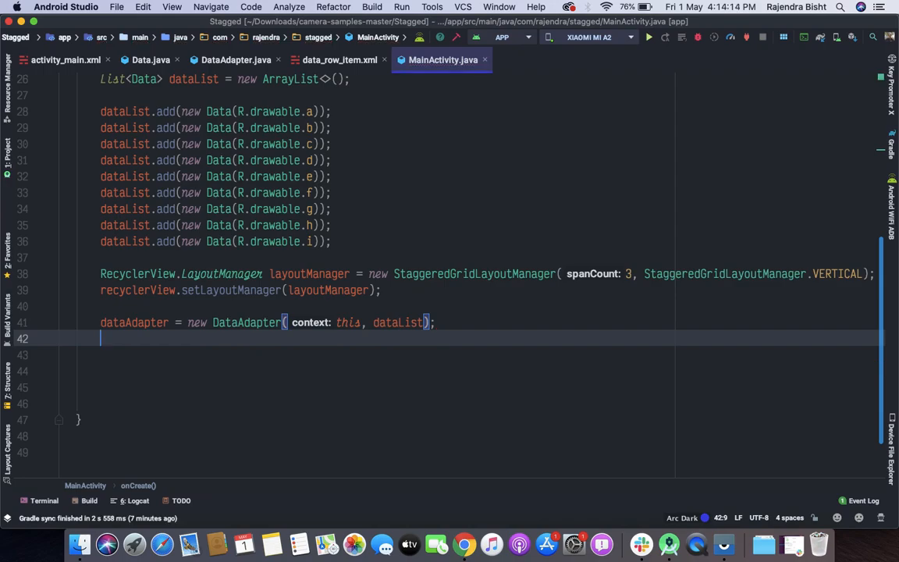
Attach it with recyclerView.setAdapter(dataAdapter);.
text(recyclerView)
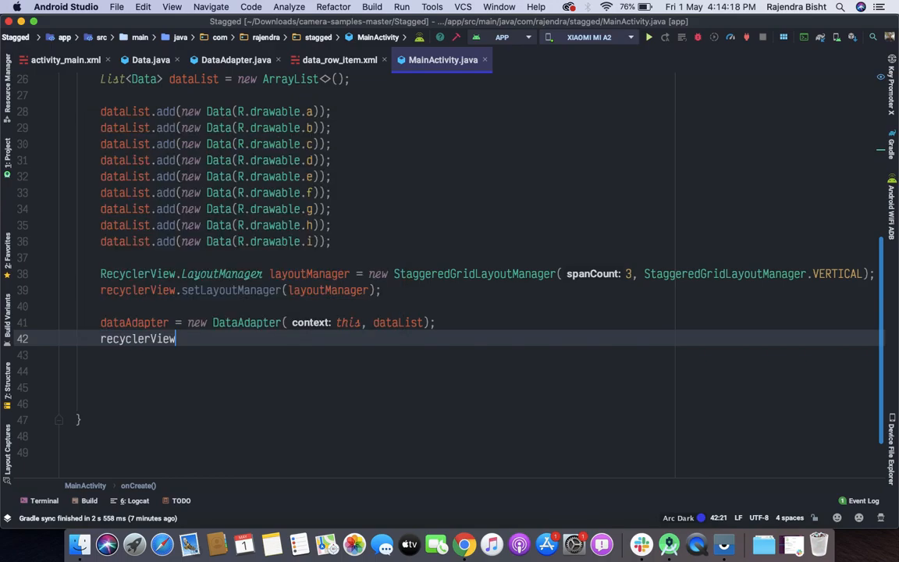
text(.)
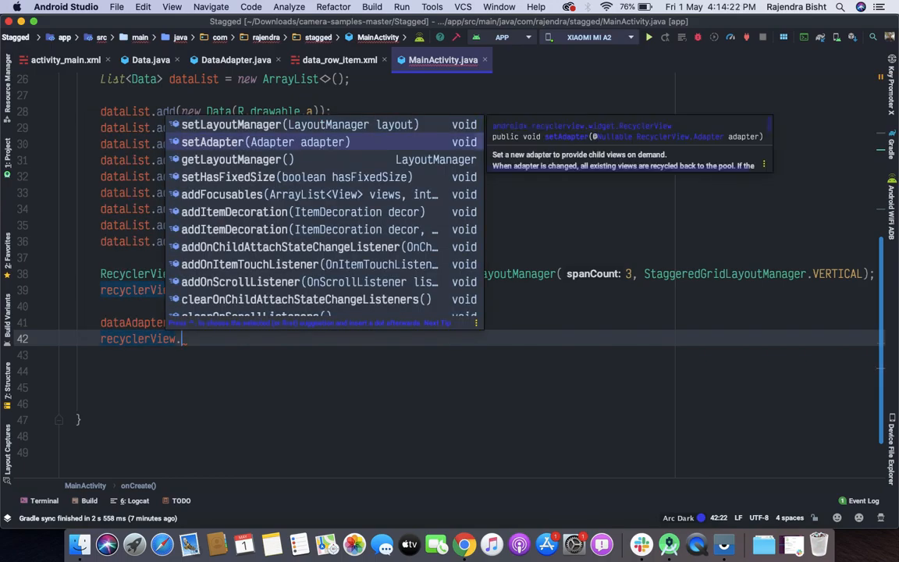
click(234, 142)
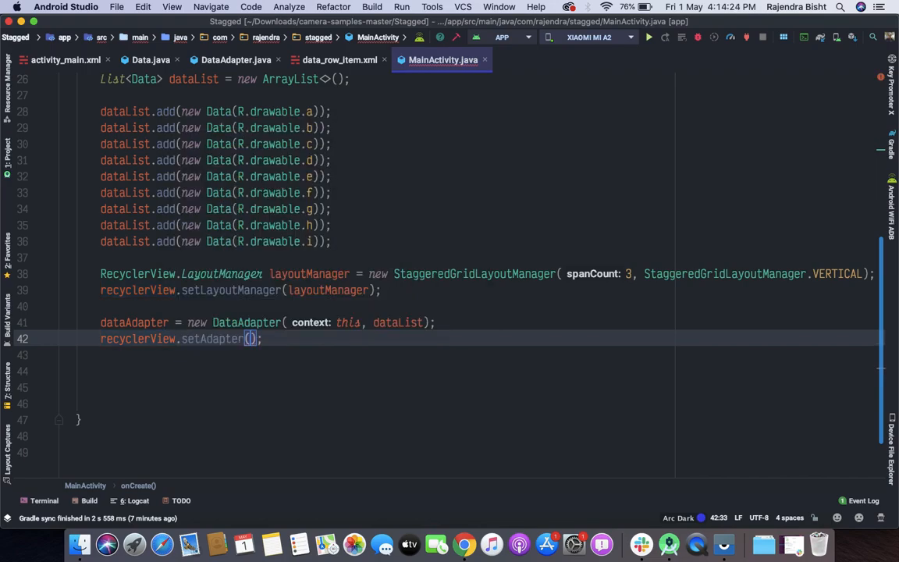
text(dataAdapter)
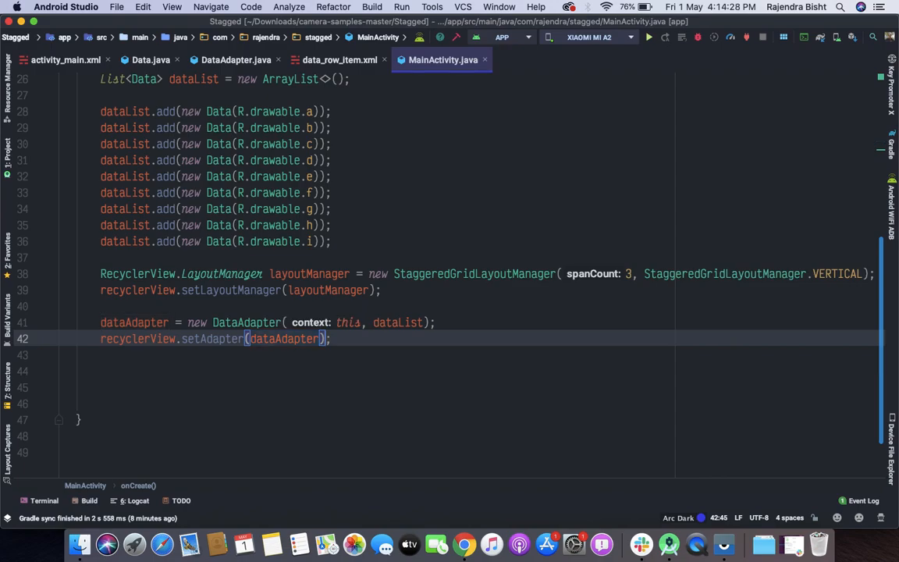
Add recyclerView.setHasFixedSize(true); and run the app on the phone.
scroll(down, 3)
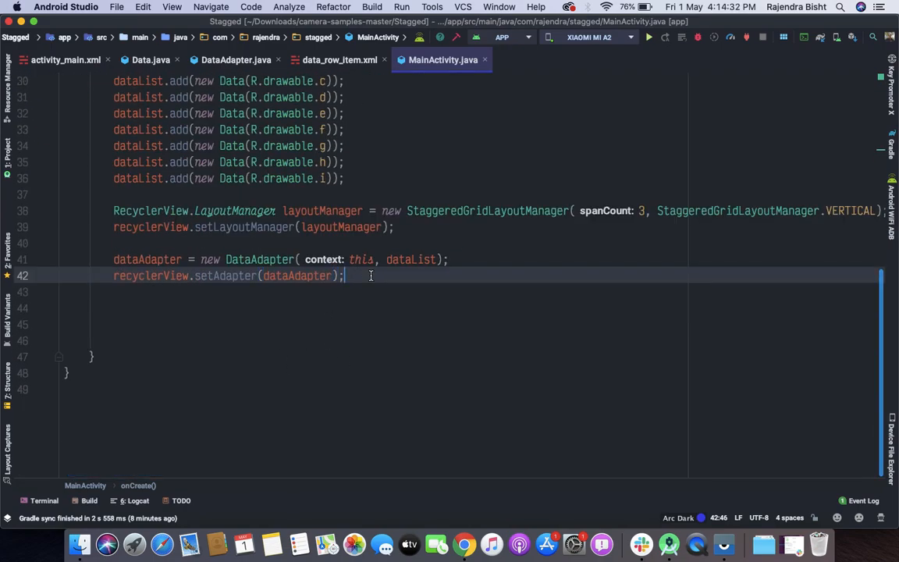
click(262, 242)
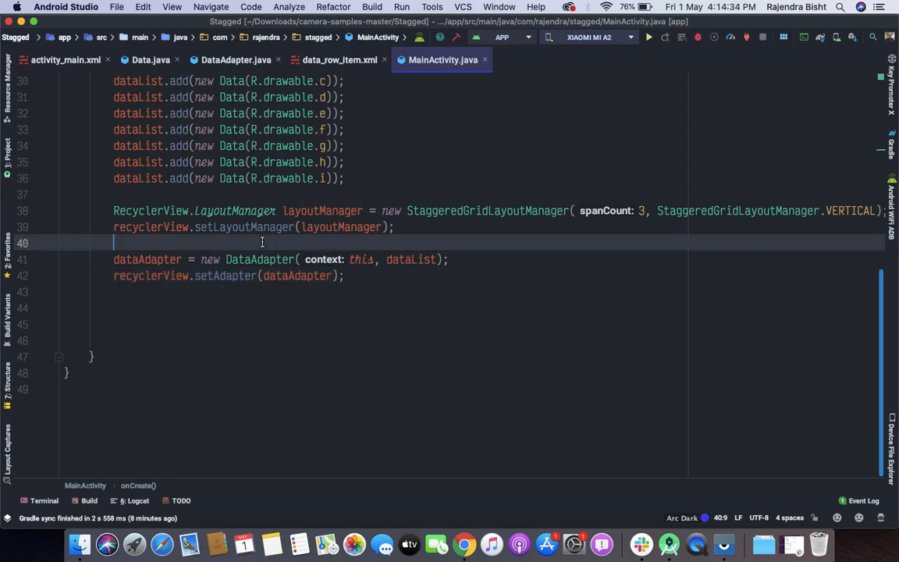
text(recyclerView.setHasFixedSize();)
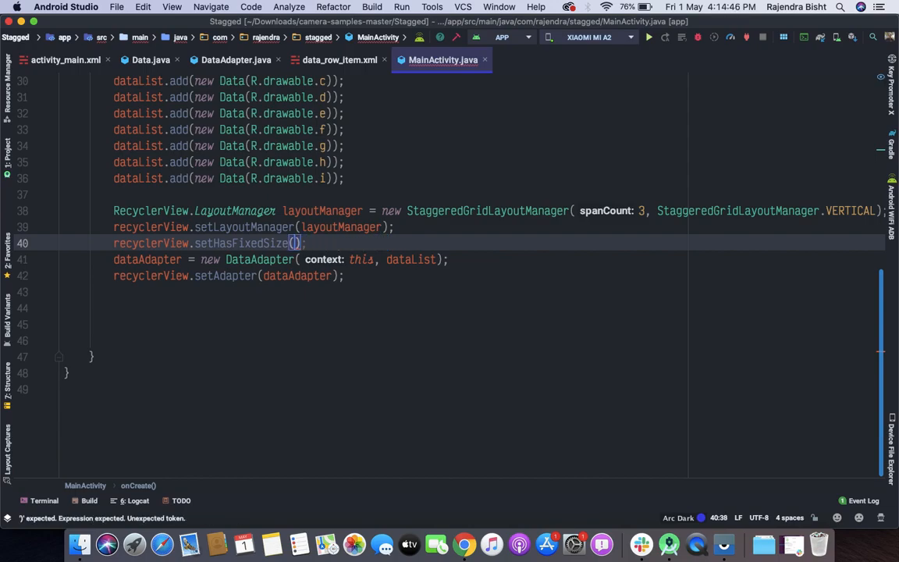
text(true)
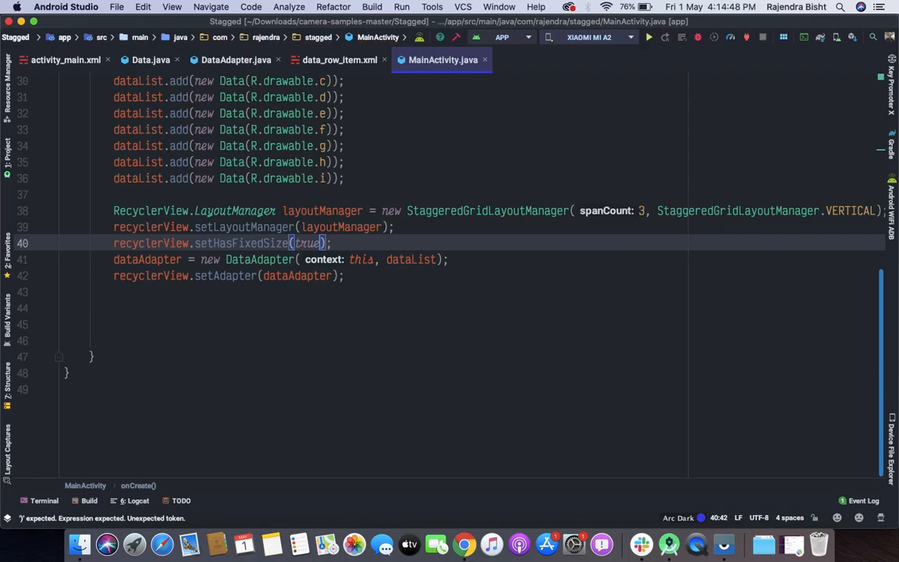
click(649, 38)
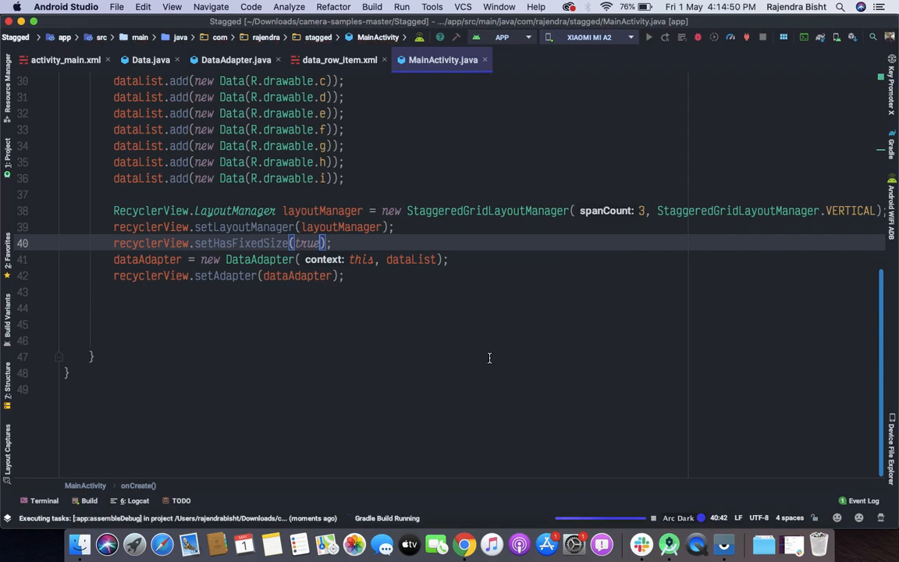
Scroll through the Stagged app's three-column image grid on the mirrored phone.
click(730, 518)
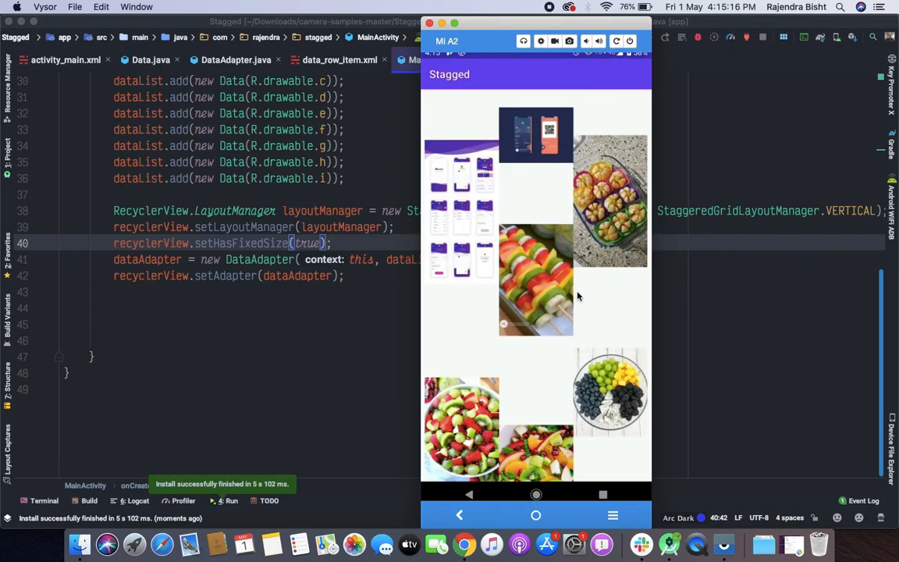
scroll(down, 3)
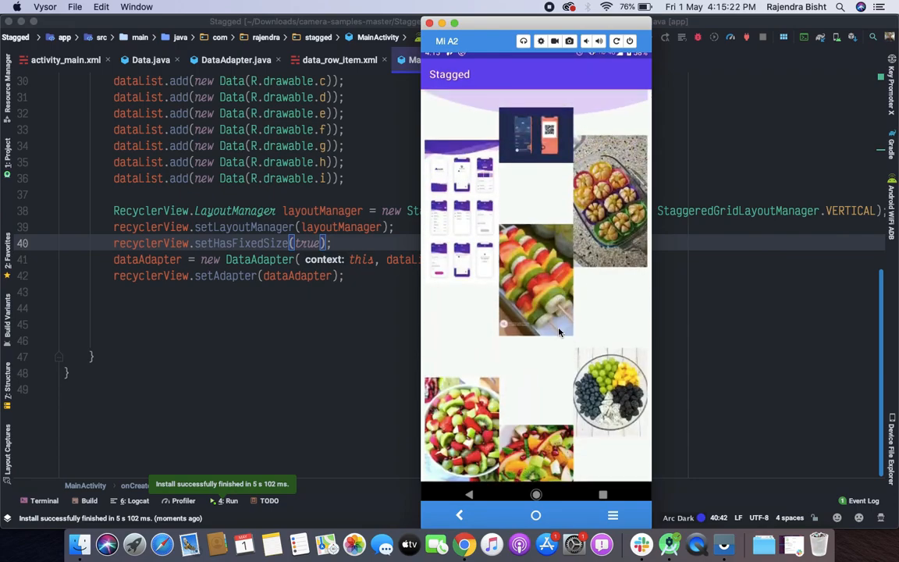
scroll(down, 3)
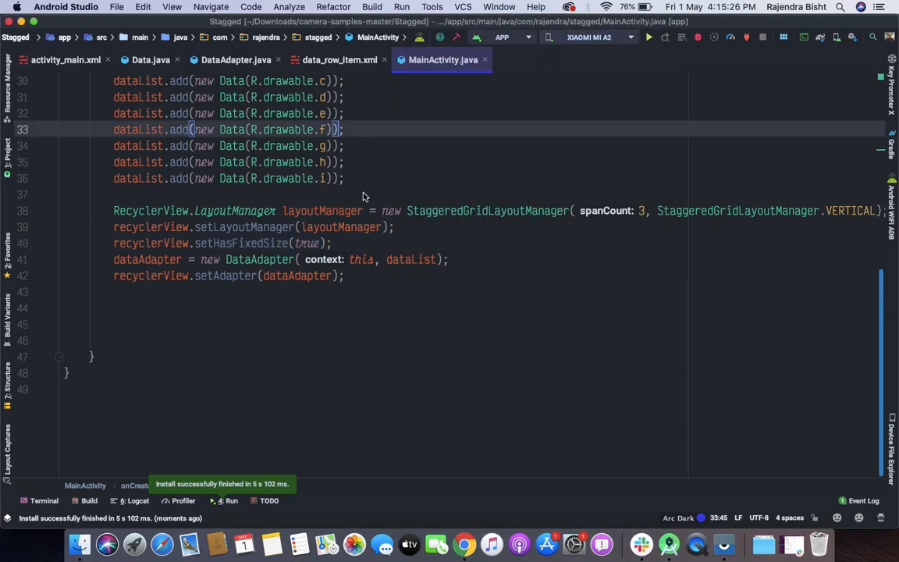
scroll(up, 3)
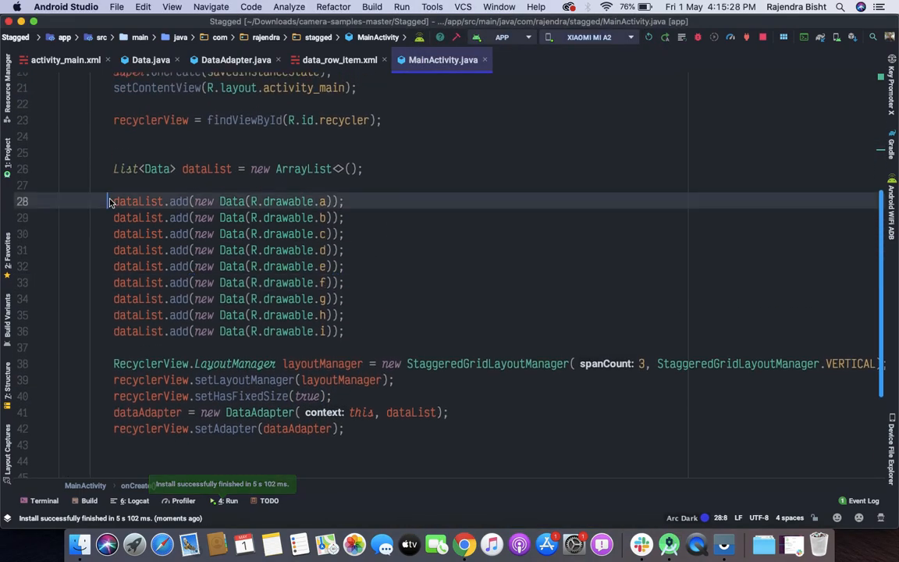
drag(112, 202, 343, 330)
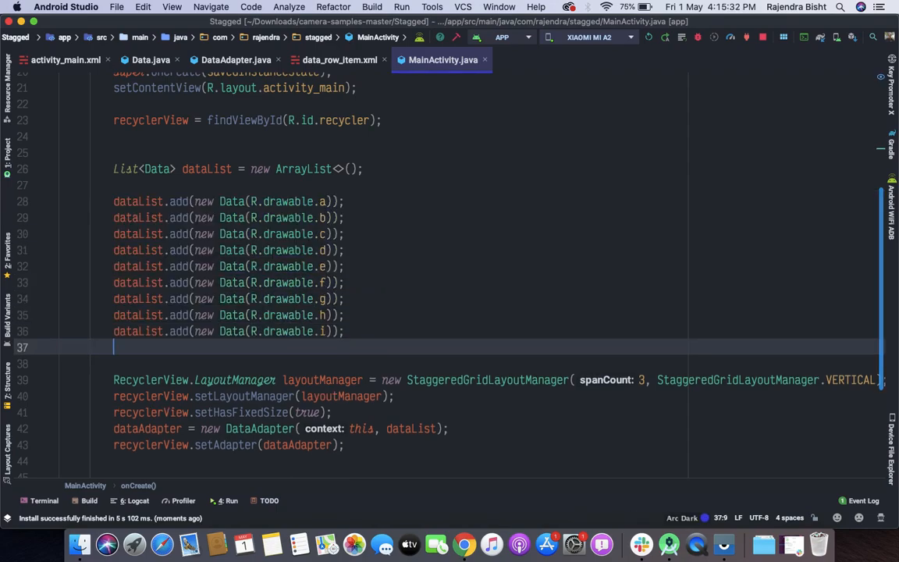
scroll(up, 3)
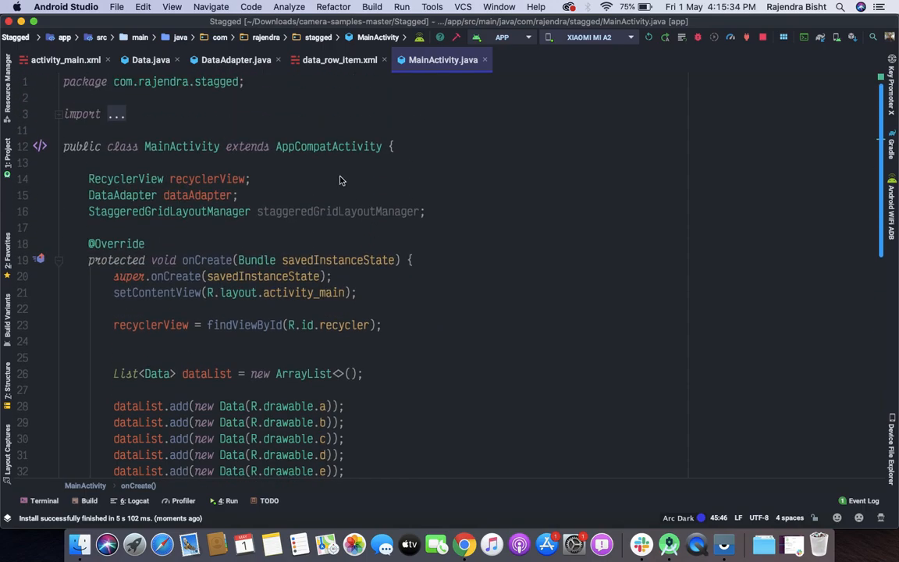
click(339, 60)
text(i)
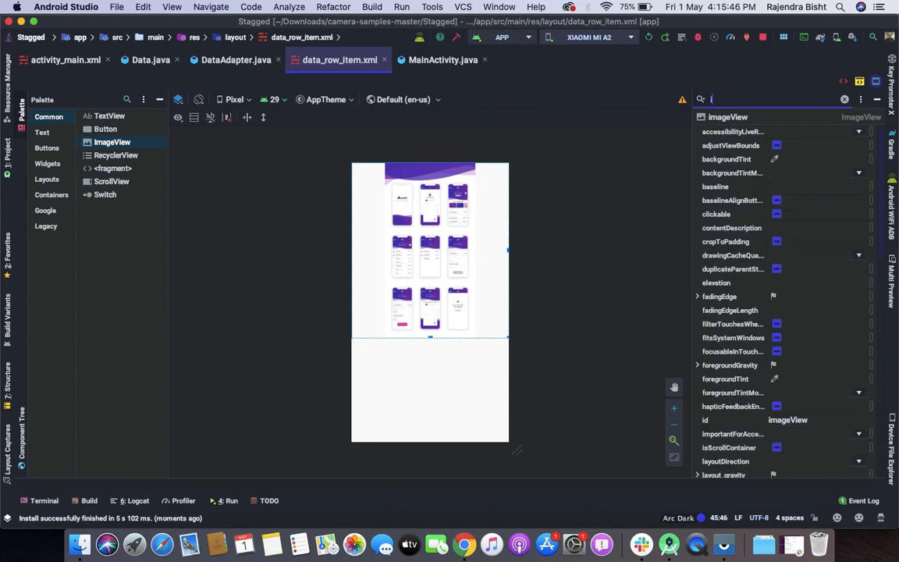
Enable adjustViewBounds on the row's ImageView via the Attributes search.
text(match_parent)
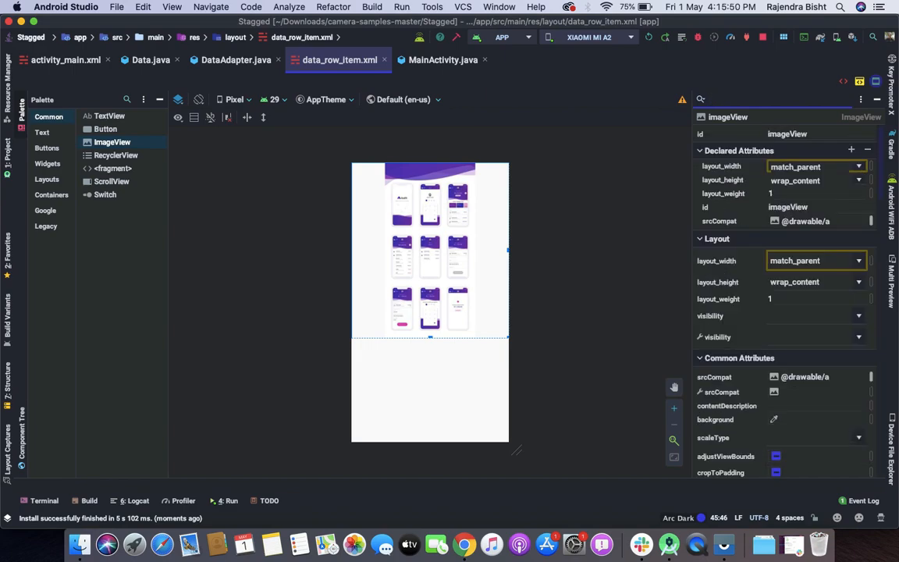
text(v)
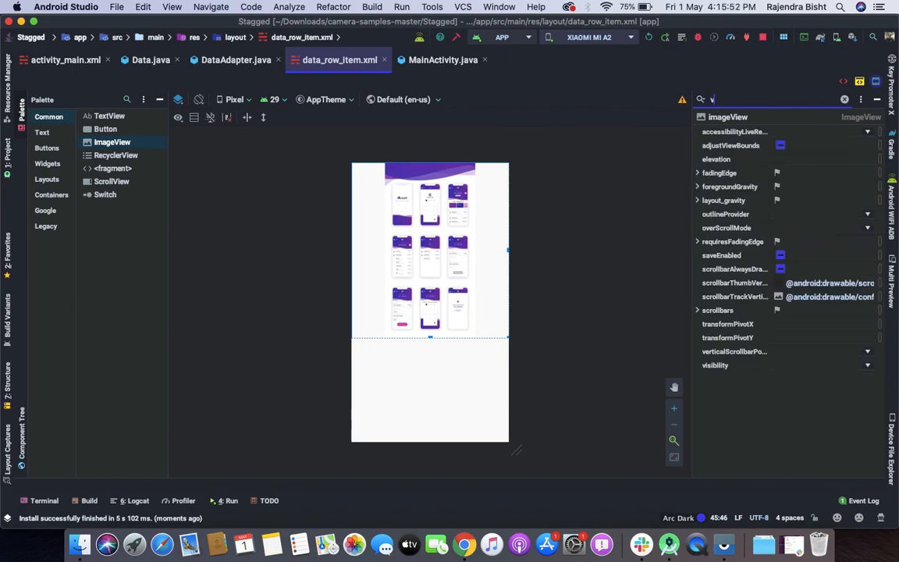
text(iew)
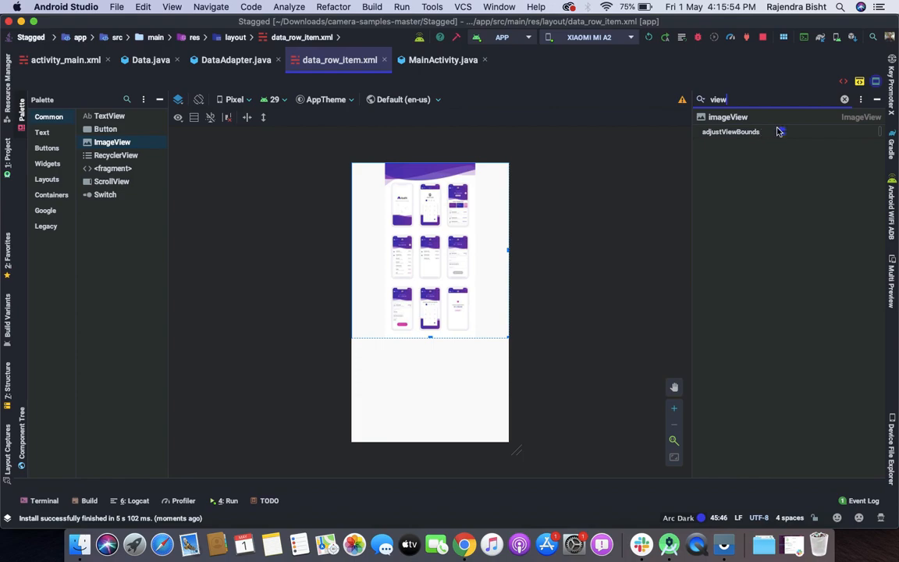
click(780, 131)
text(padd)
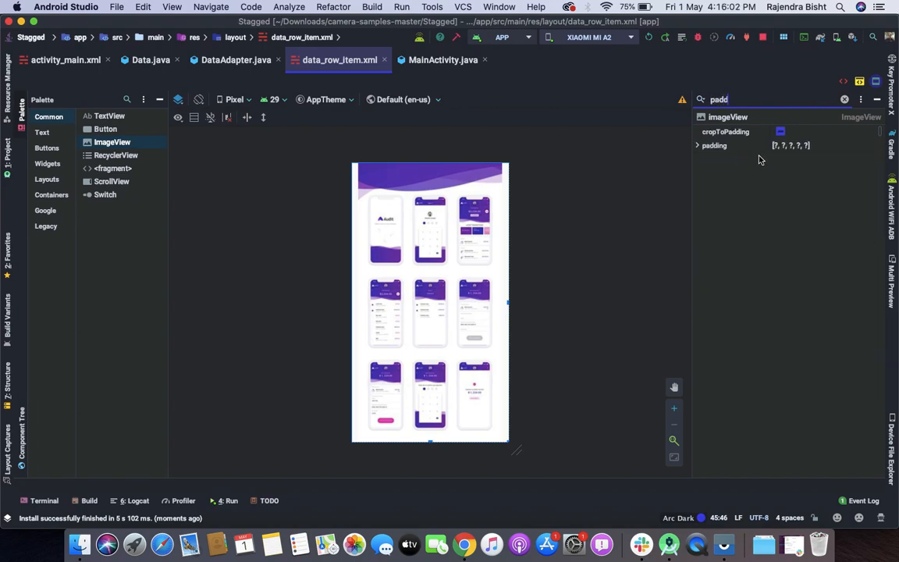
Set the ImageView's padding to 8dp.
click(696, 145)
text(8)
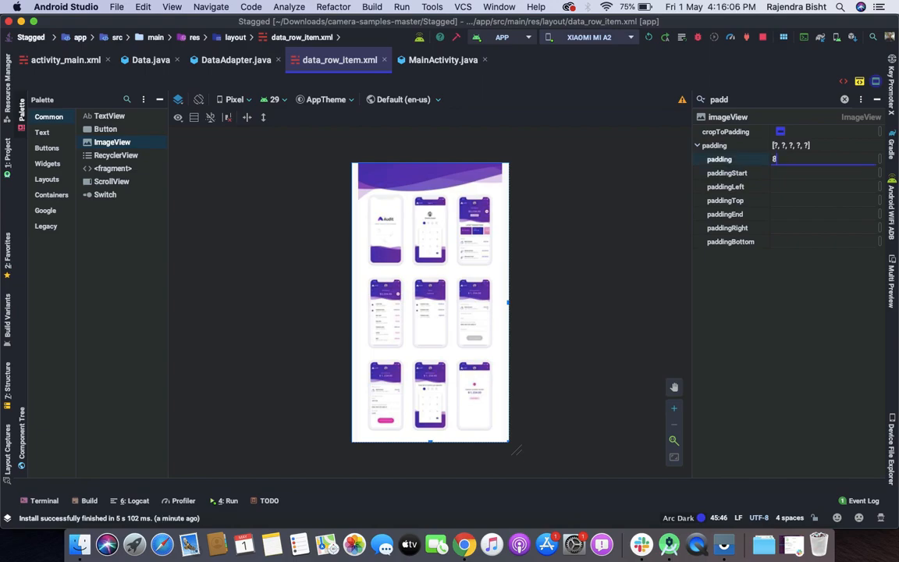
text(dp)
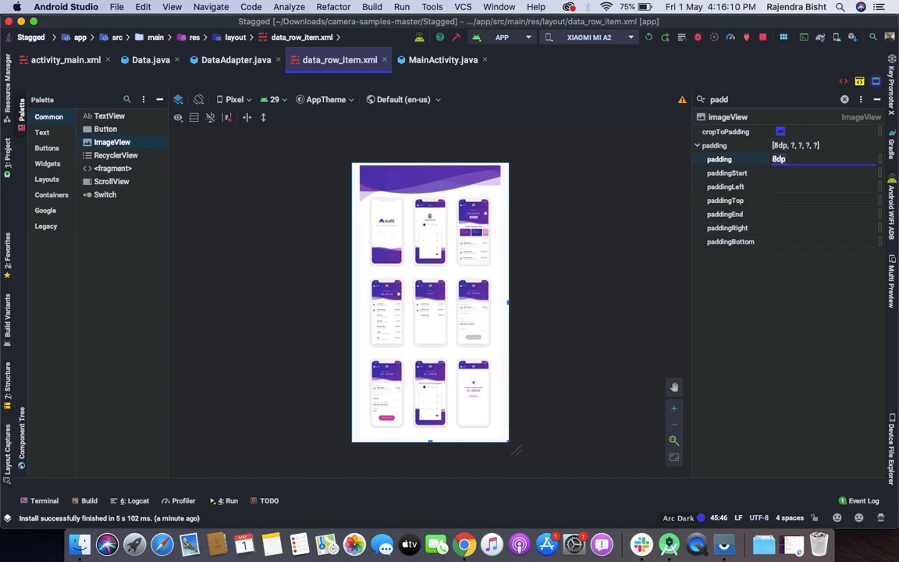
click(714, 518)
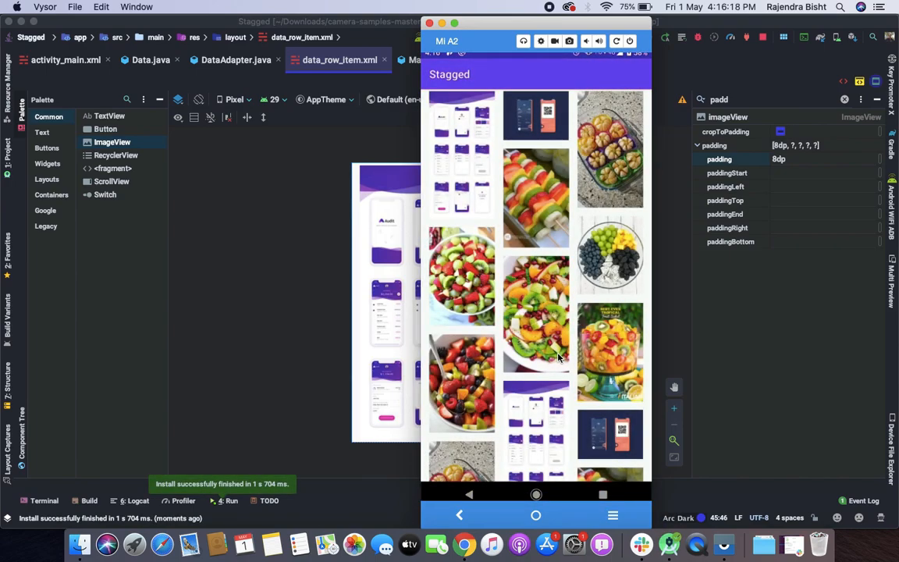
Scroll down the padded staggered image grid on the mirrored phone.
scroll(down, 3)
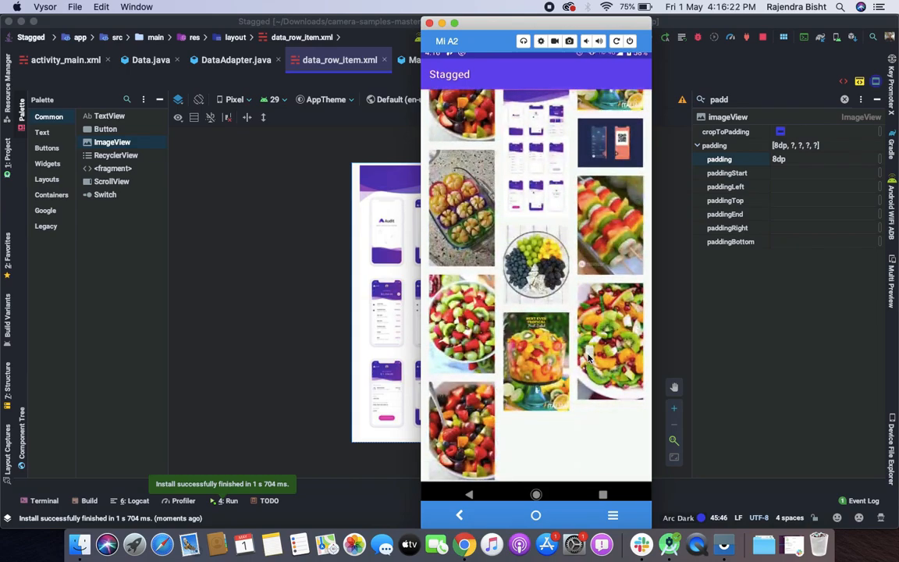
scroll(down, 3)
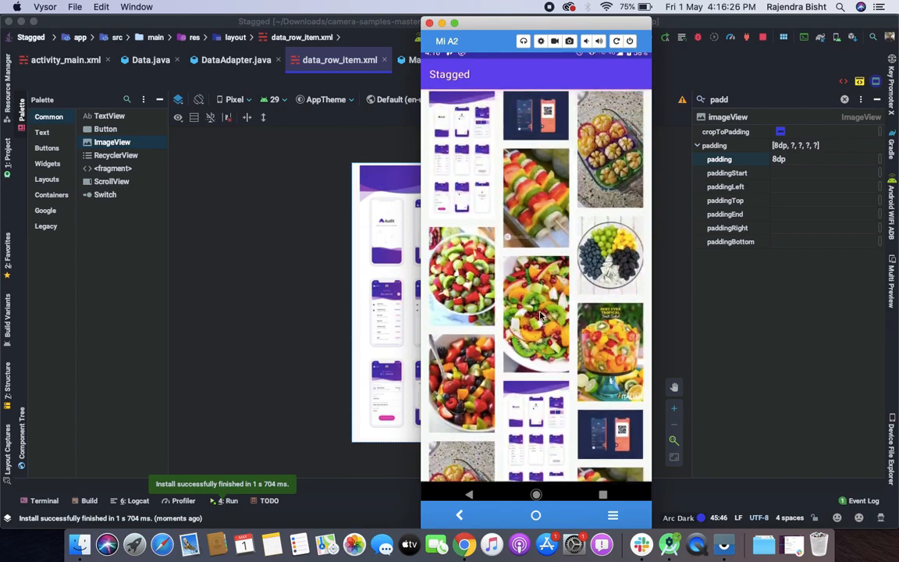
mouse_move(582, 396)
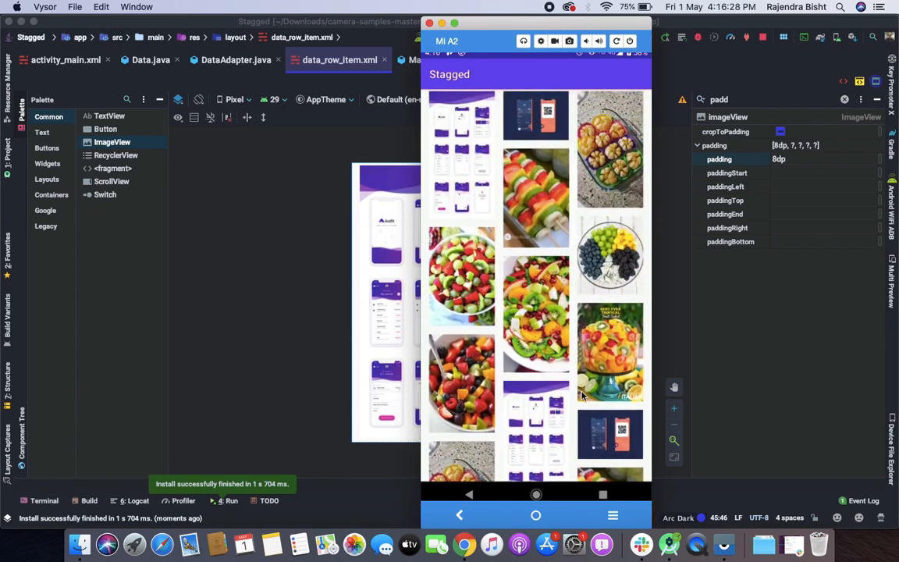
scroll(down, 3)
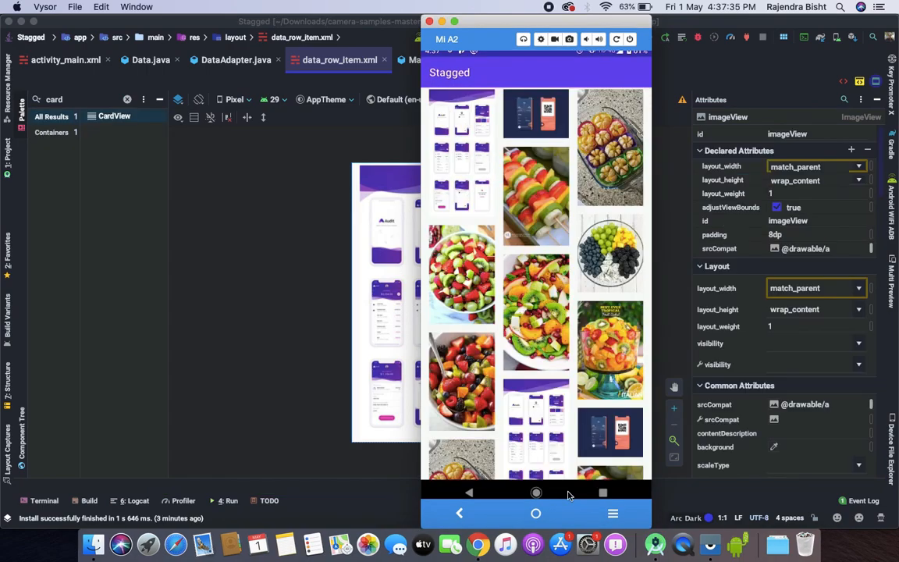
scroll(down, 3)
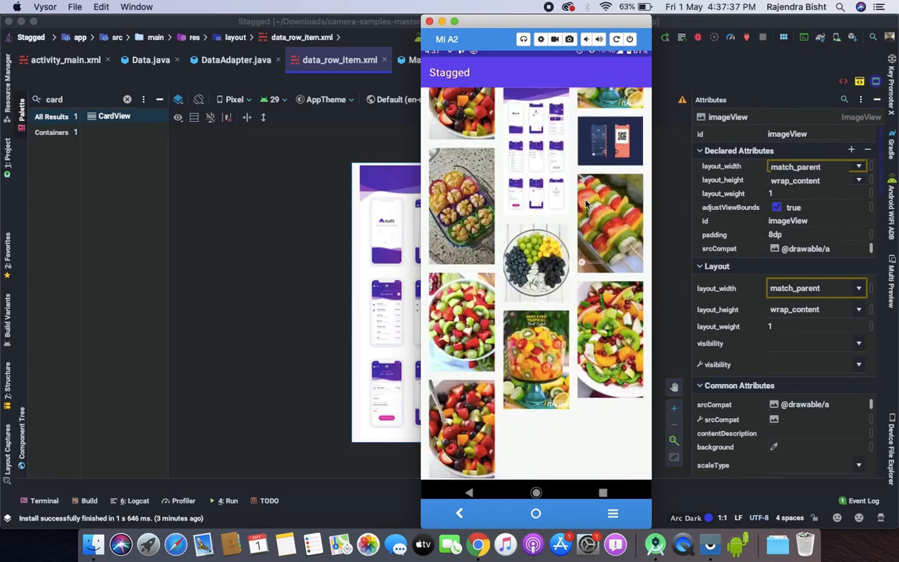
scroll(down, 3)
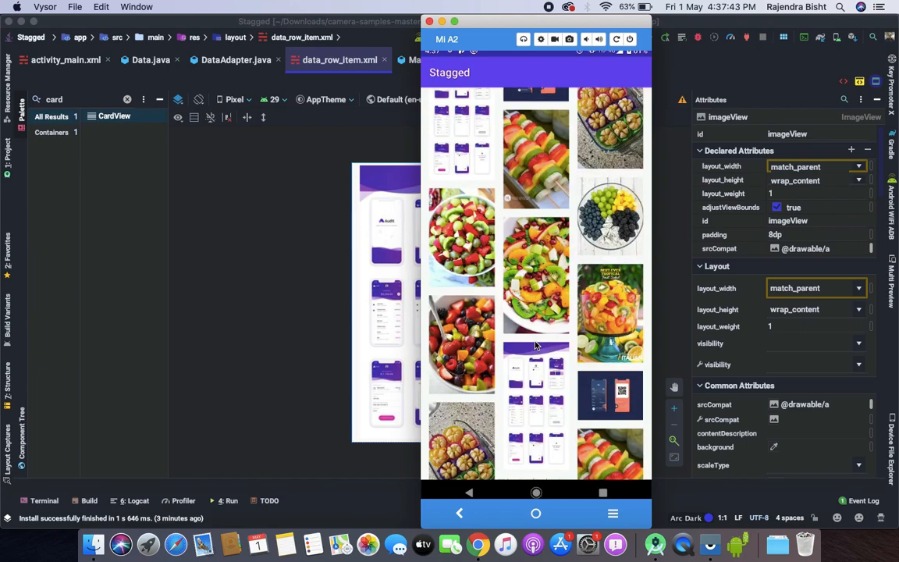
mouse_move(228, 217)
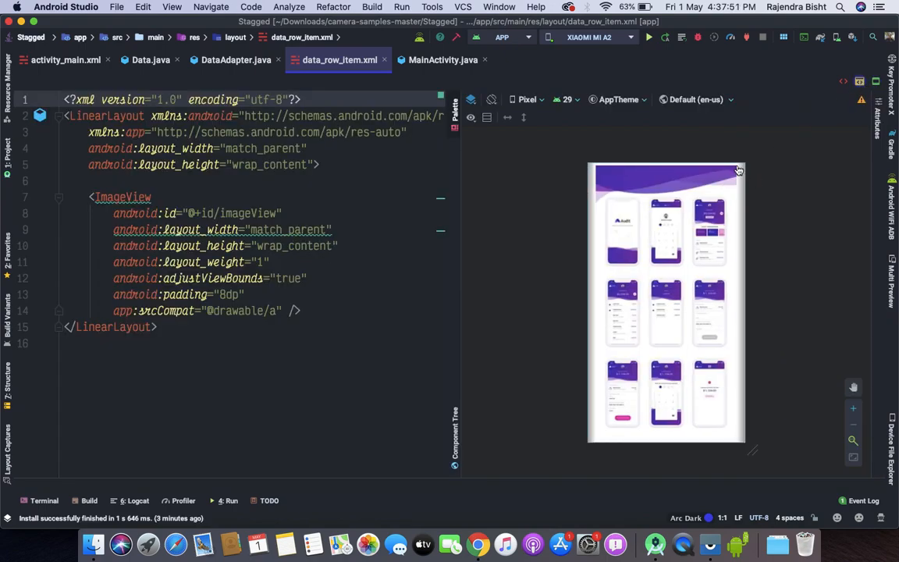
mouse_move(424, 267)
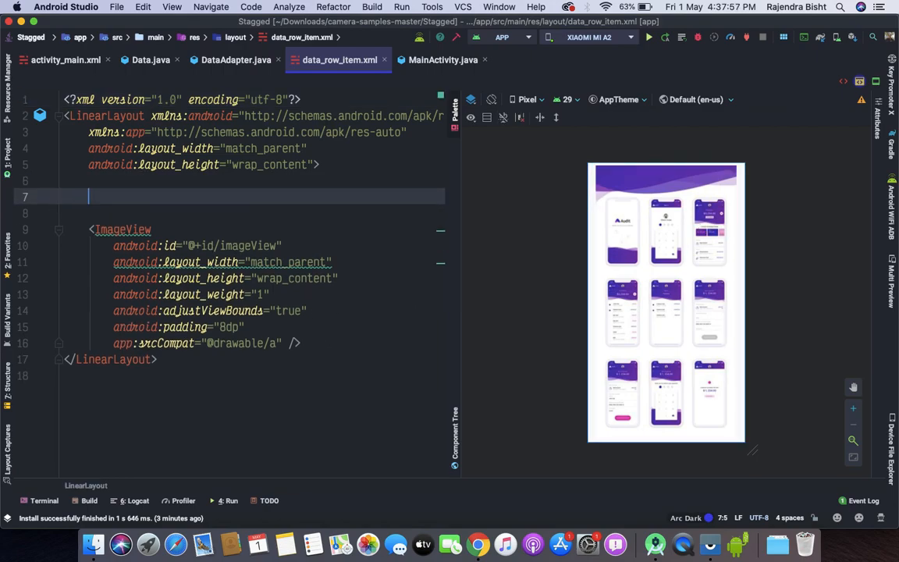
Wrap the ImageView in a CardView with match_parent width, wrap_content height, 8dp padding, 5dp corner radius and 5dp elevation.
text(<Ca)
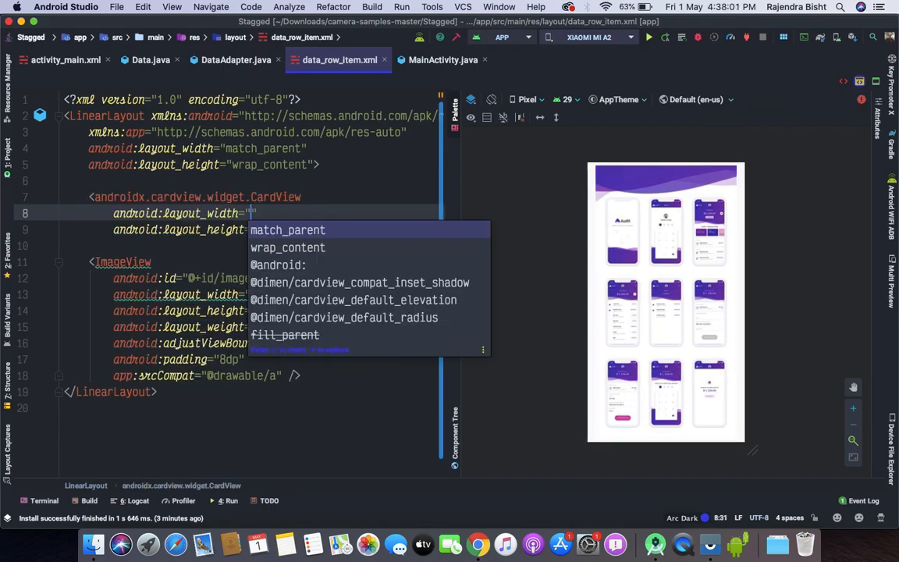
click(287, 230)
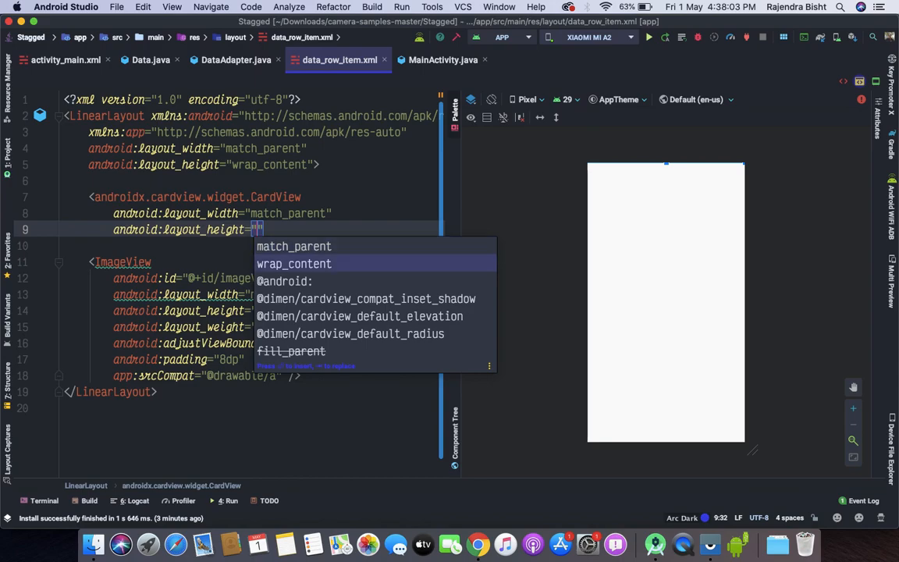
click(294, 262)
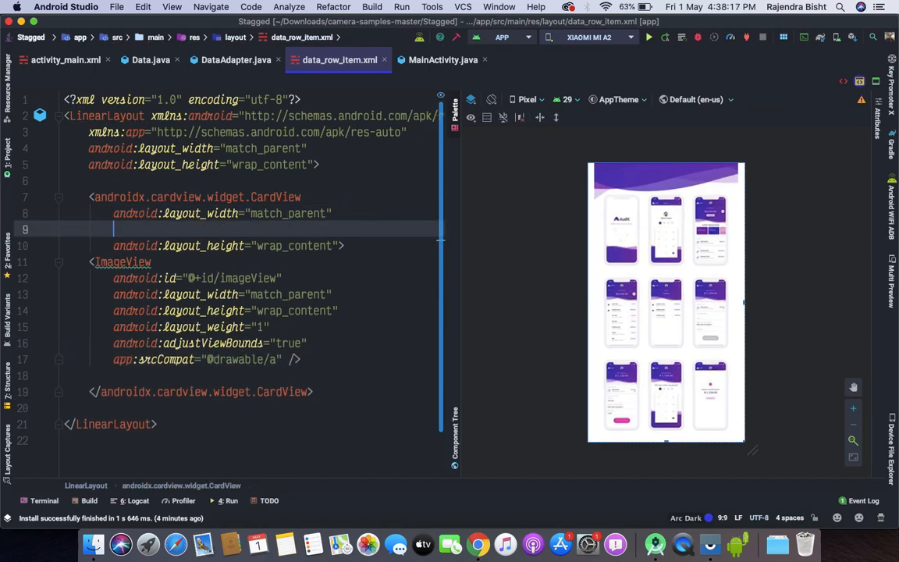
text(android:padding="8dp")
text(app:cardCornerRadius="5dp)
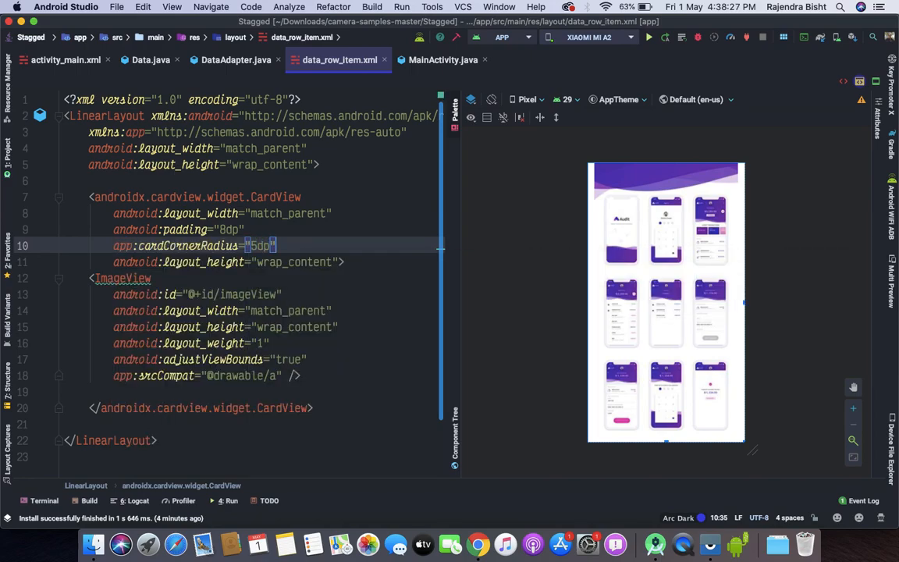
text(evation="5dp)
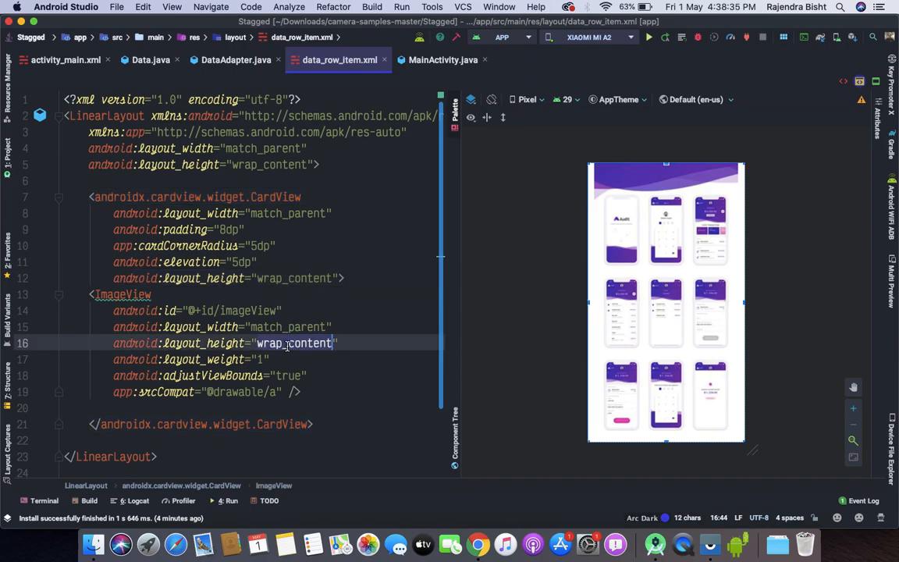
text(match_parent)
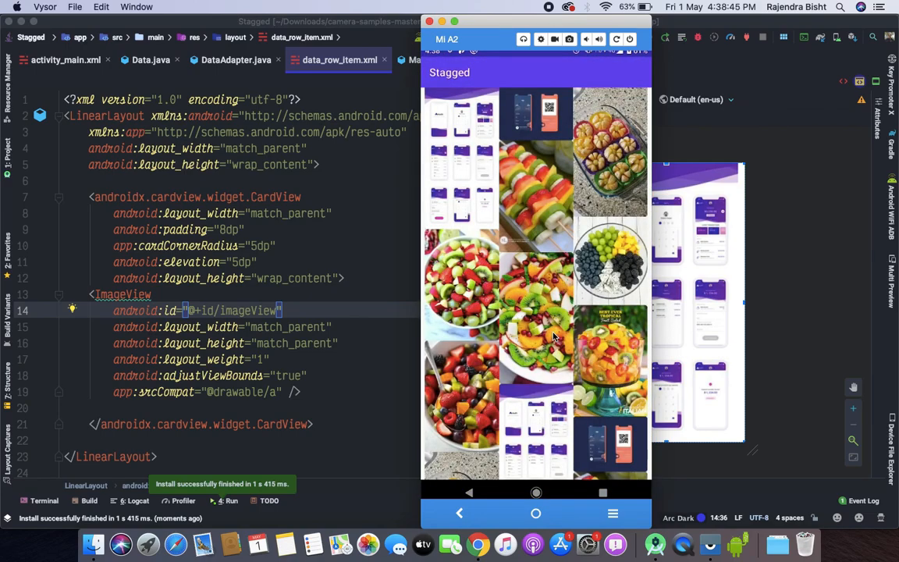
mouse_move(542, 407)
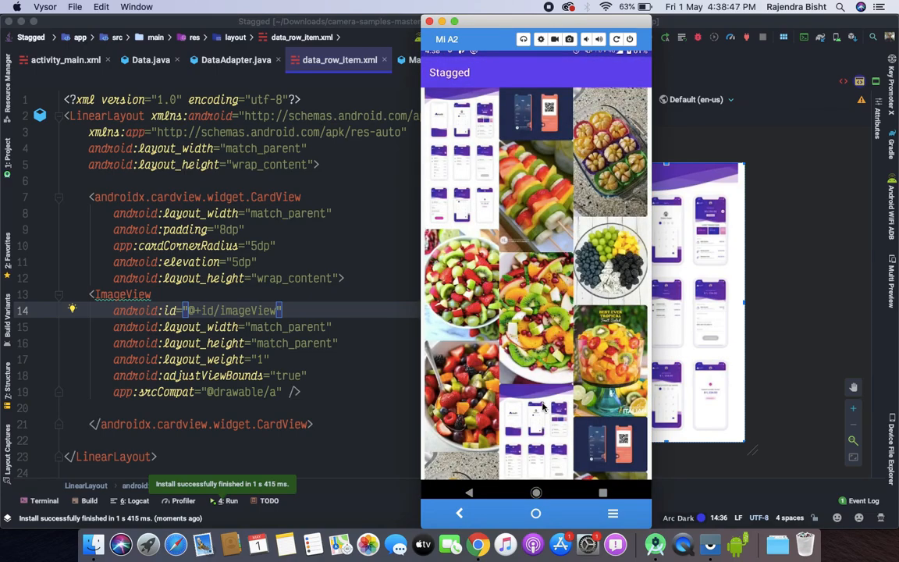
mouse_move(590, 281)
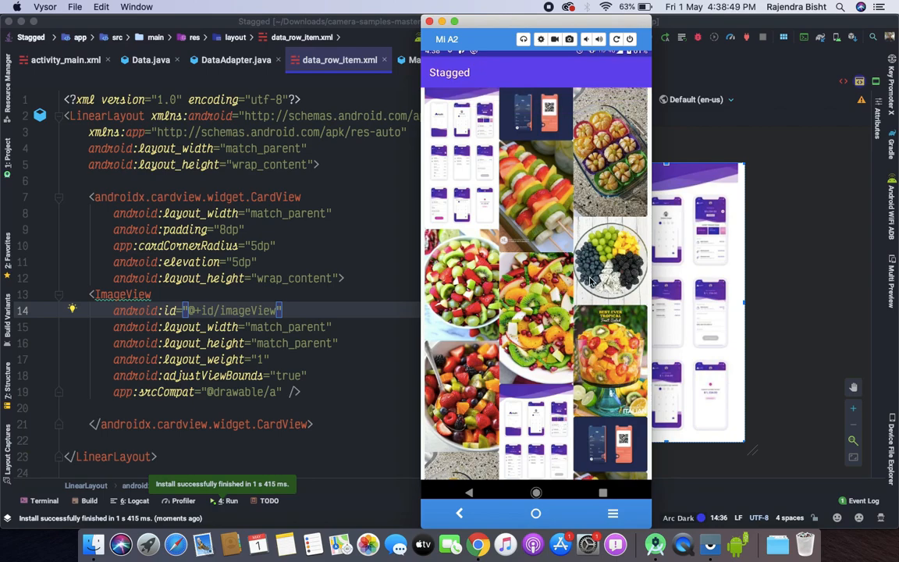
mouse_move(465, 278)
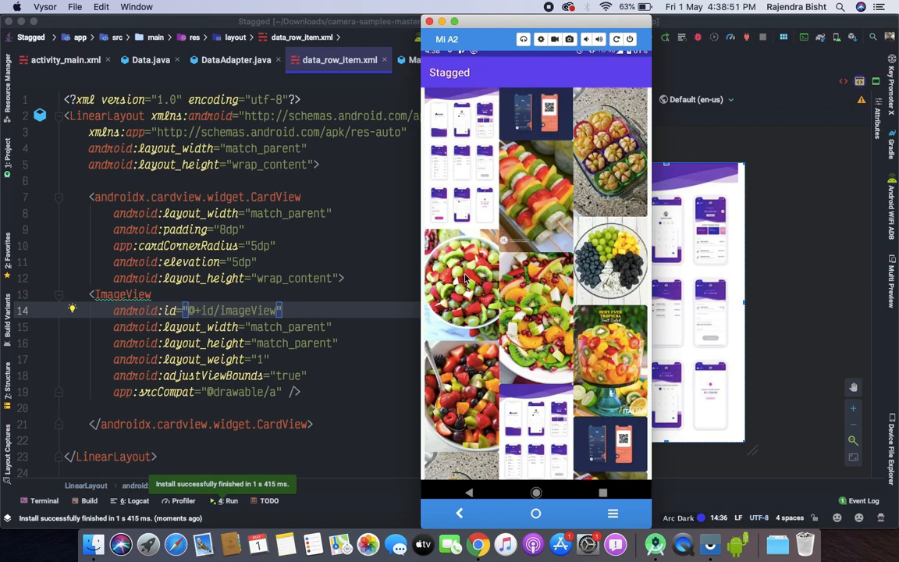
mouse_move(429, 236)
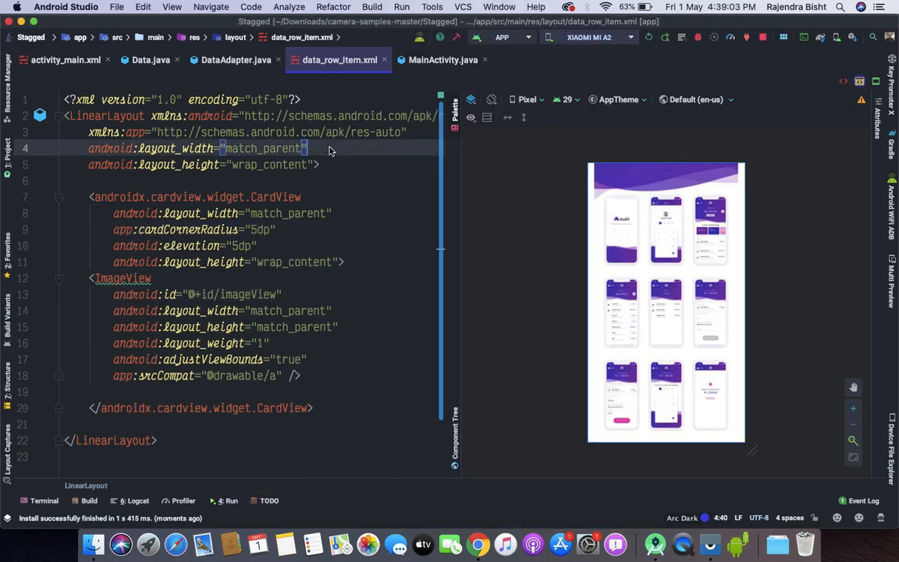
Move android:padding="8dp" from the CardView to the root LinearLayout.
text(android:padding="8dp")
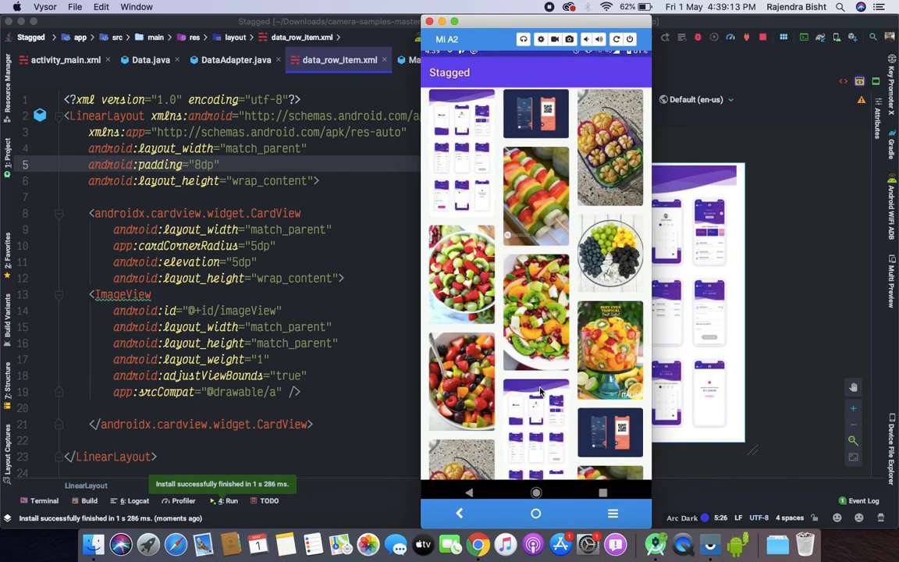
Scroll down the grid of rounded, spaced image cards on the mirrored phone.
scroll(down, 3)
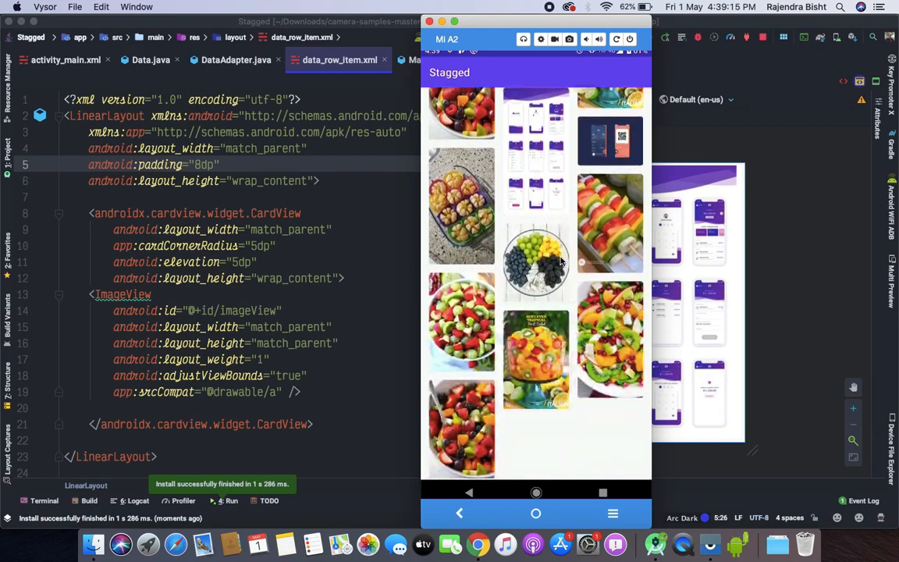